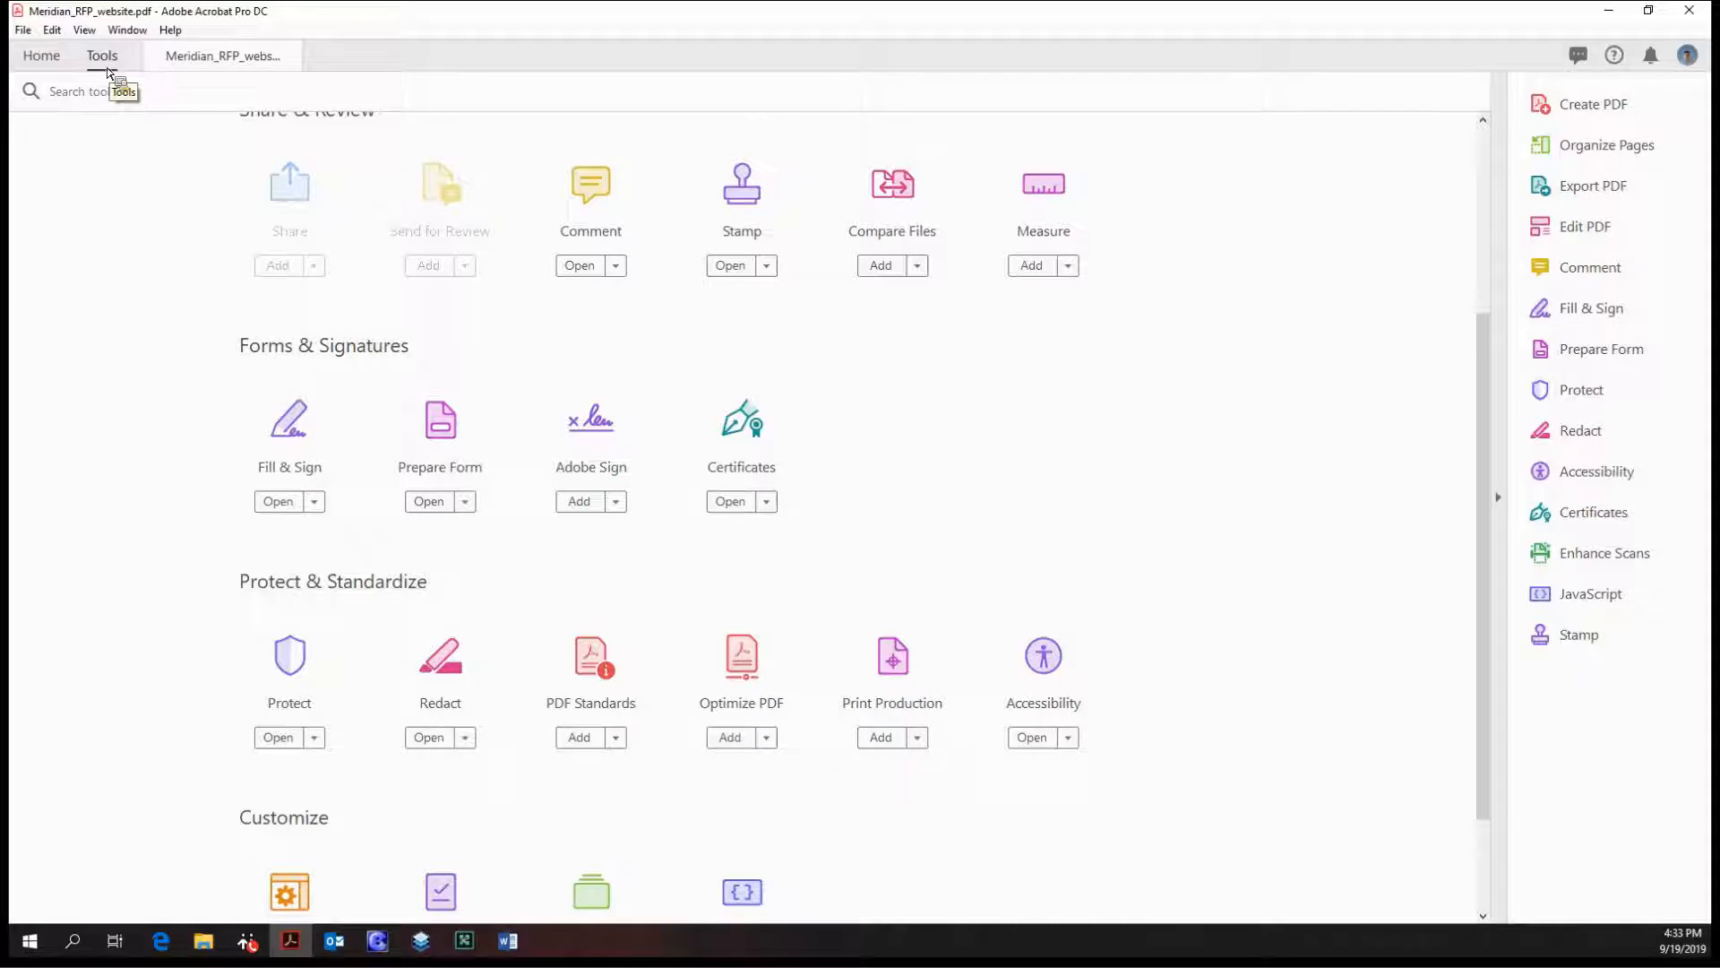
{"action": "mouse_move", "coordinate": [448, 352]}
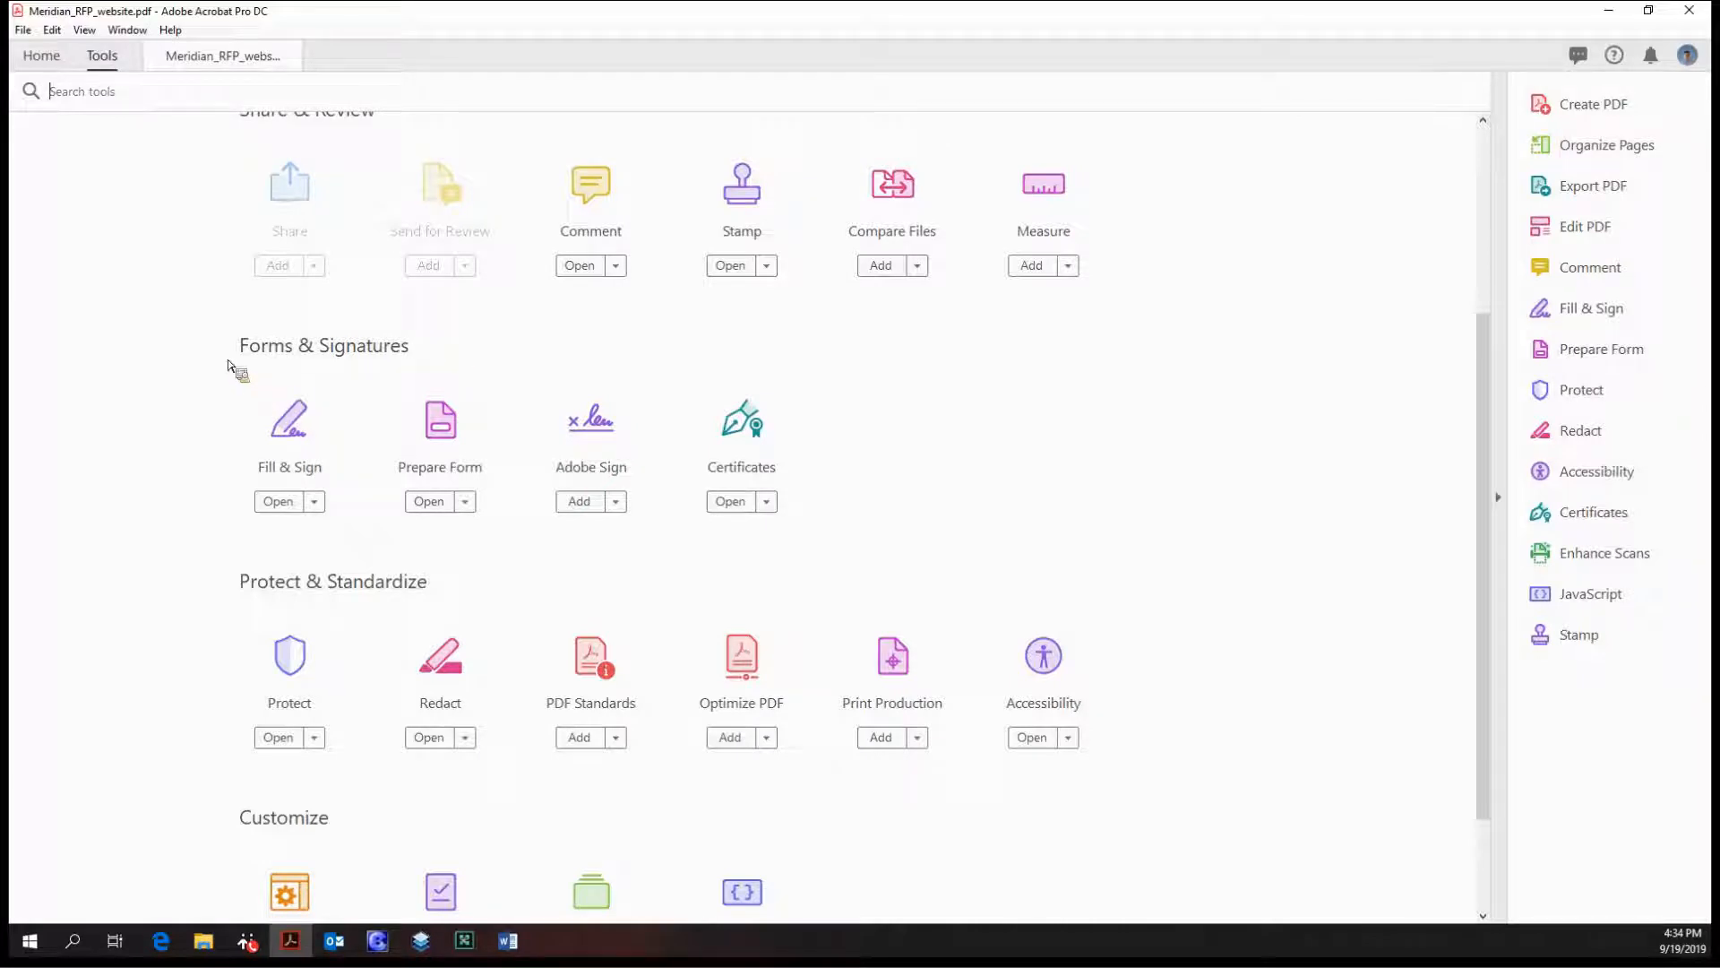
Step: Launch the Fill & Sign tool from the Tools center
{"action": "left_click", "coordinate": [279, 502]}
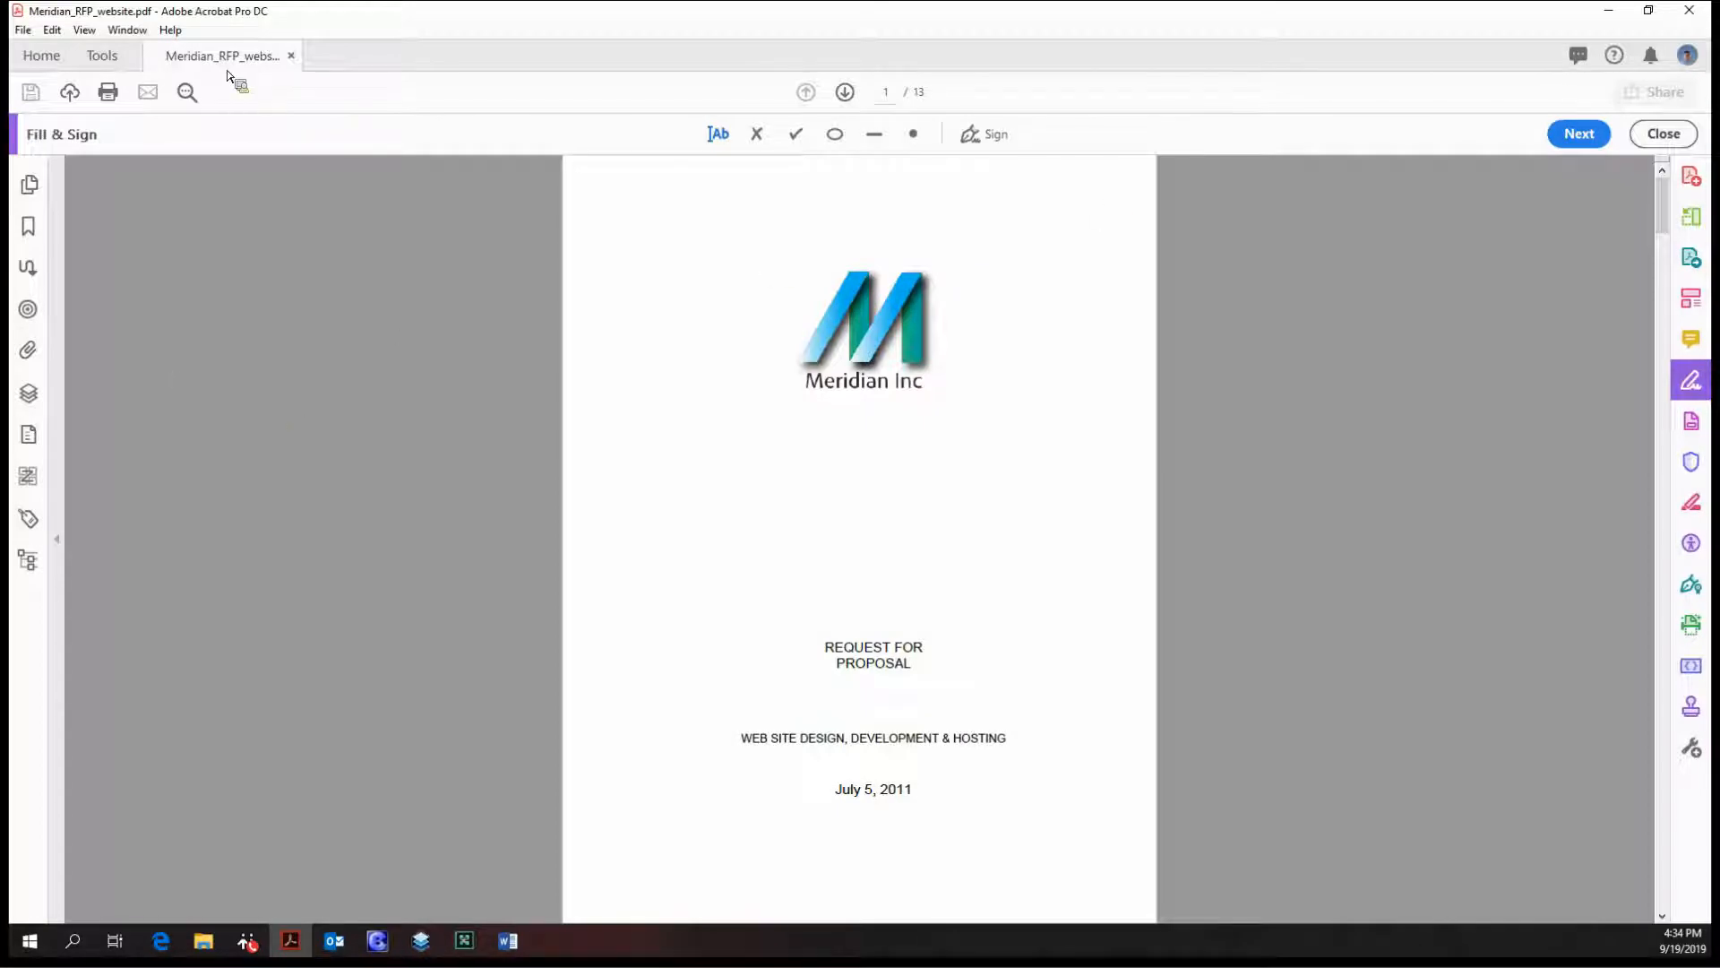
{"action": "mouse_move", "coordinate": [401, 122]}
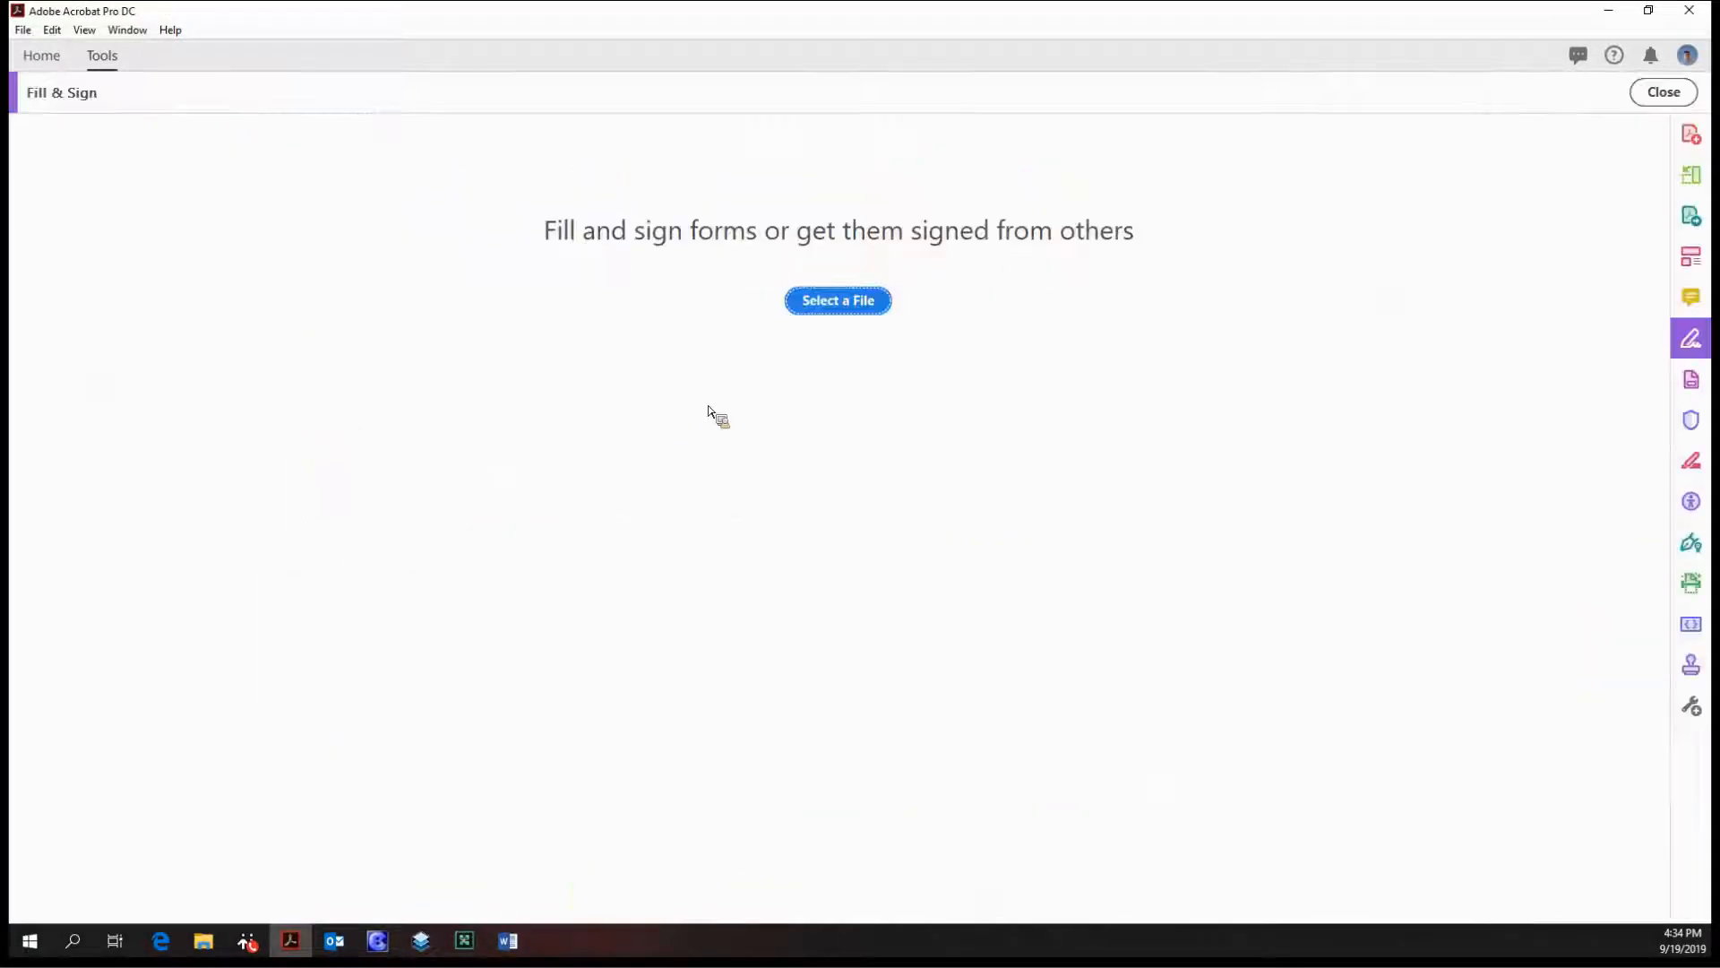
Step: Select Meridian_RFP_website.pdf and choose 'Me' as the person filling and signing
{"action": "left_click", "coordinate": [837, 299]}
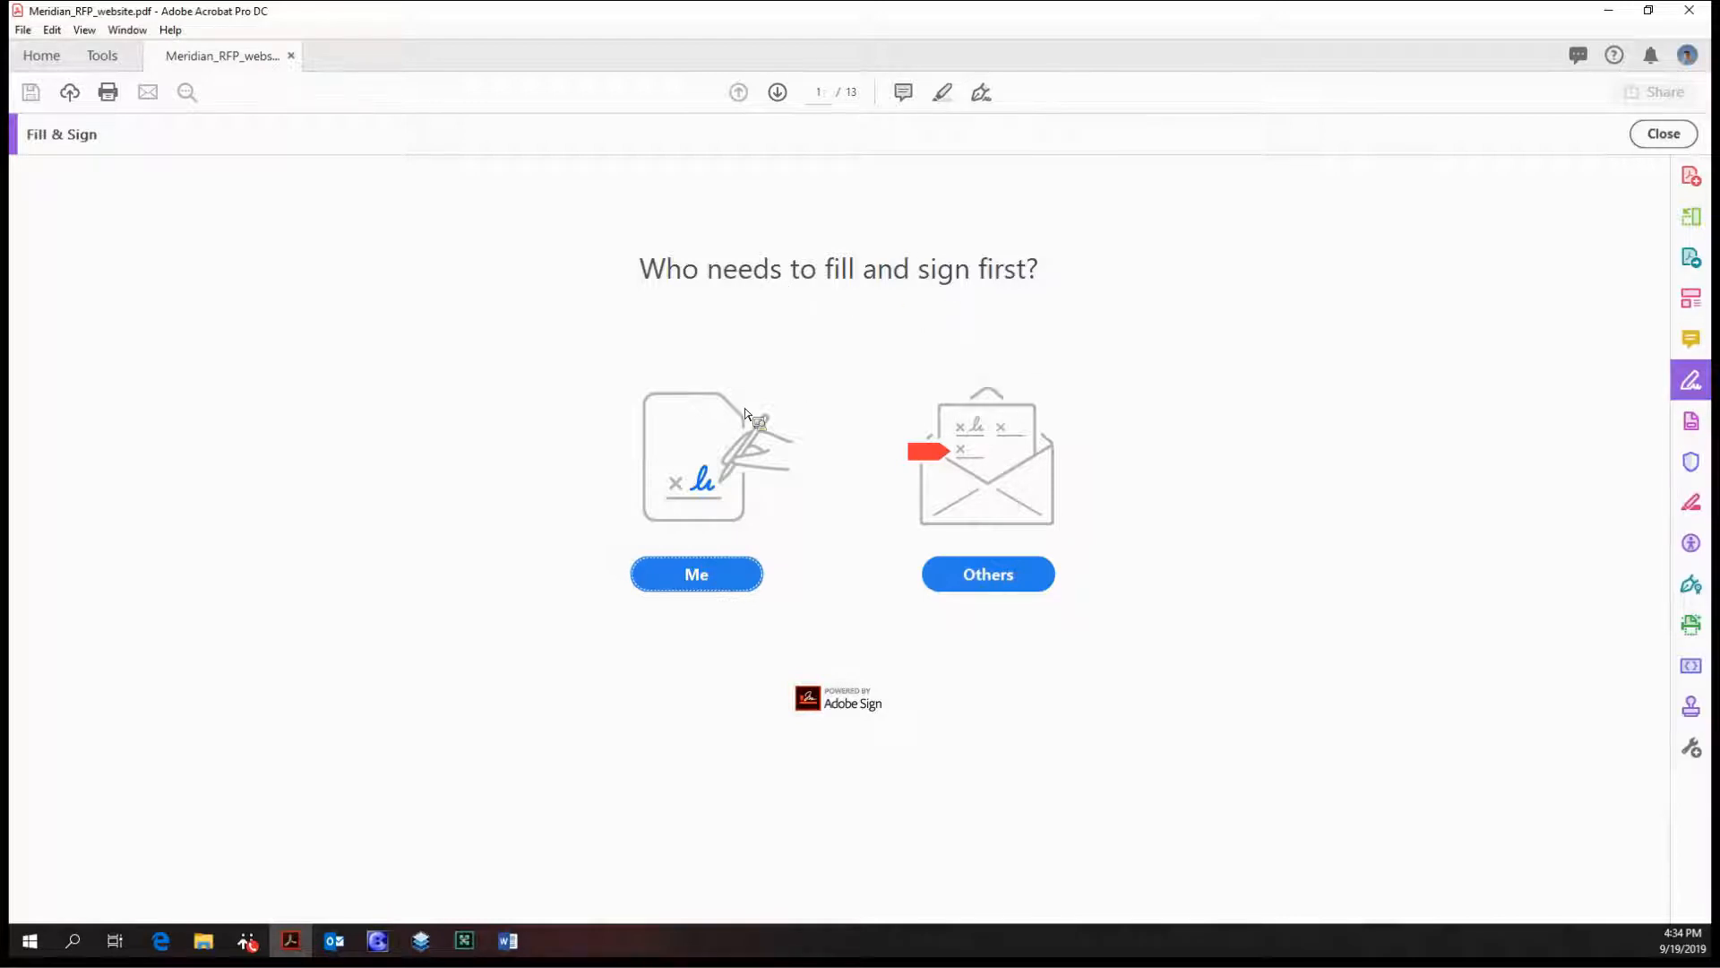
{"action": "mouse_move", "coordinate": [1221, 361]}
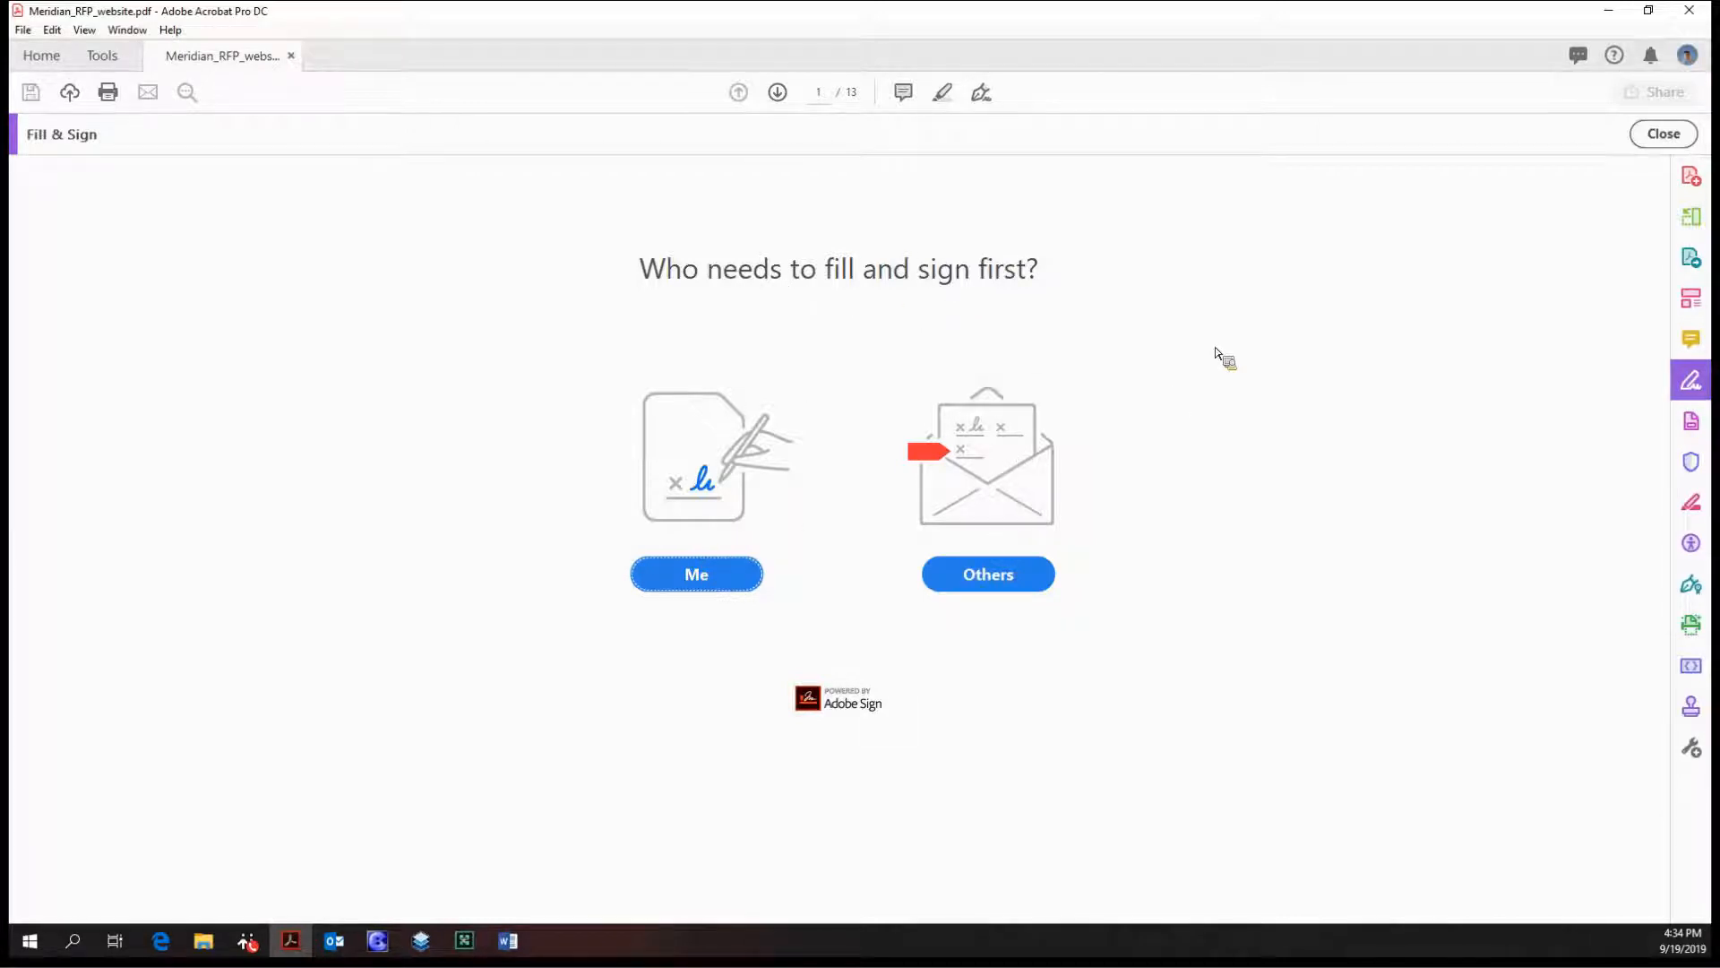
{"action": "mouse_move", "coordinate": [949, 387]}
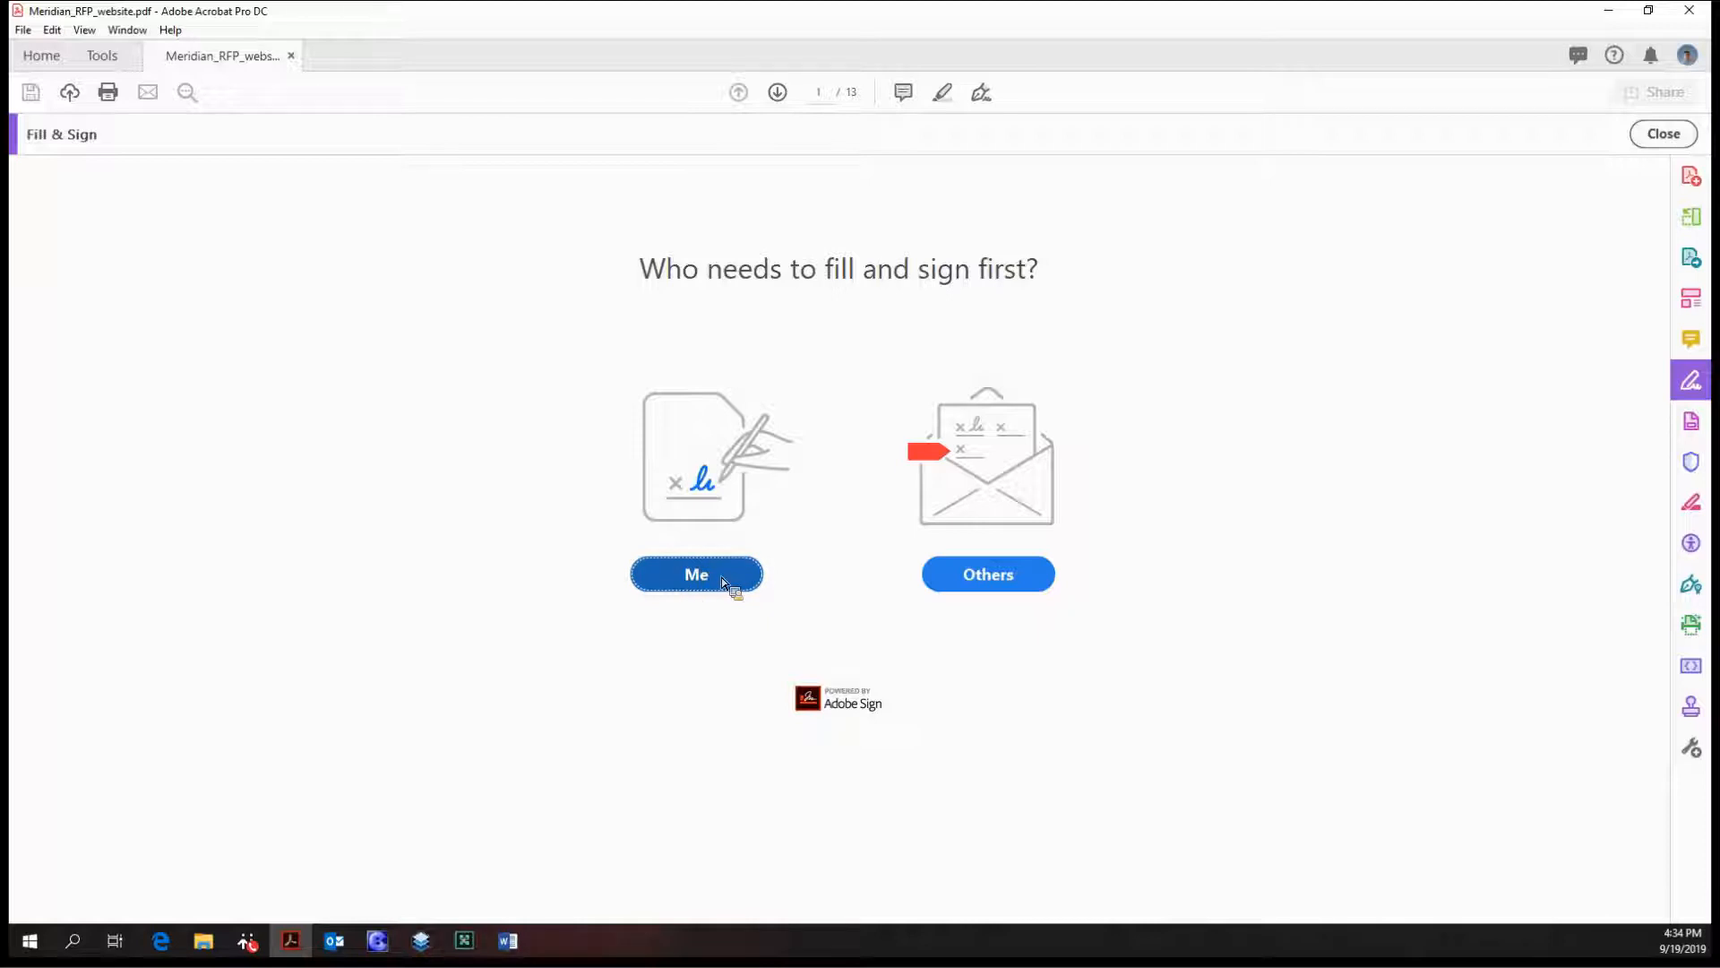
{"action": "left_click", "coordinate": [697, 573]}
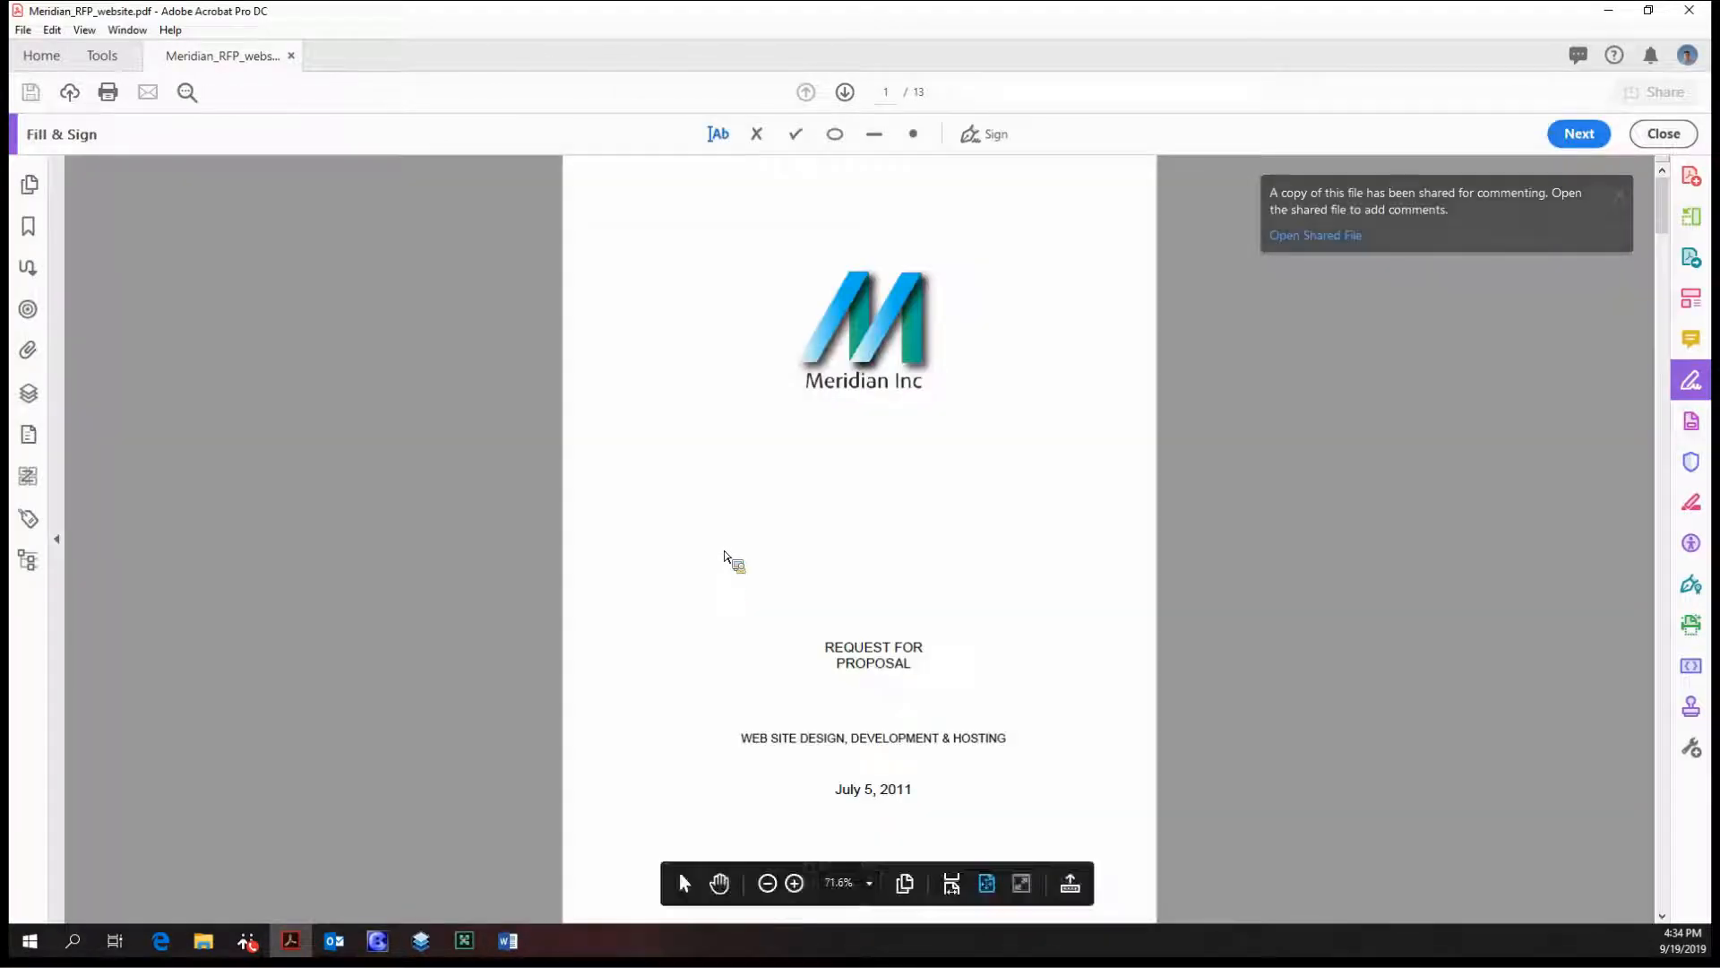
{"action": "mouse_move", "coordinate": [641, 135]}
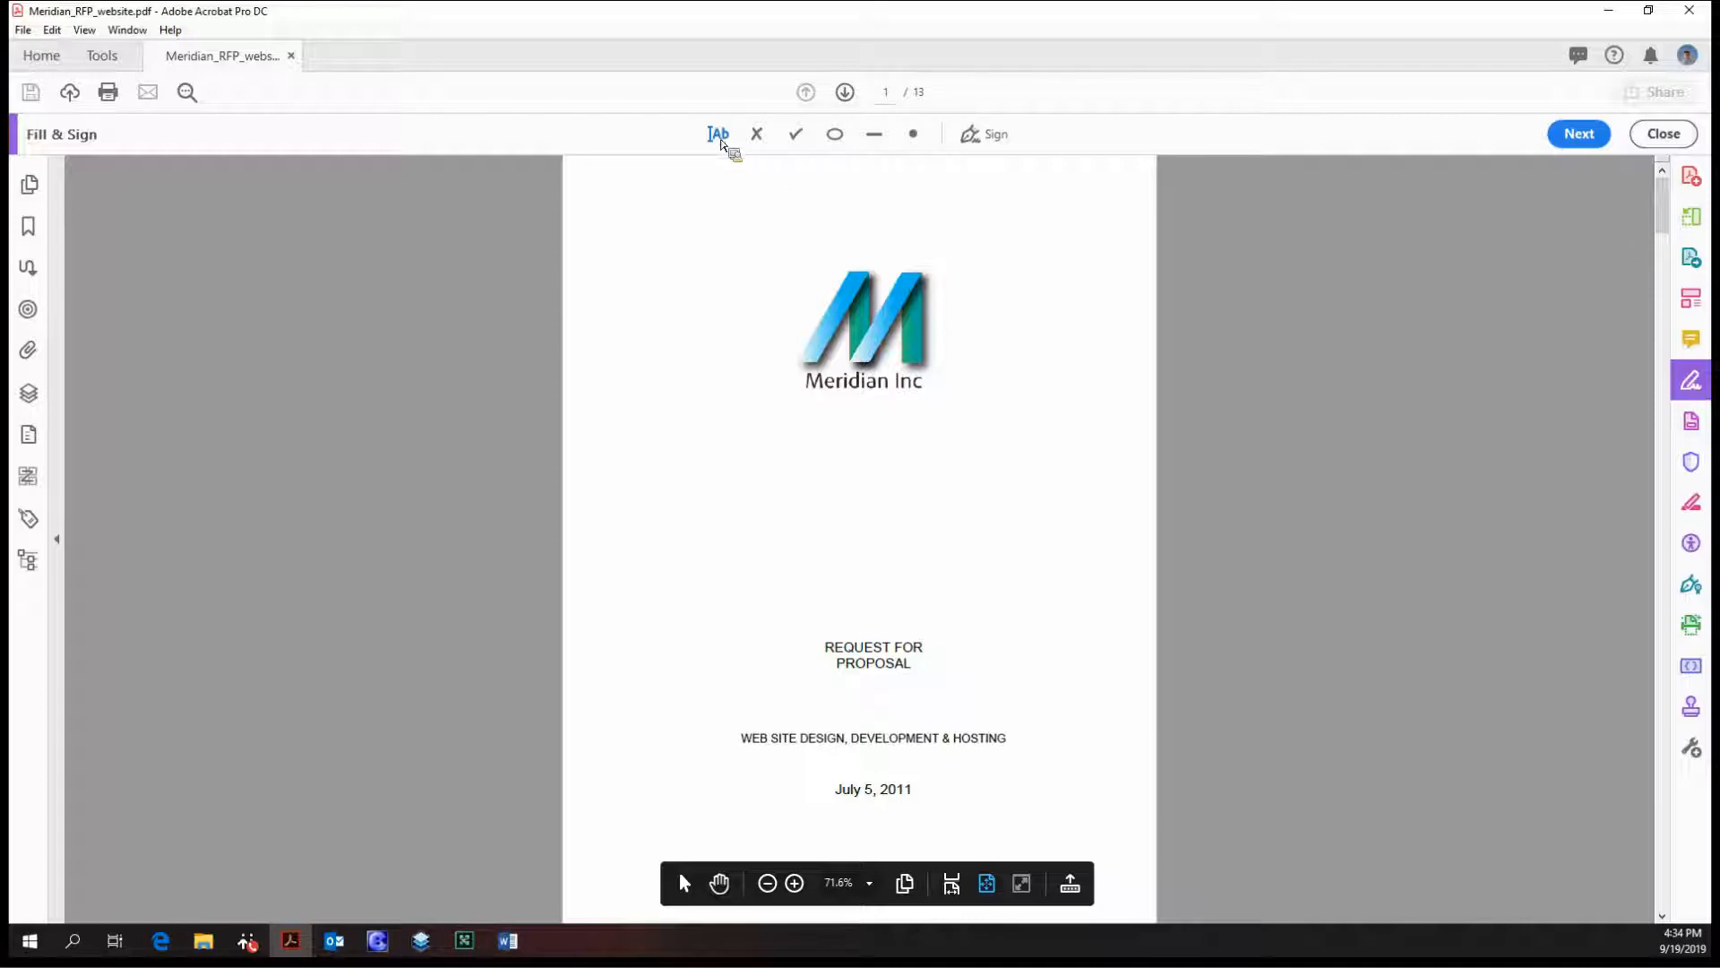
Step: Add a comb-style text field reading 'Scantron looking text field' below the Meridian logo
{"action": "left_click", "coordinate": [658, 425]}
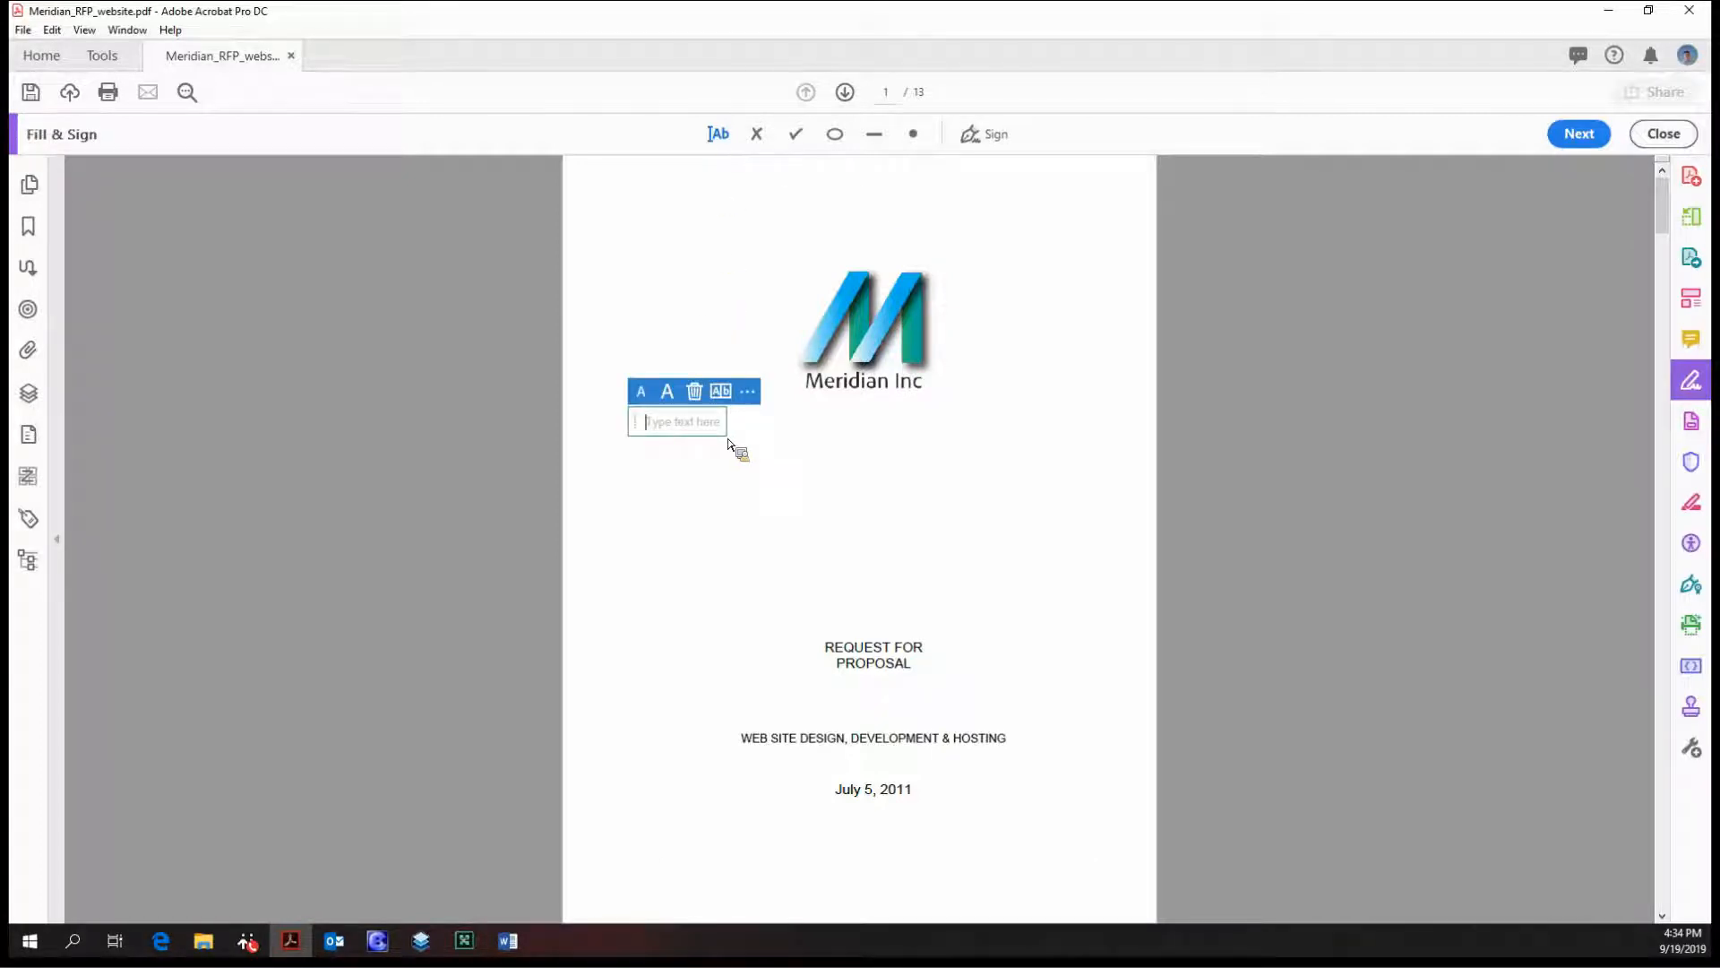
{"action": "type", "text": "Input your text"}
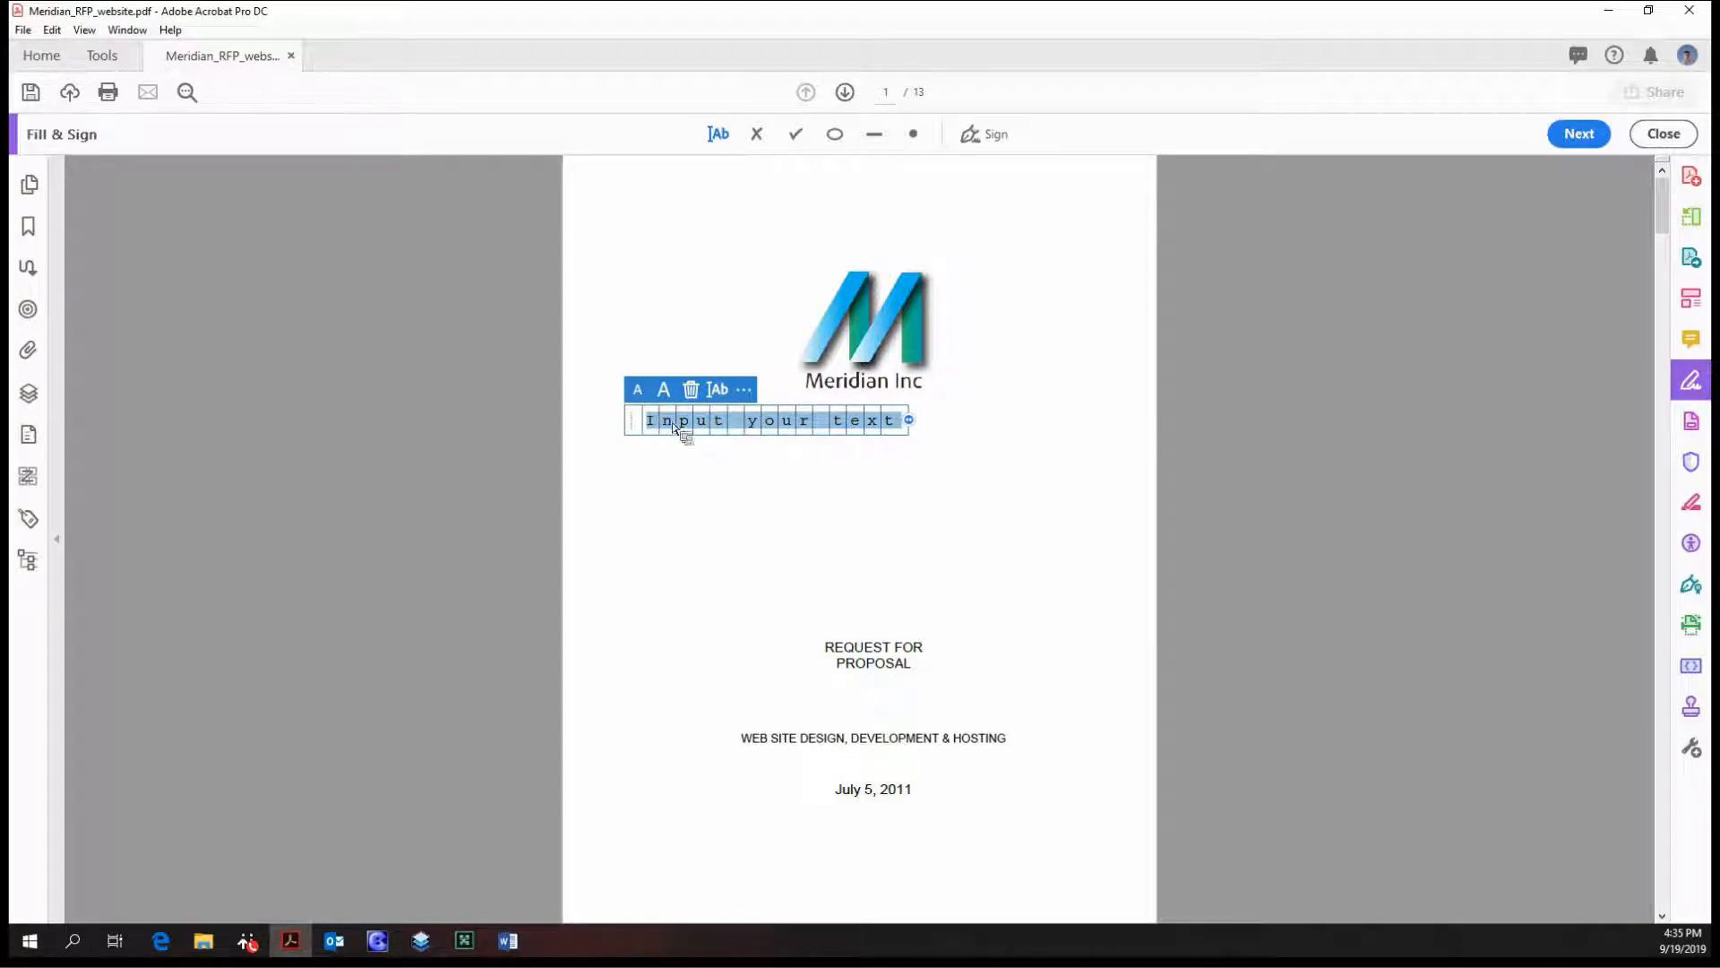
{"action": "mouse_move", "coordinate": [836, 431]}
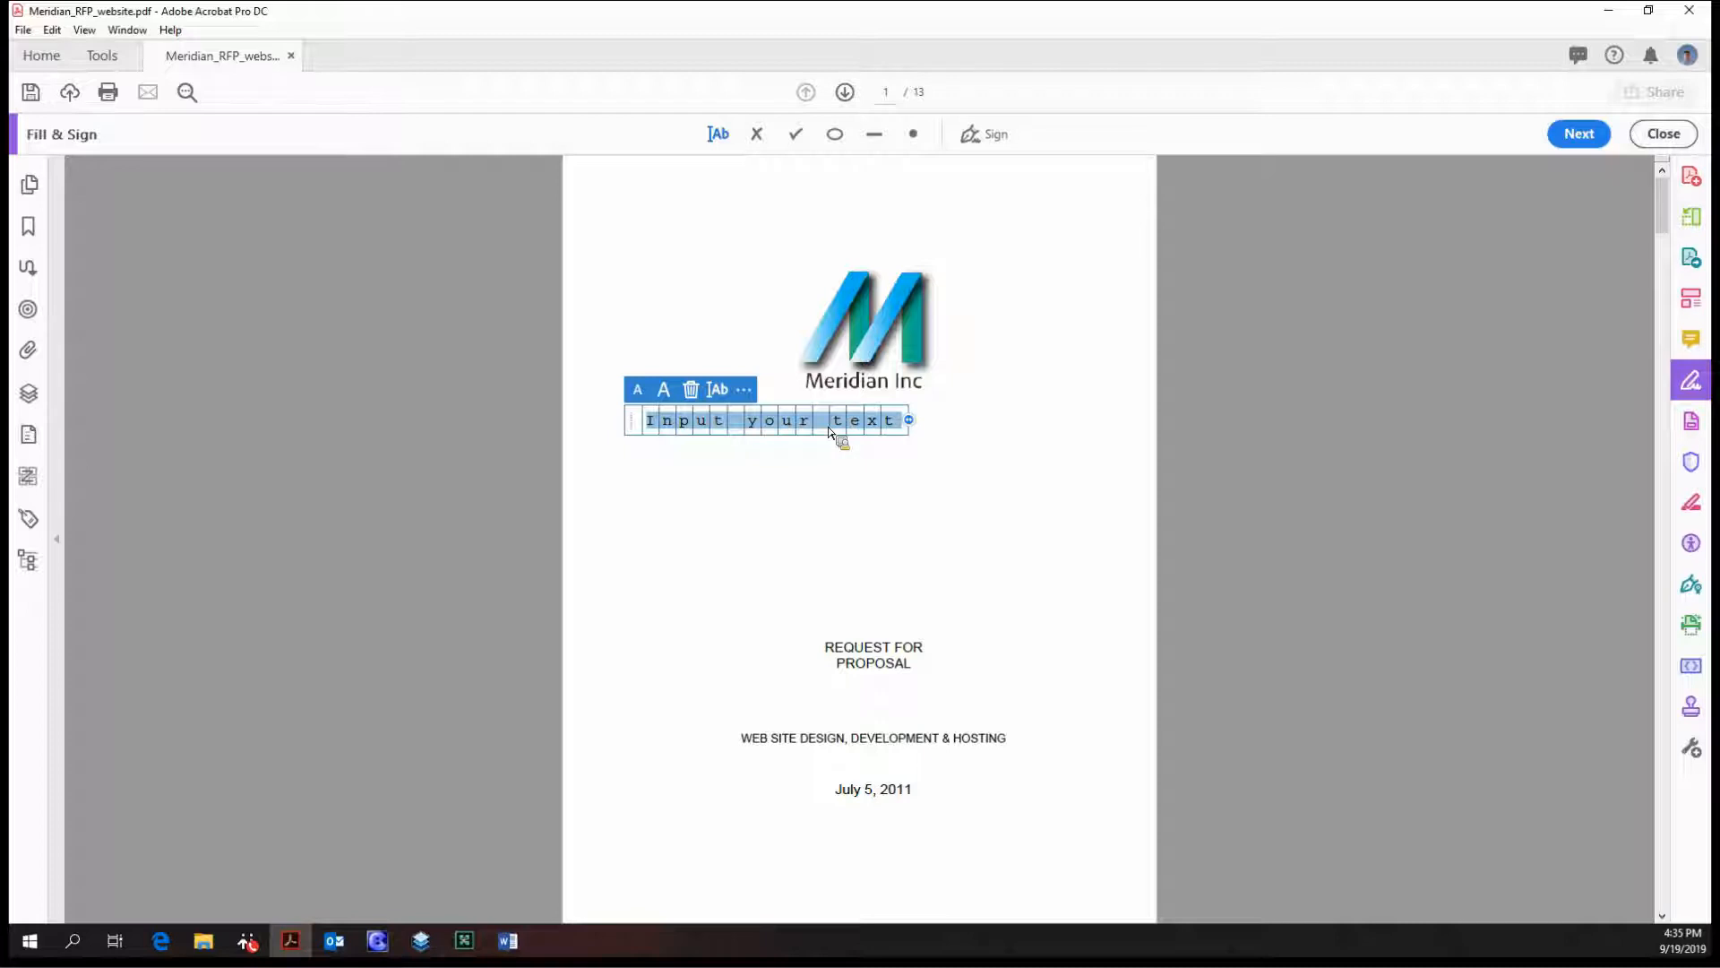
{"action": "type", "text": "Scant"}
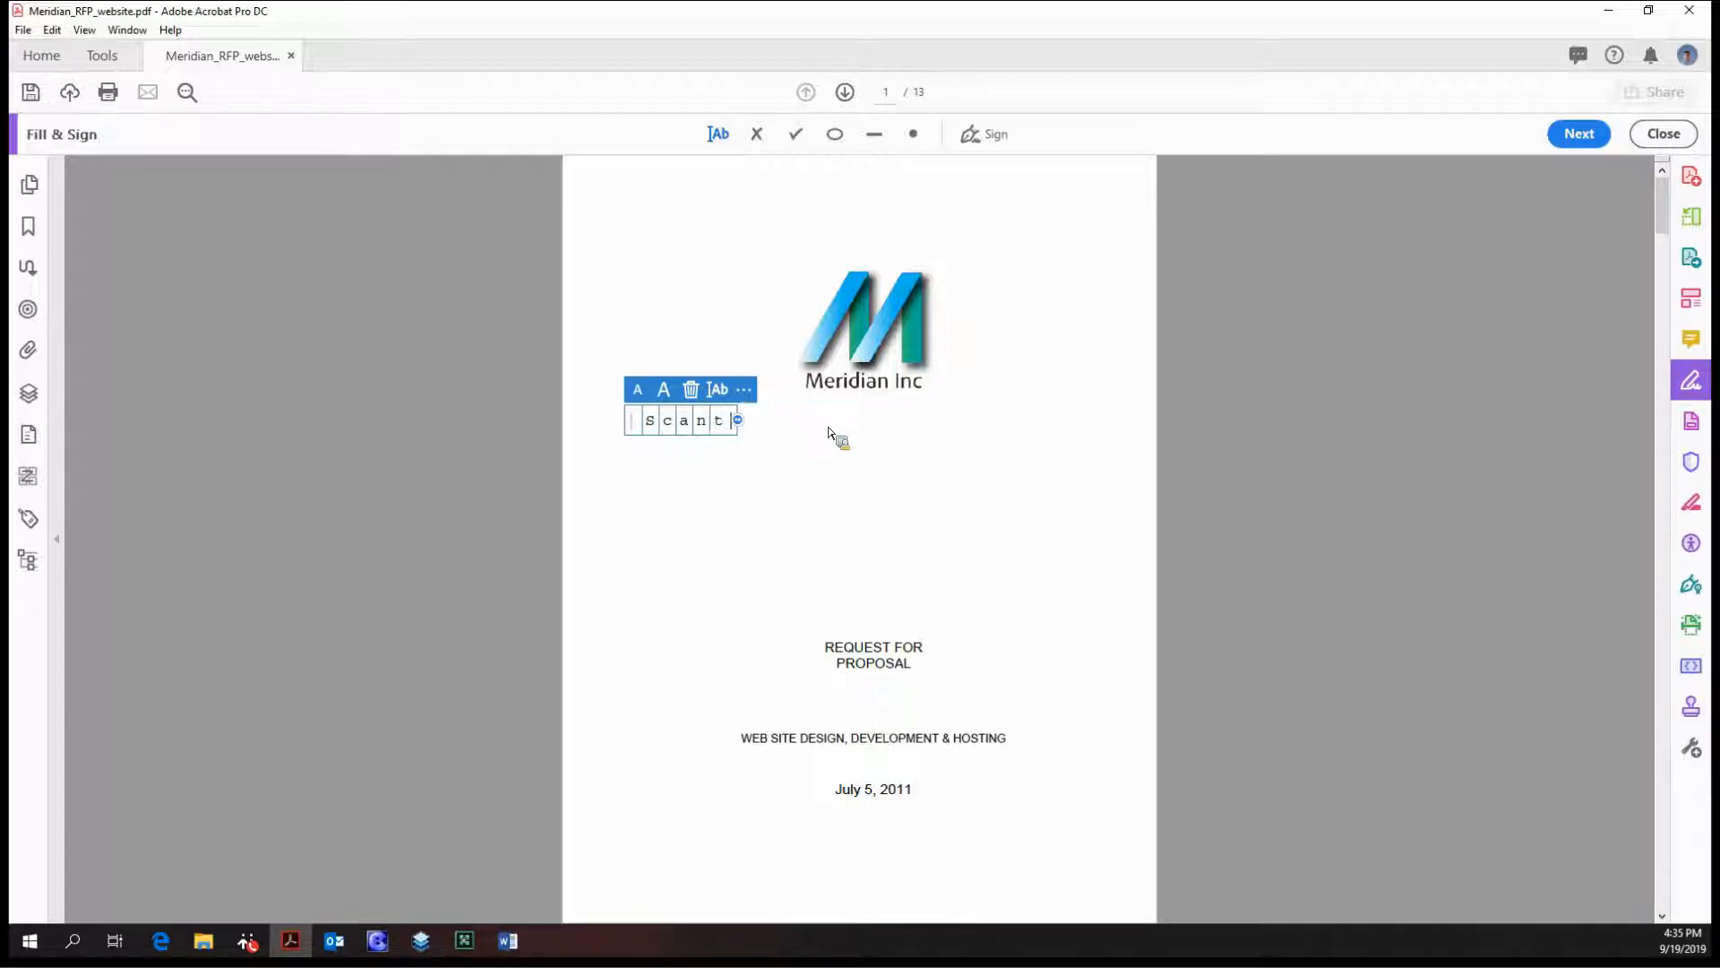
{"action": "type", "text": "ron looking text field"}
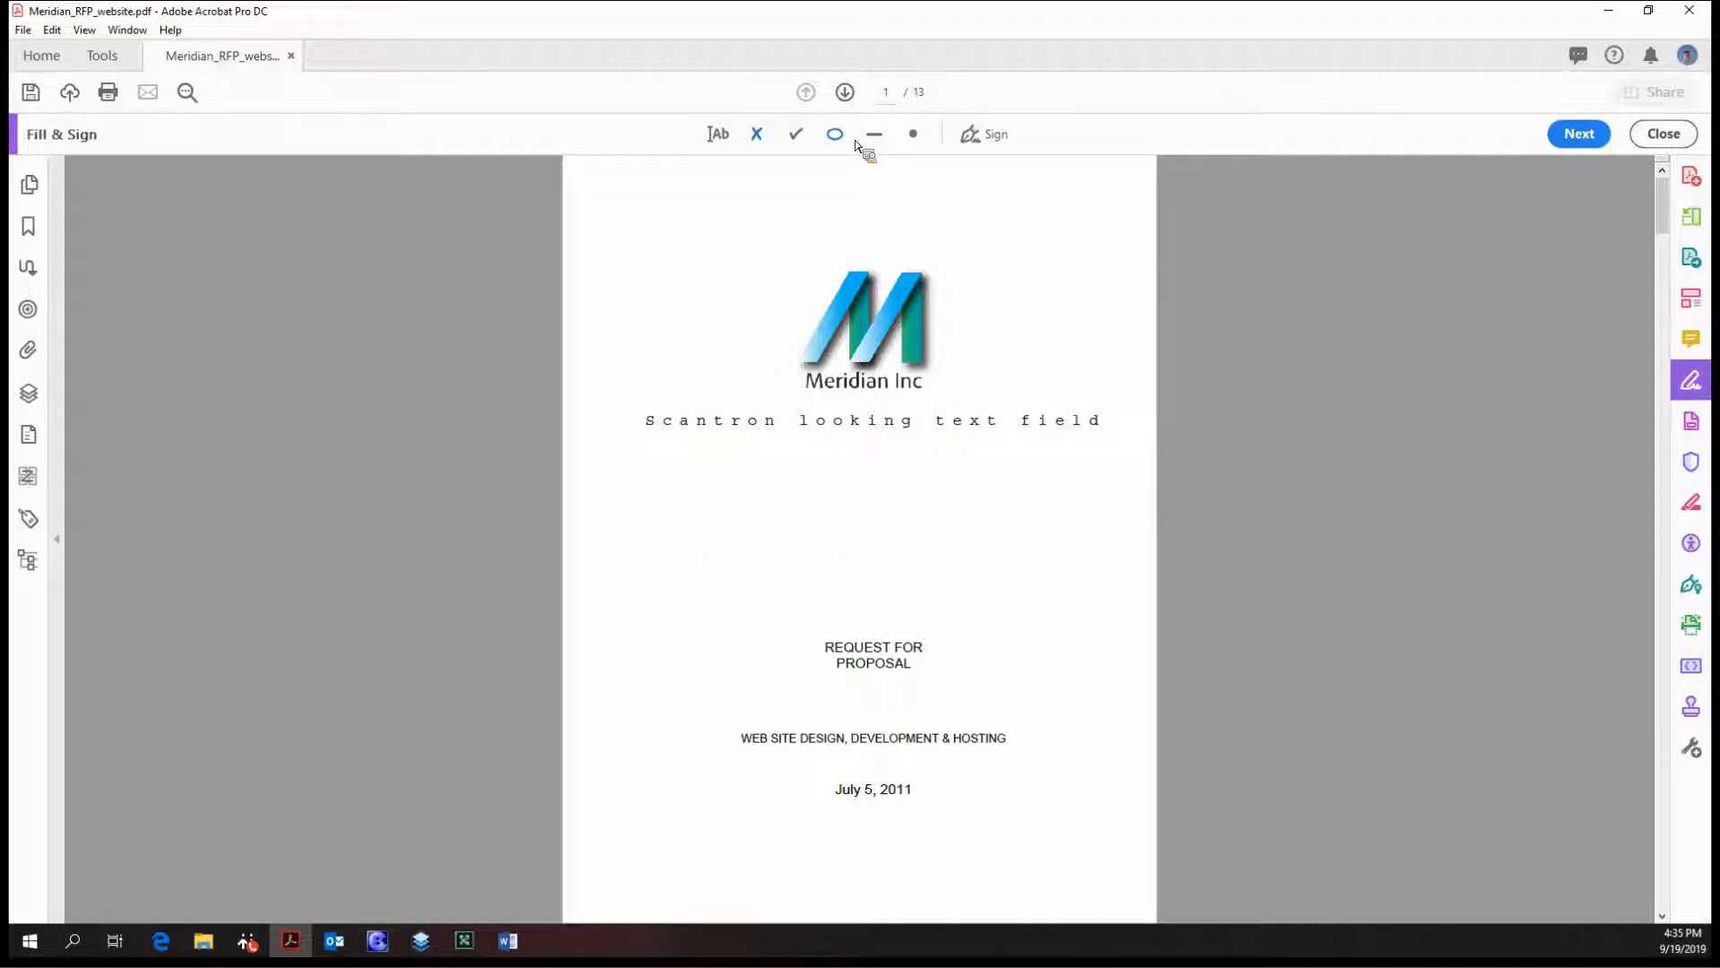
Step: Place cross and check marks under the Scantron text and position a dot above the logo
{"action": "left_click", "coordinate": [913, 133]}
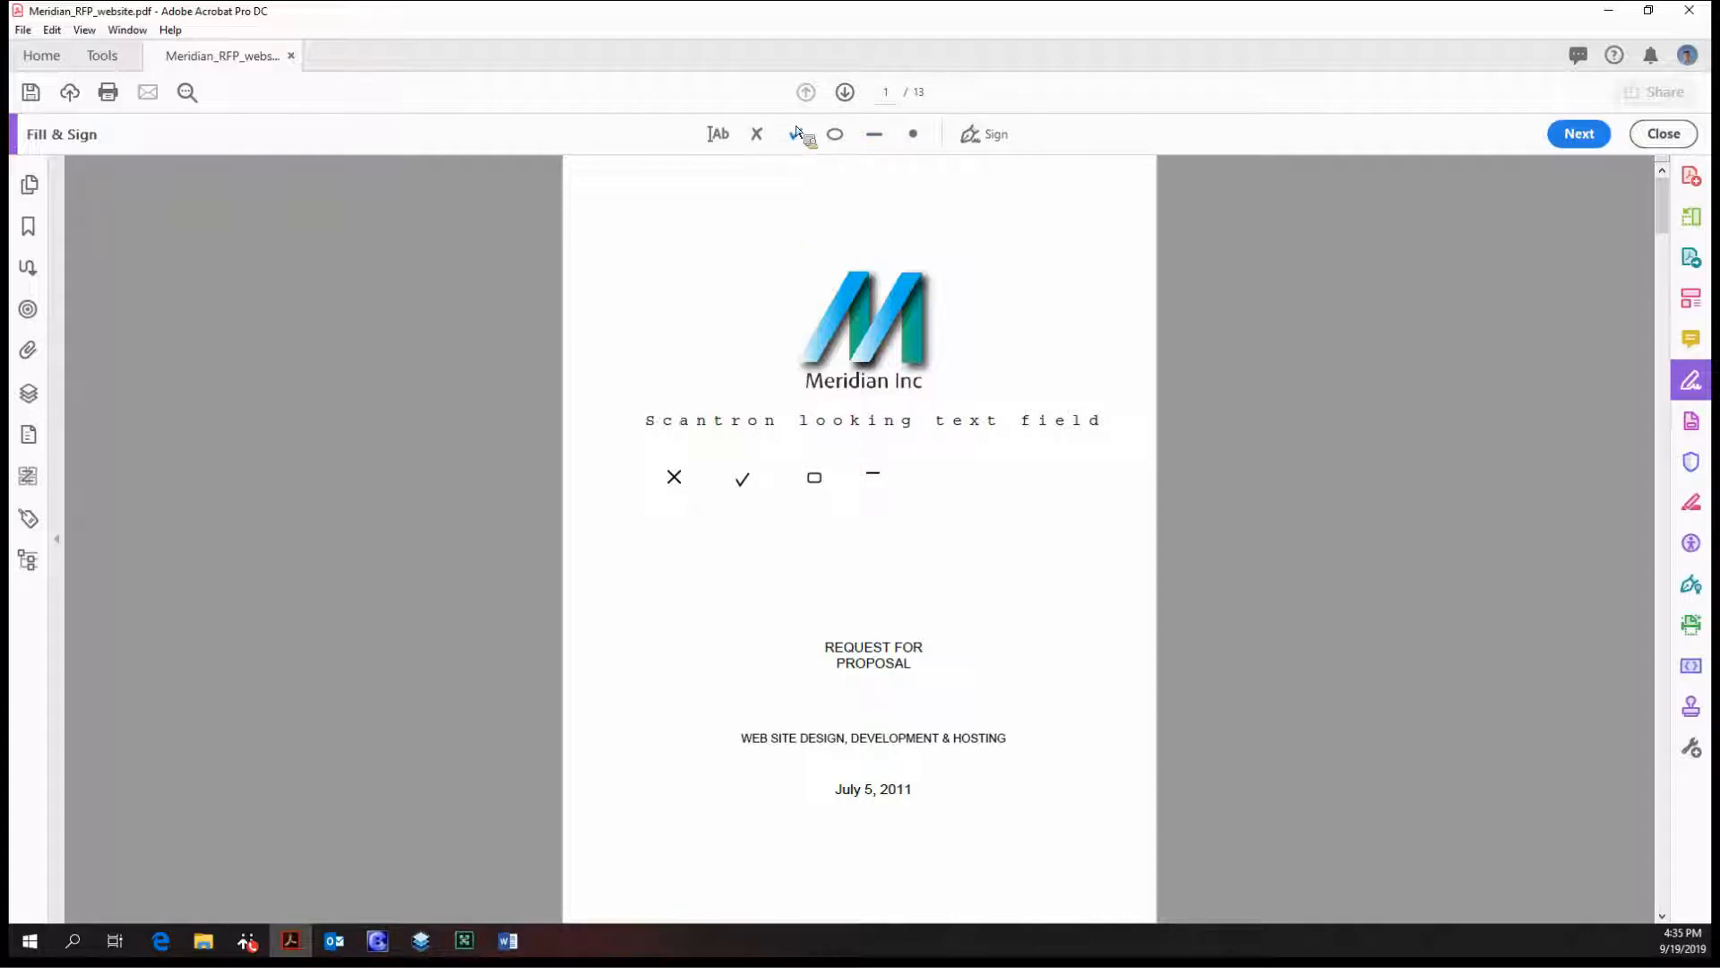
{"action": "left_click", "coordinate": [794, 134]}
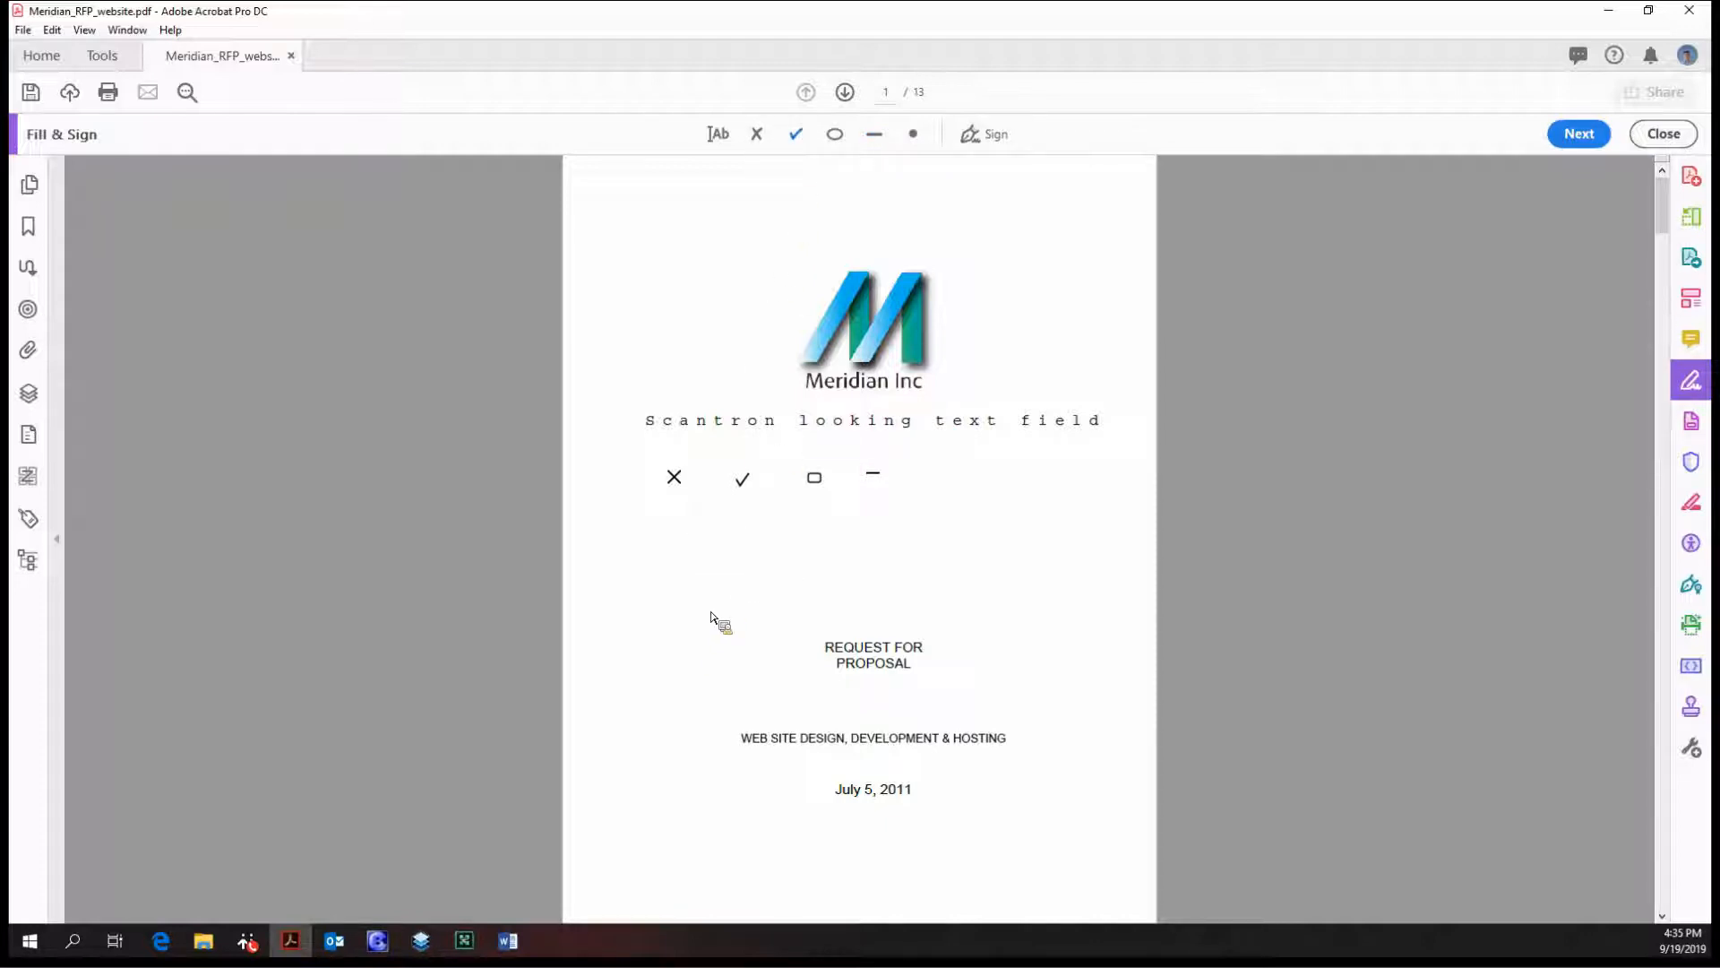
{"action": "mouse_move", "coordinate": [751, 573]}
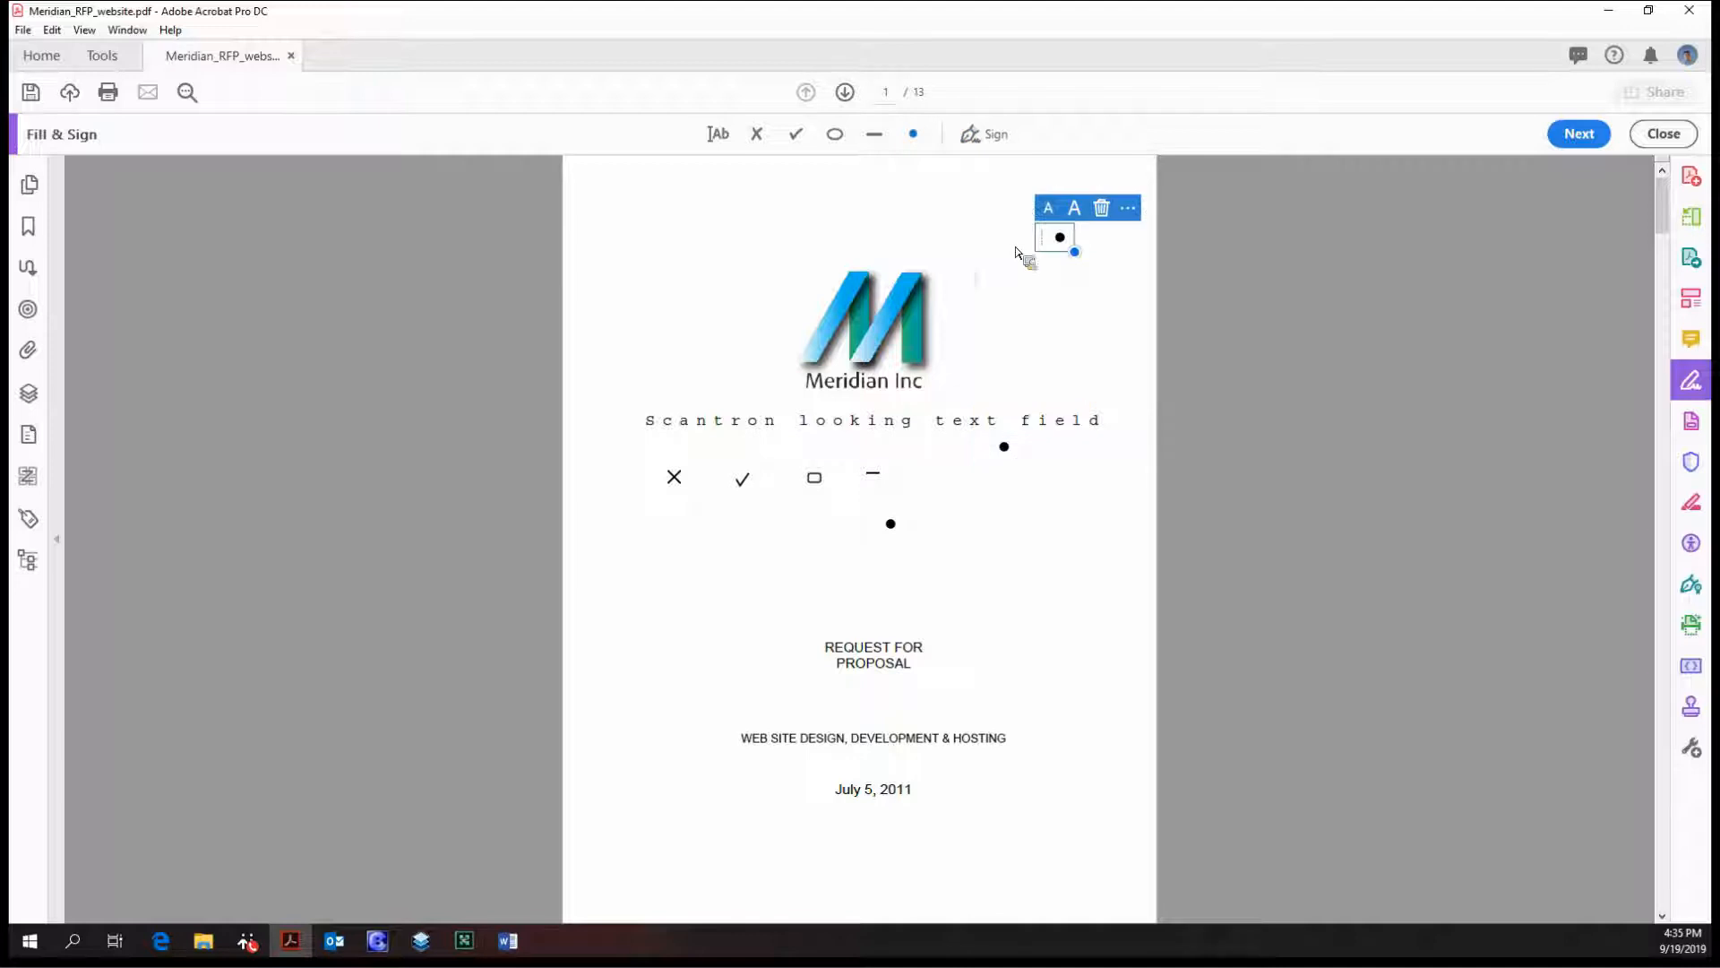
{"action": "left_click_drag", "start_coordinate": [1059, 250], "coordinate": [741, 274]}
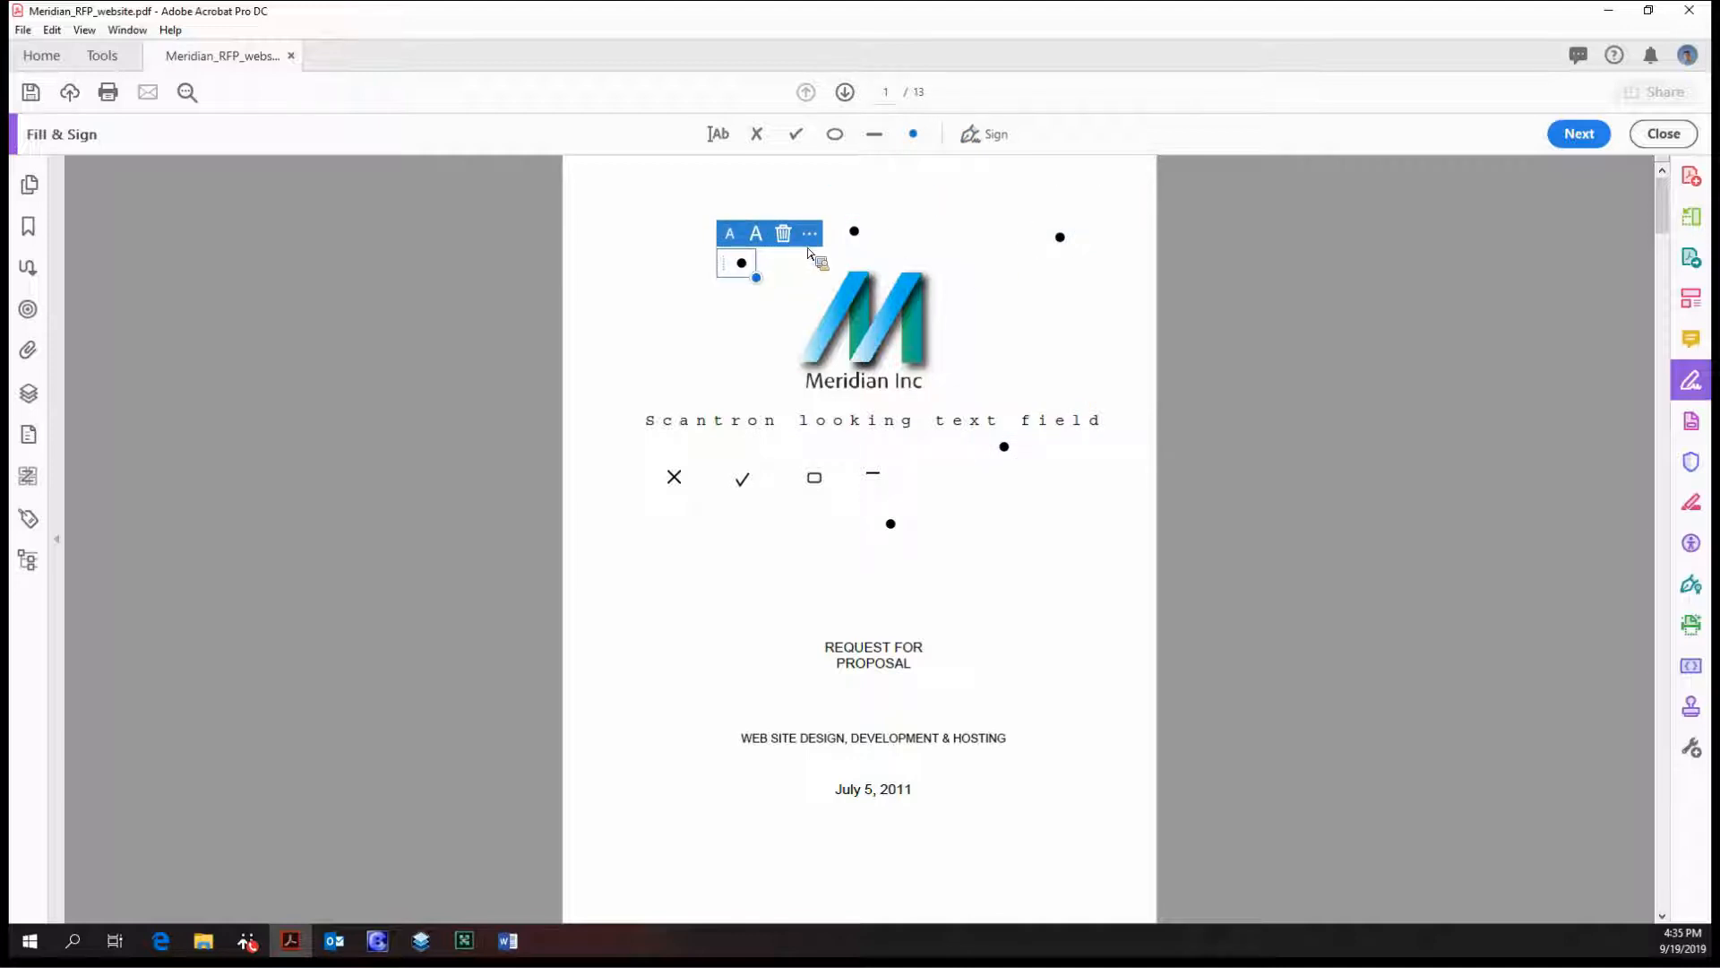
{"action": "left_click", "coordinate": [783, 233]}
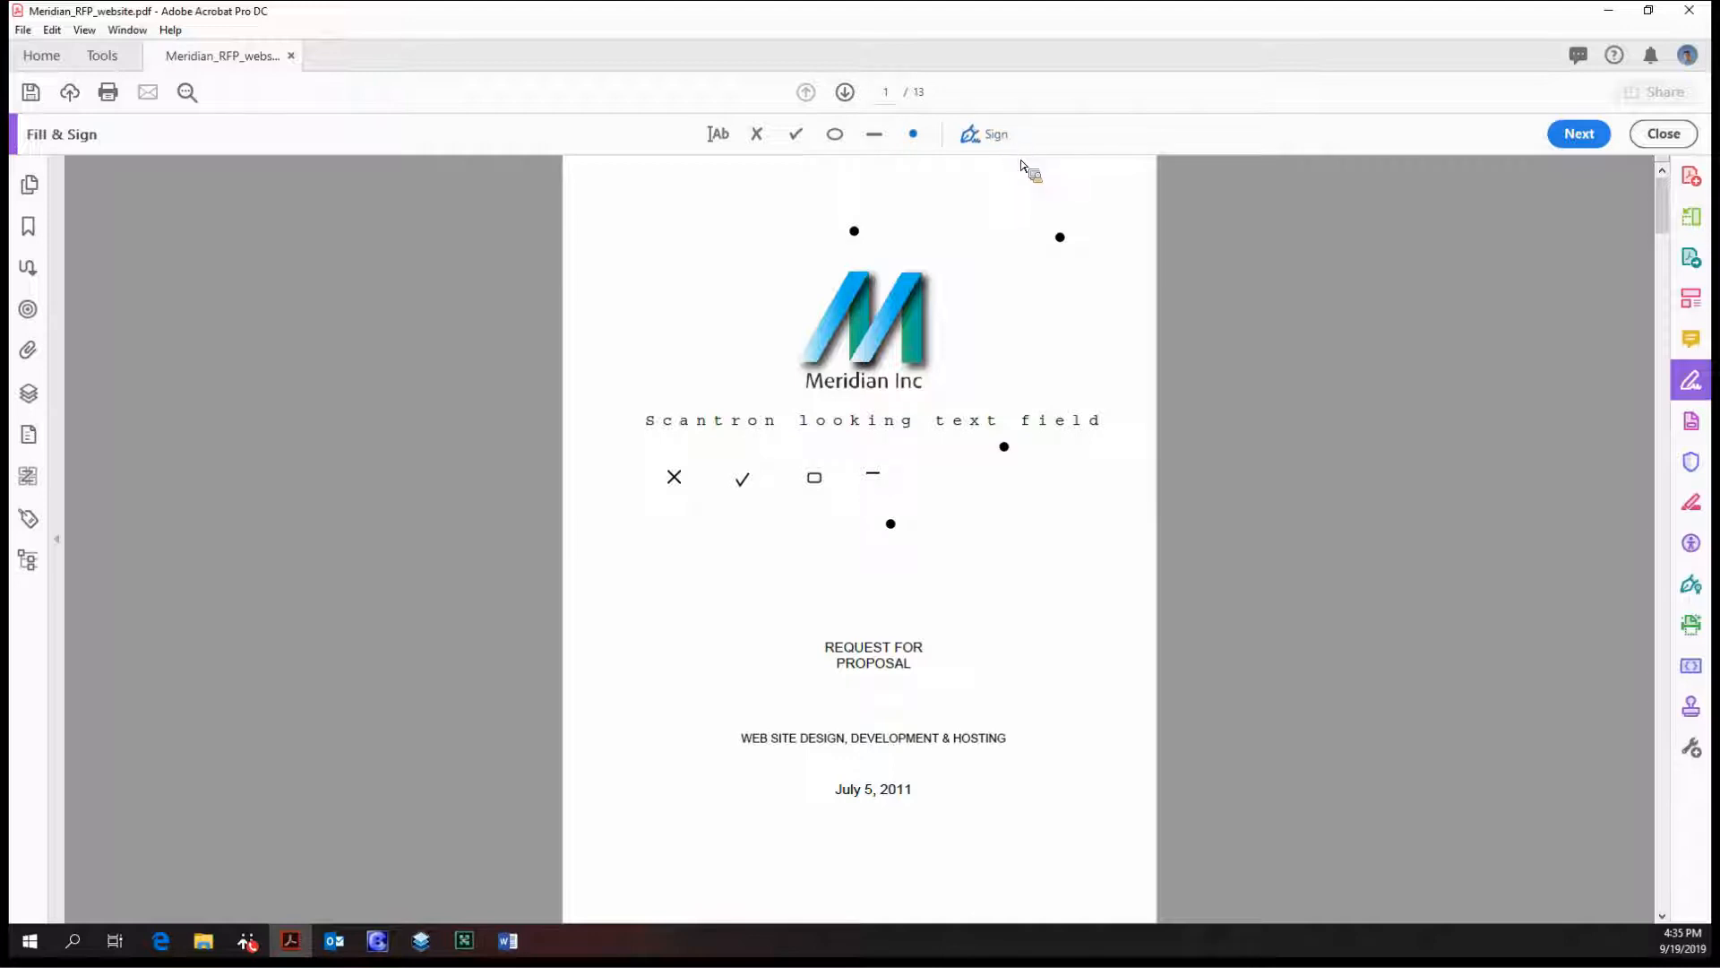
{"action": "left_click", "coordinate": [984, 133]}
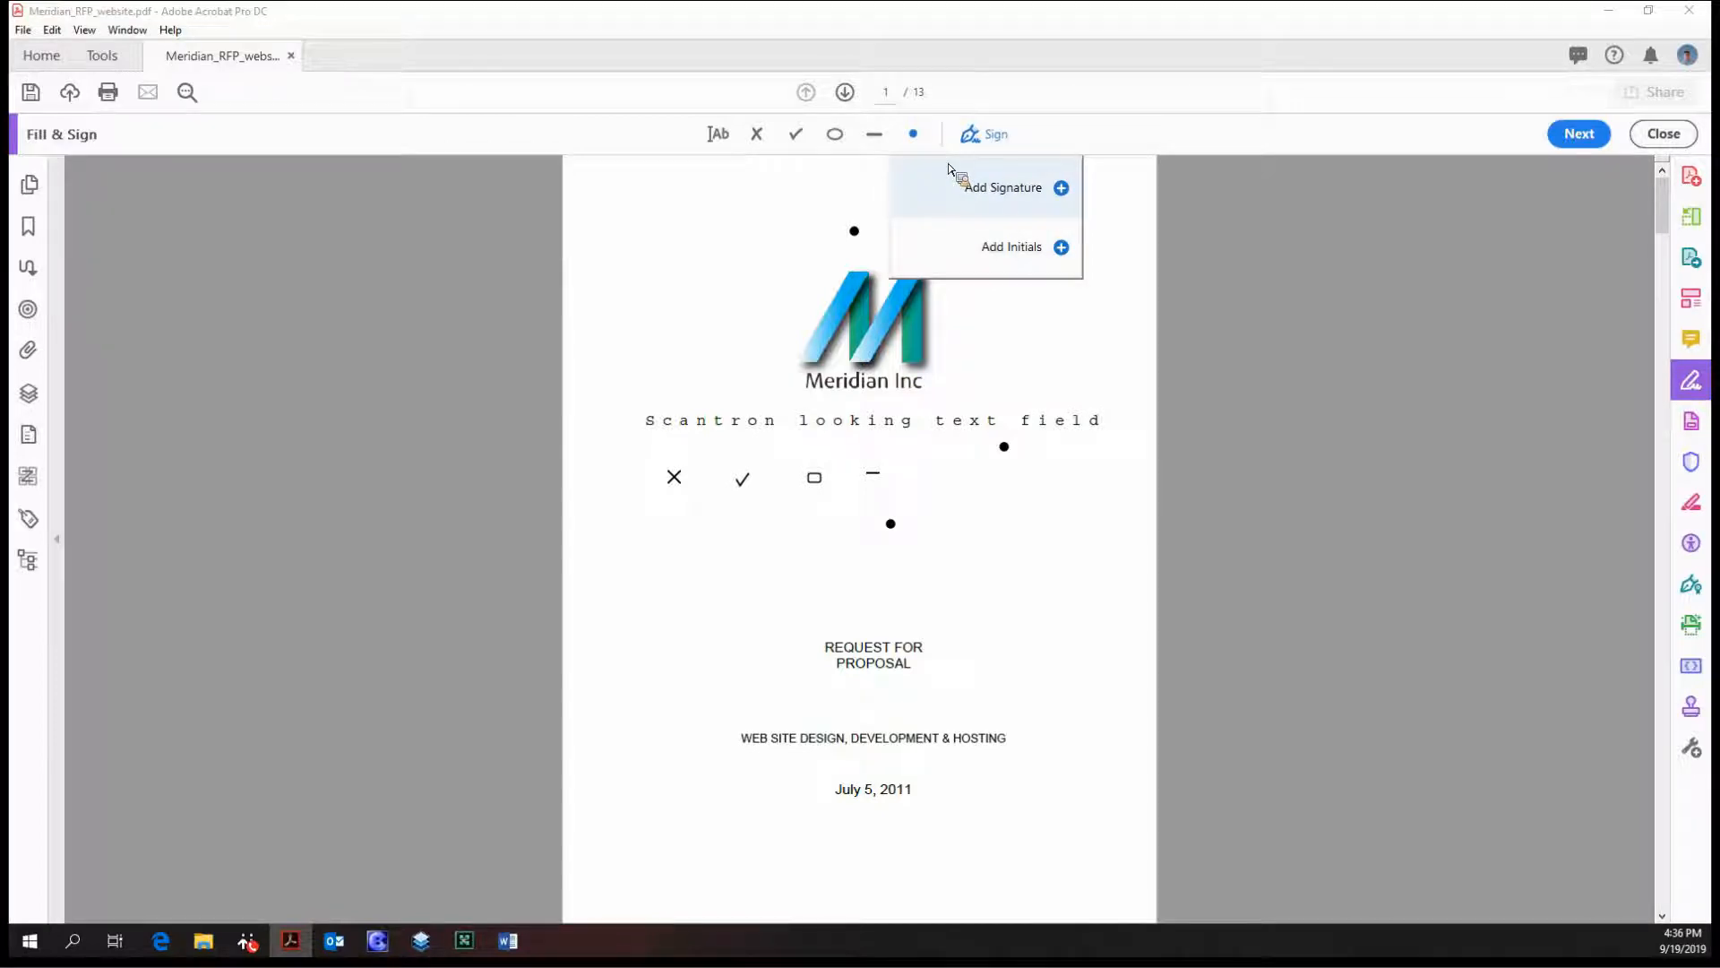
{"action": "left_click", "coordinate": [1003, 186]}
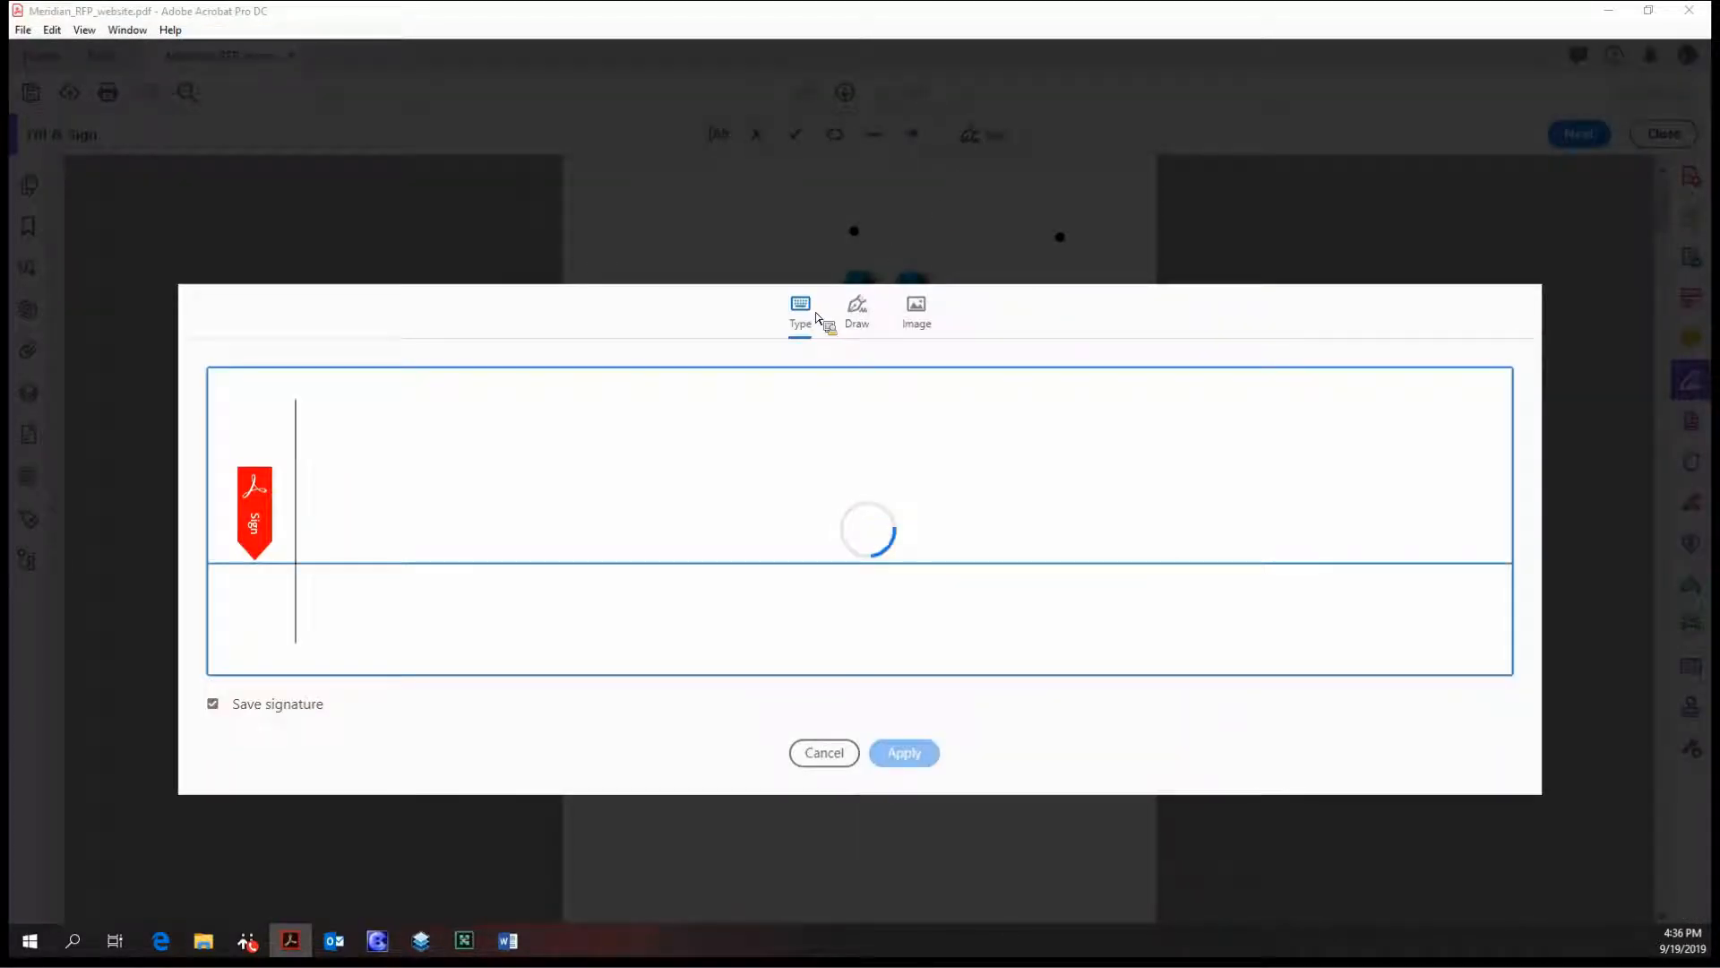
{"action": "type", "text": "David Wilmer"}
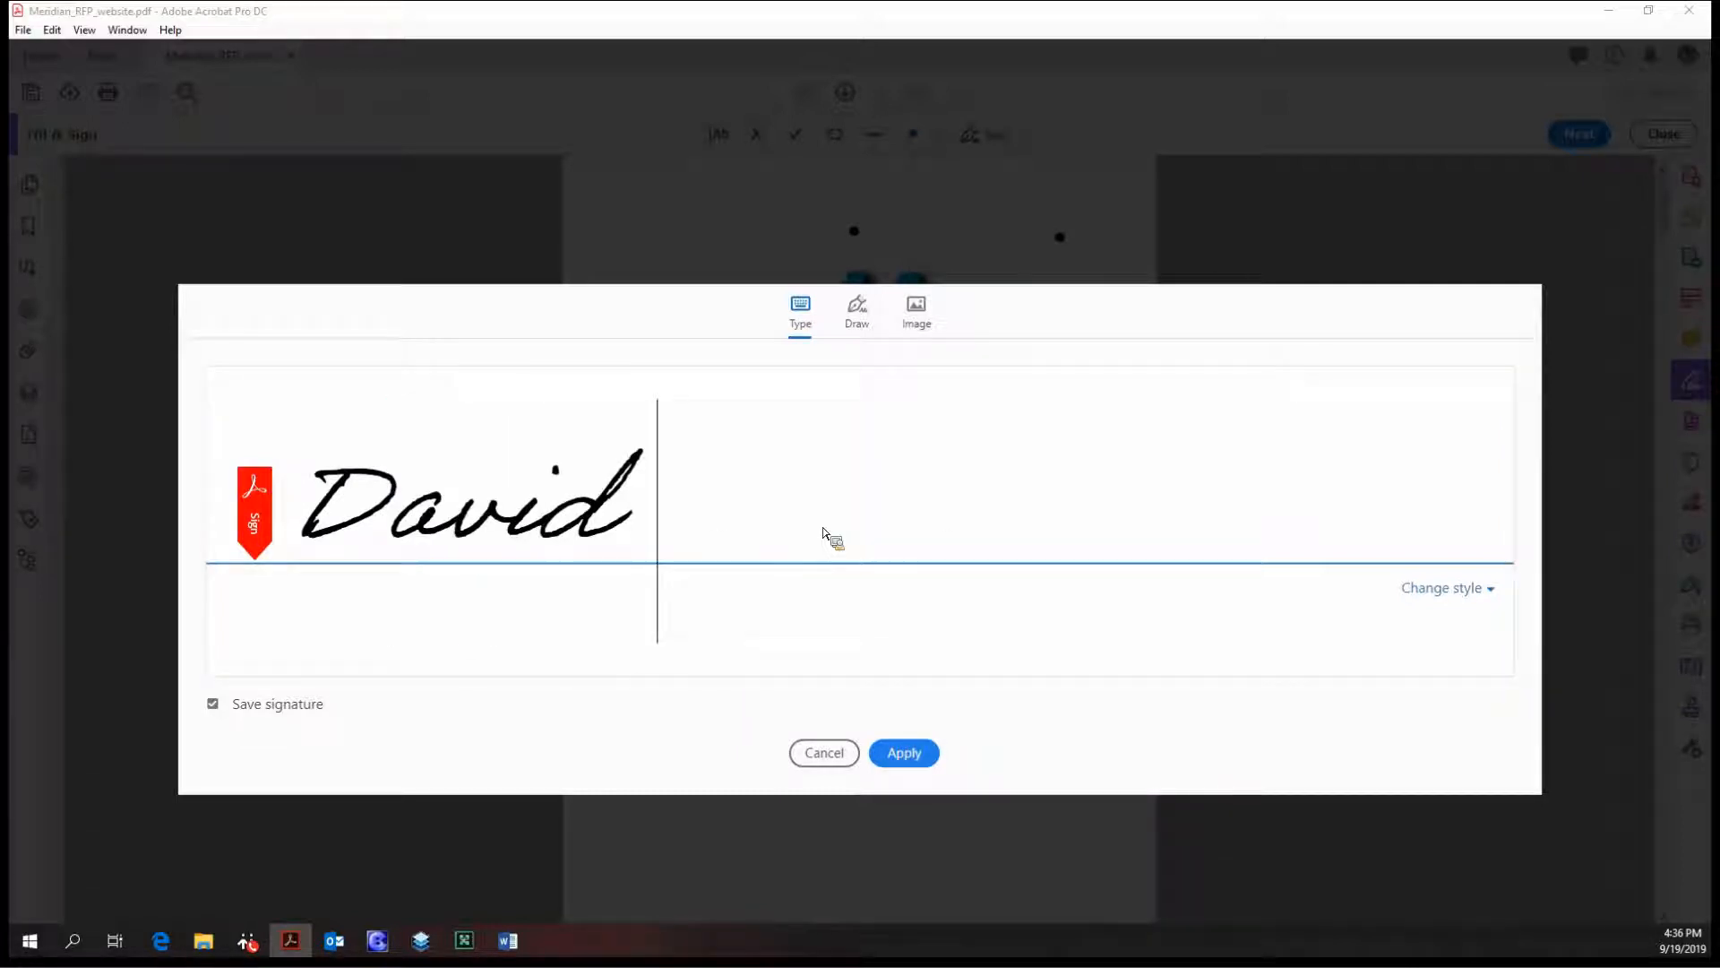
{"action": "type", "text": "Wilmer"}
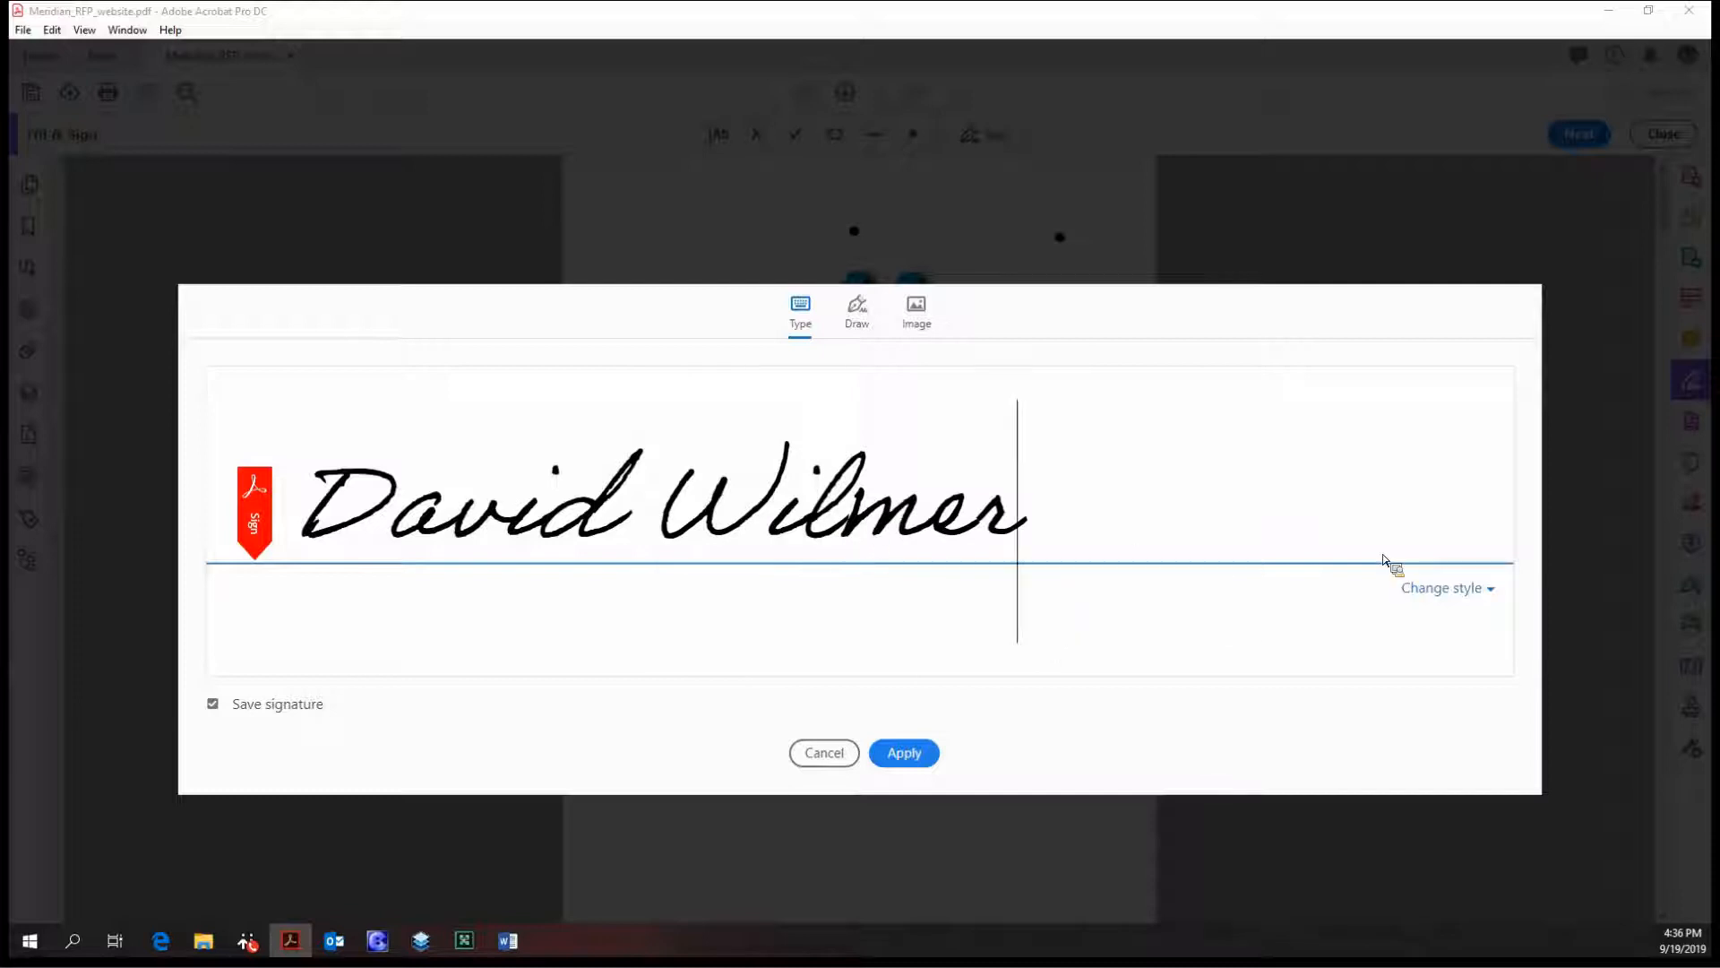
{"action": "left_click", "coordinate": [1446, 587]}
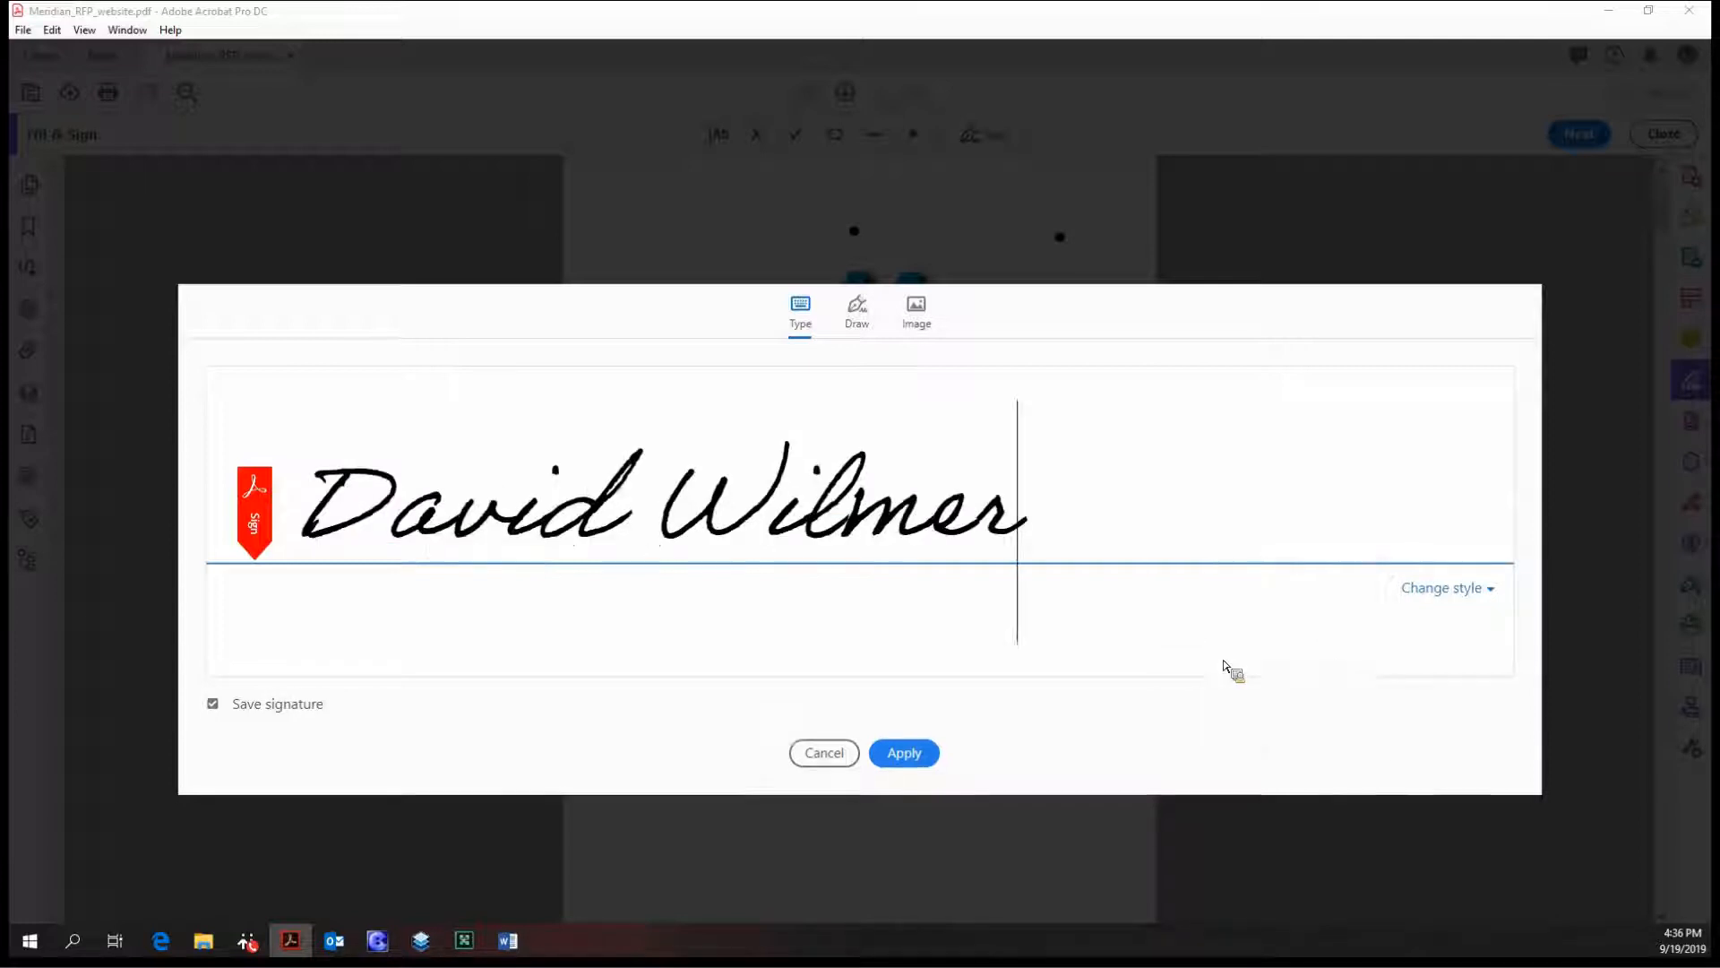
{"action": "left_click", "coordinate": [857, 311]}
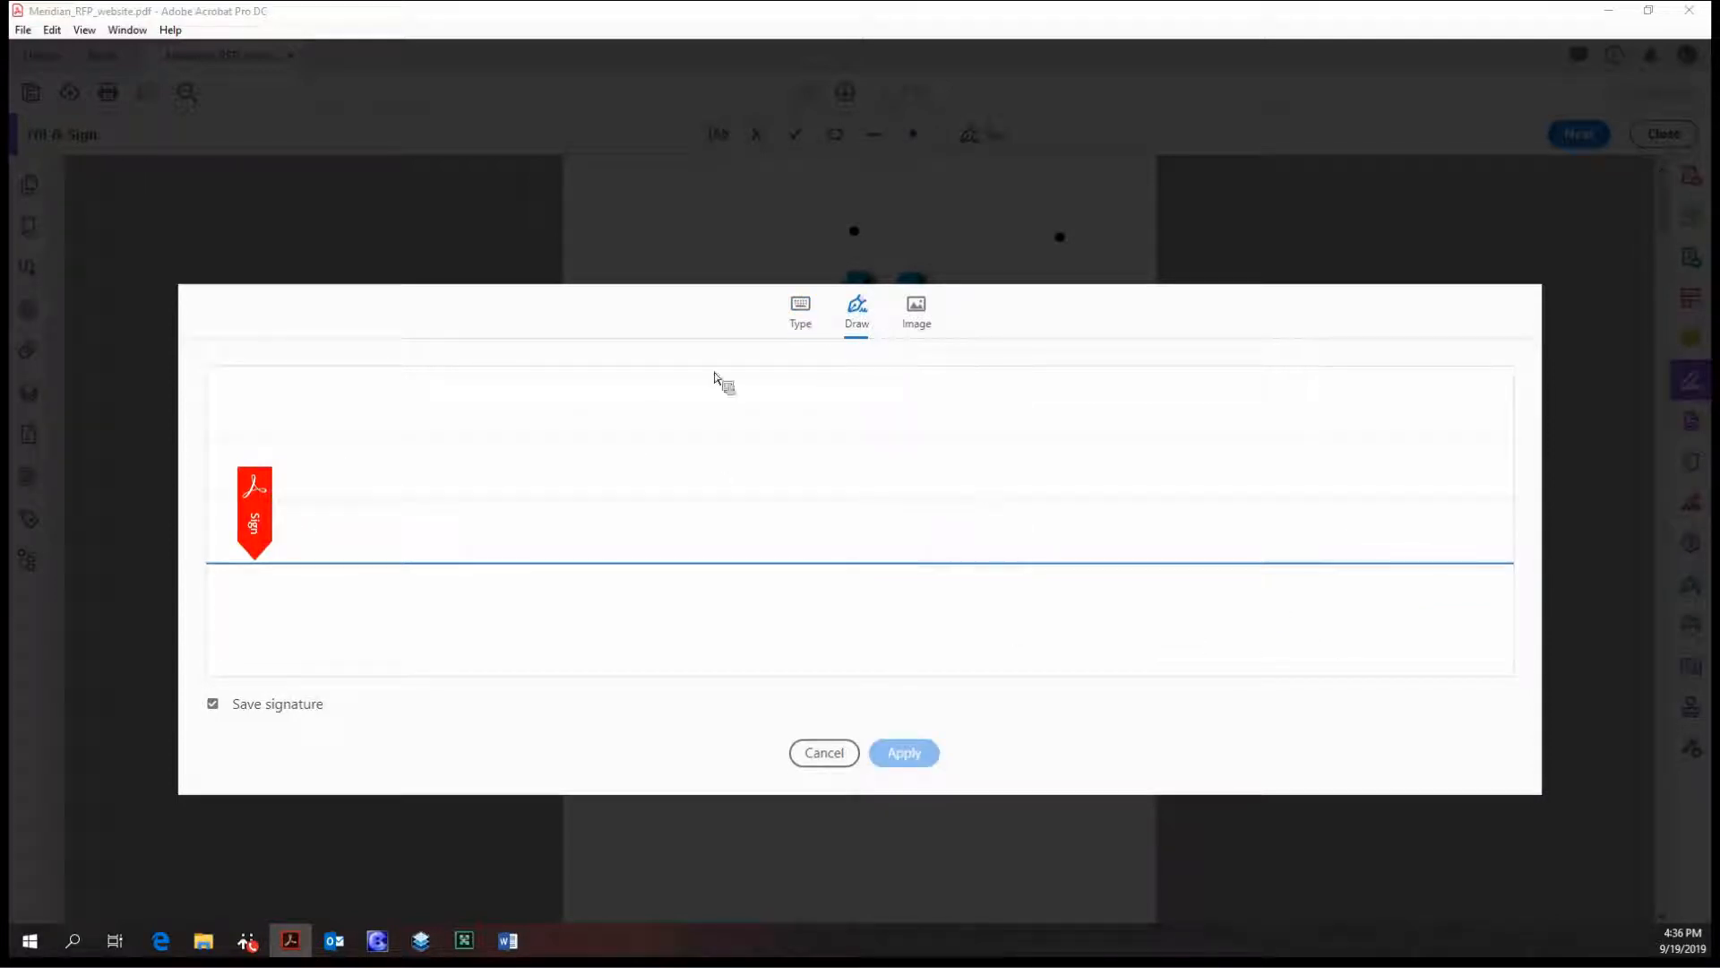
Step: Hand-draw the first signature strokes spelling 'Davi' in the drawing area
{"action": "left_click_drag", "start_coordinate": [605, 373], "coordinate": [590, 504]}
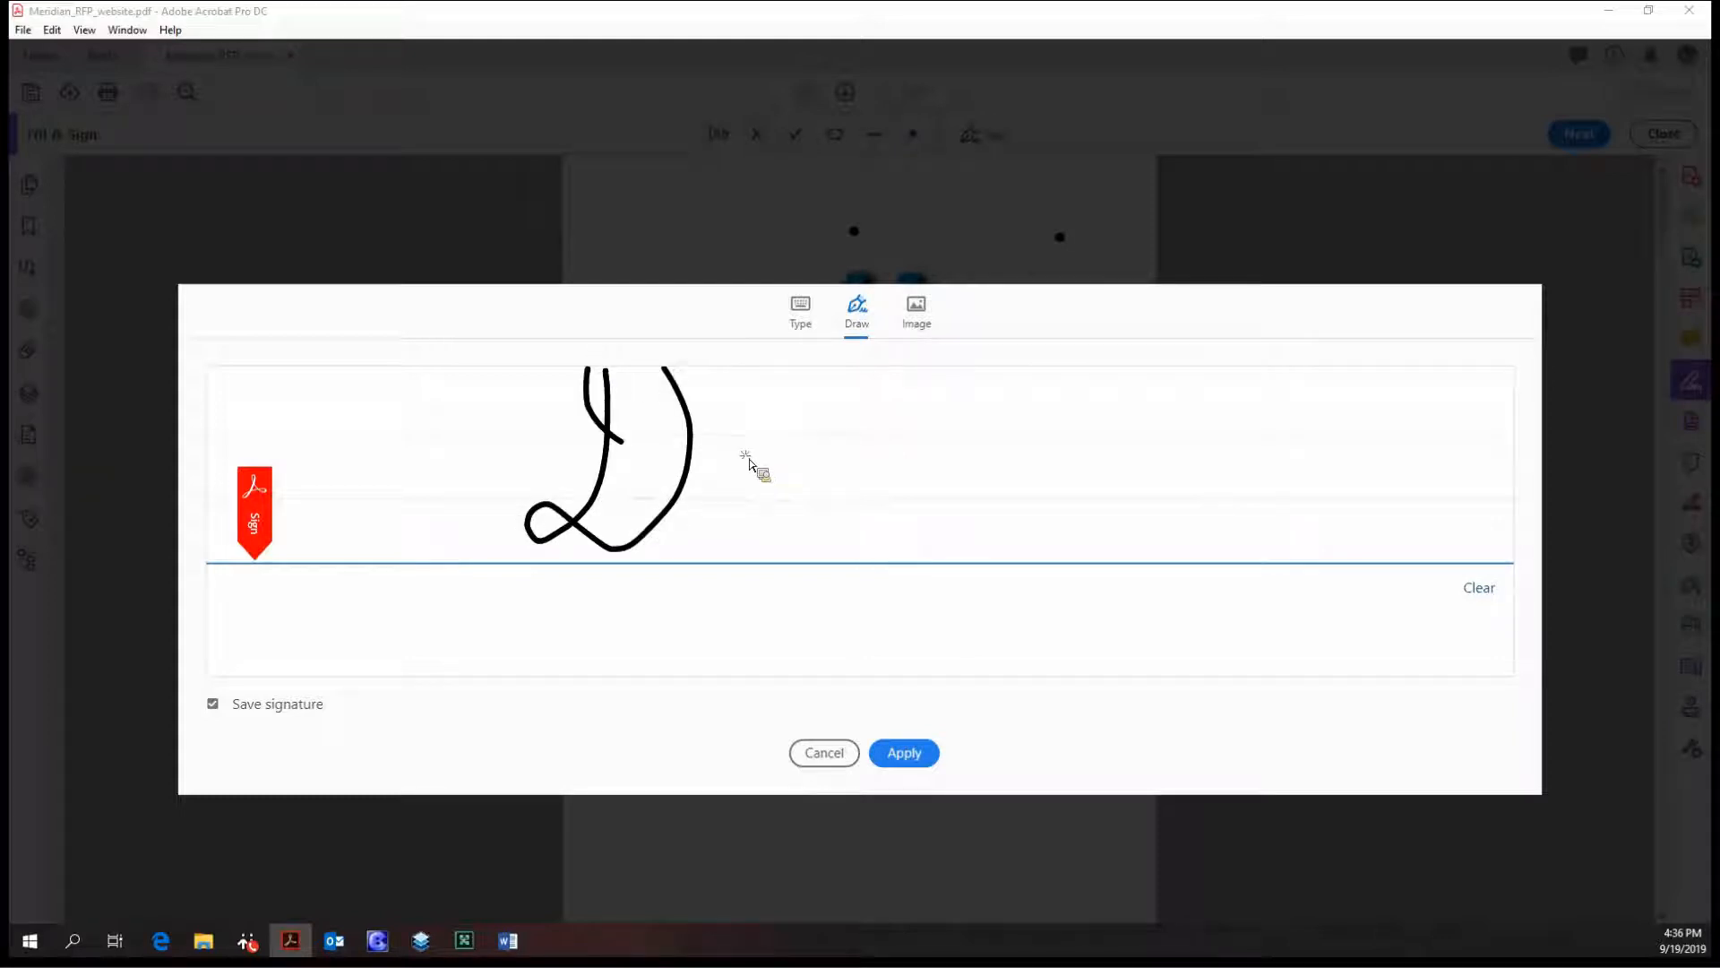
{"action": "left_click_drag", "start_coordinate": [746, 455], "coordinate": [835, 570]}
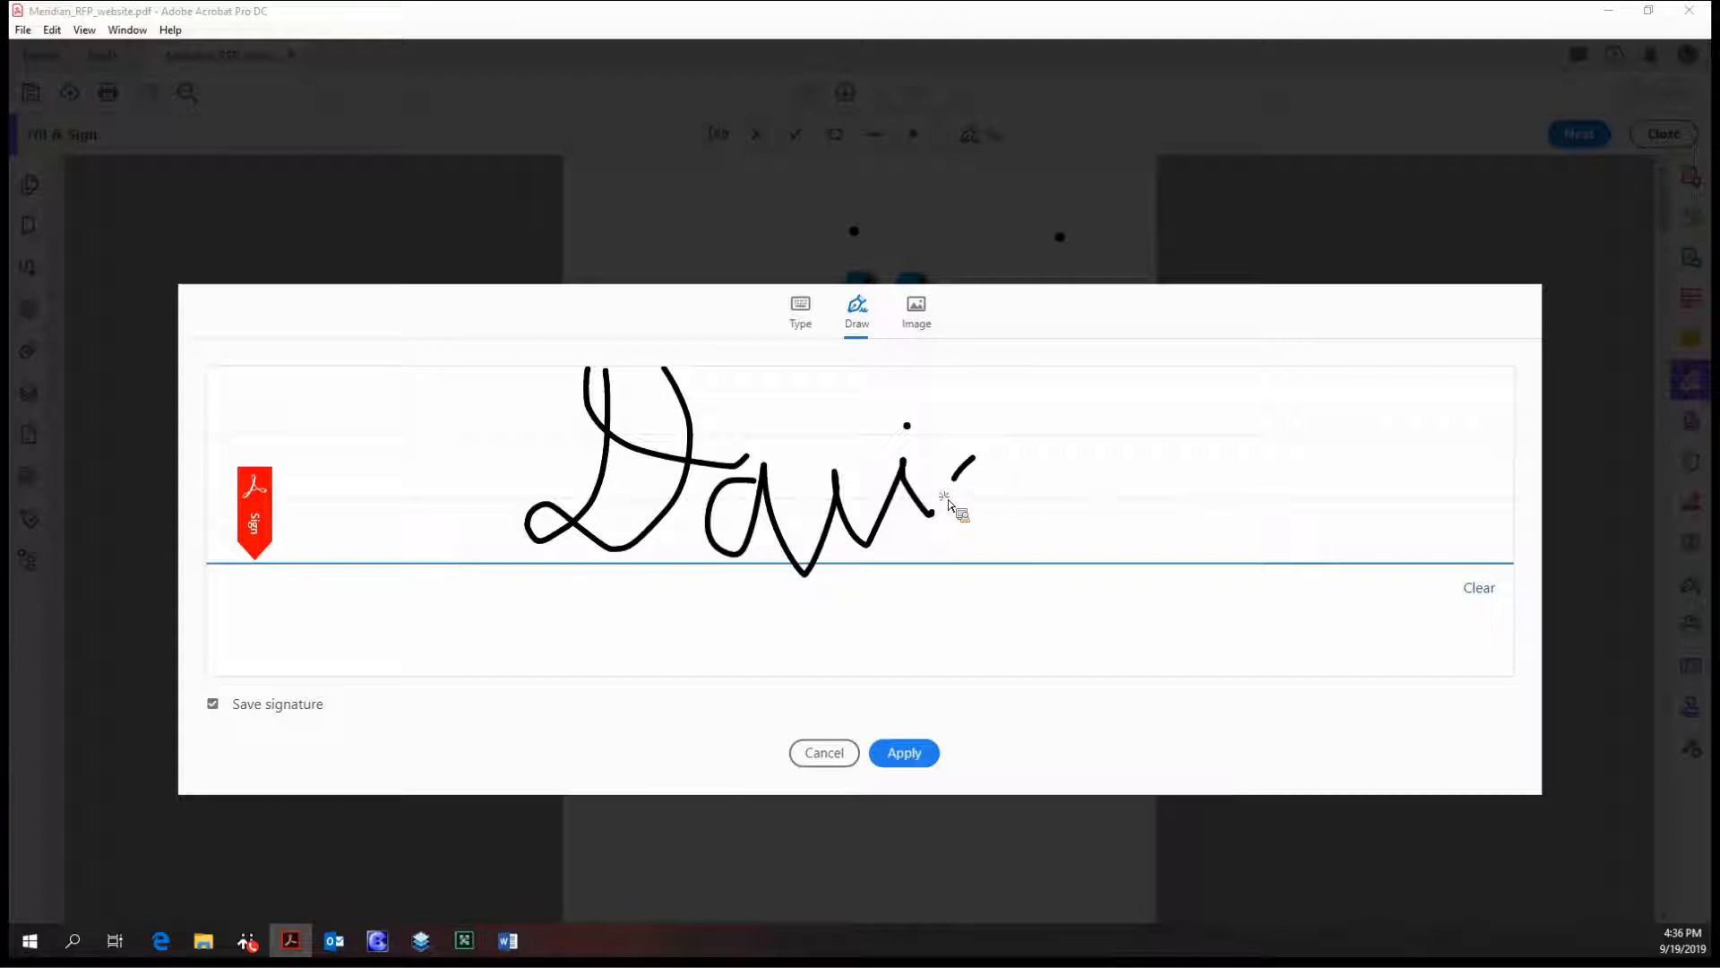
Step: Import the Walt Disney signature JPG from the 2 - Intermediate folder as an image signature
{"action": "left_click", "coordinate": [916, 311]}
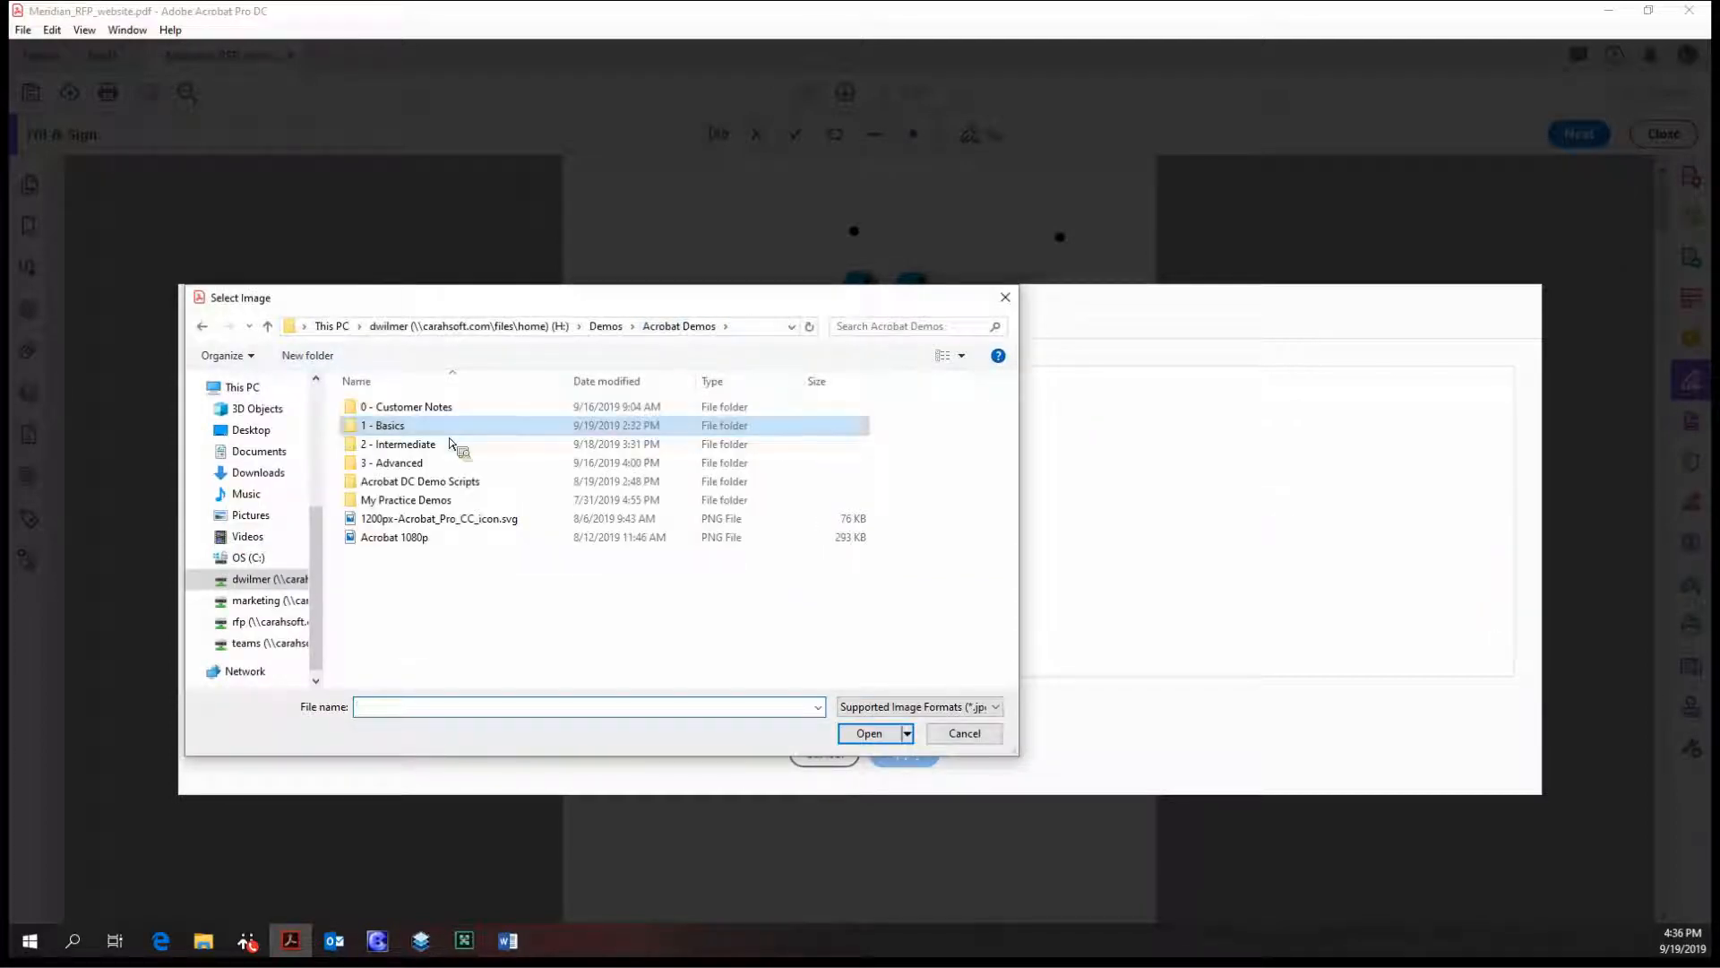
{"action": "double_click", "coordinate": [397, 443]}
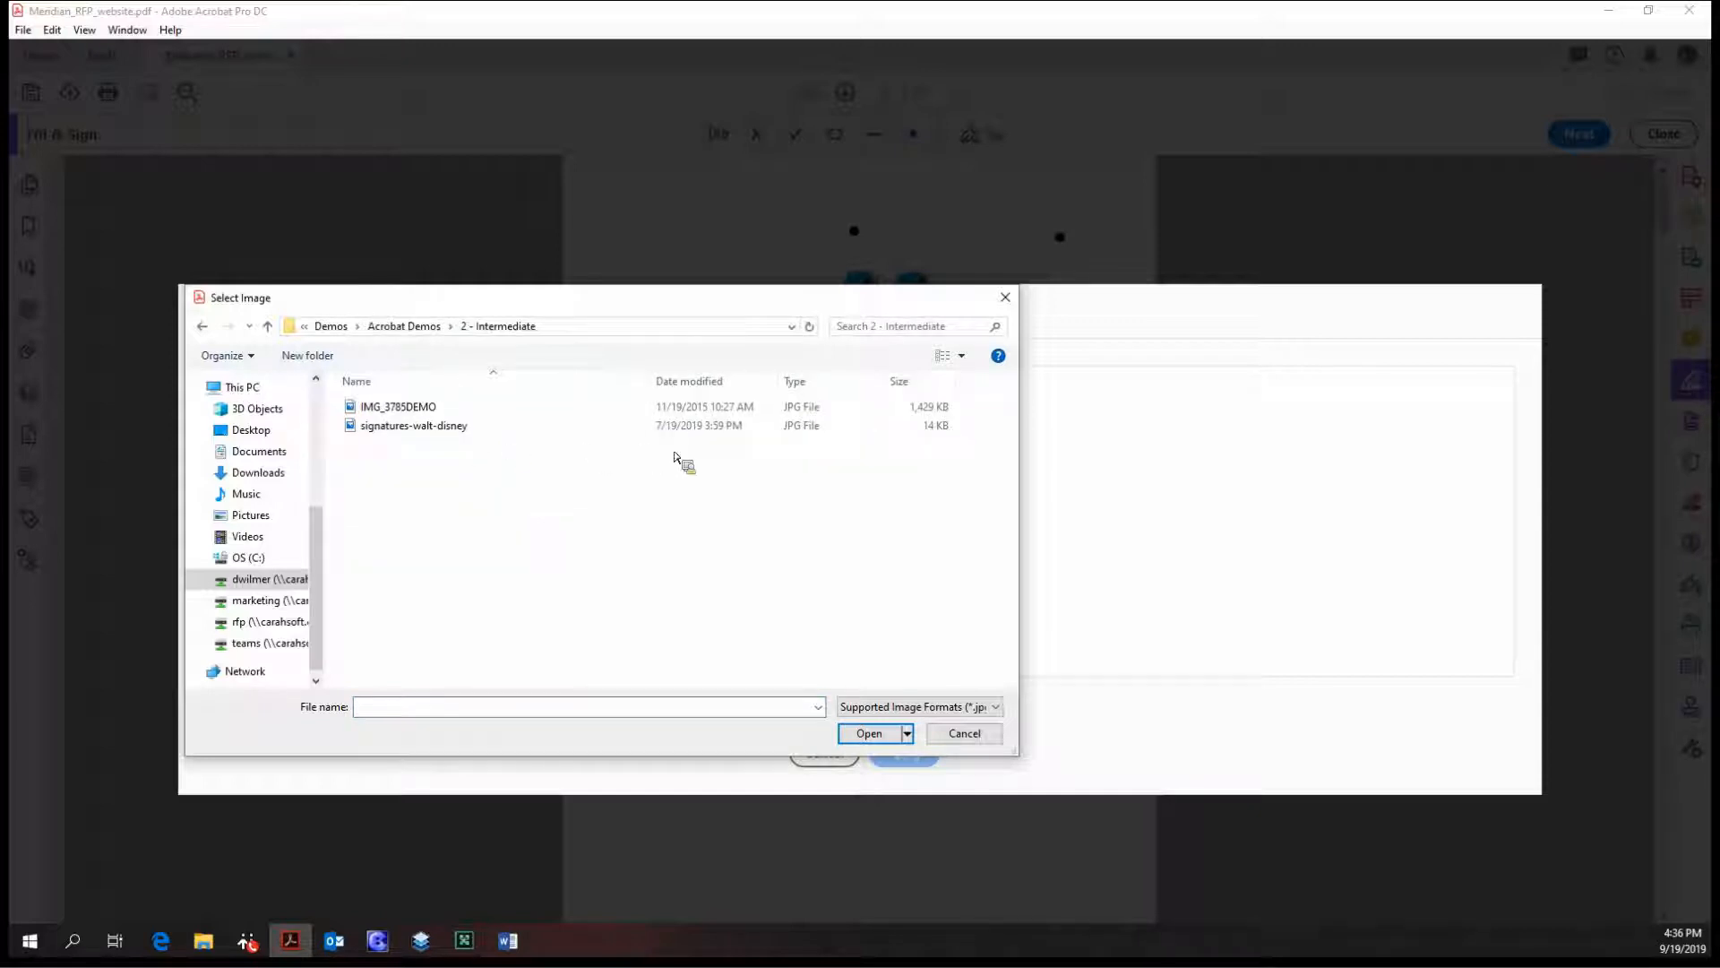
{"action": "mouse_move", "coordinate": [752, 472]}
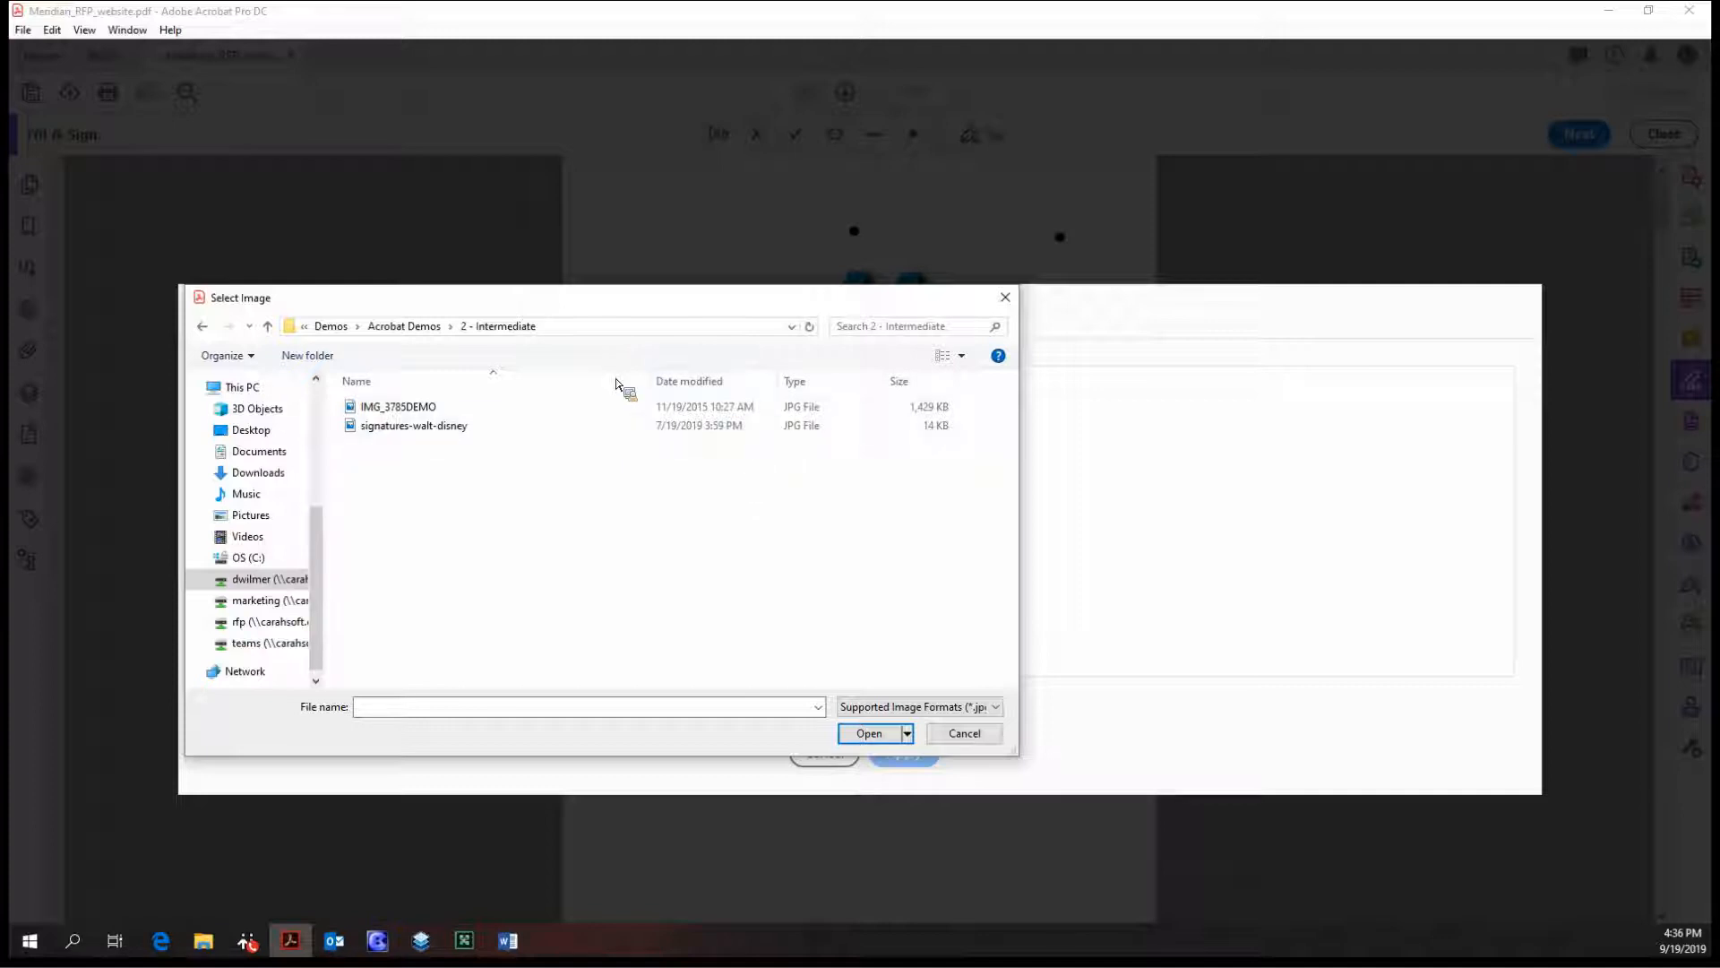
{"action": "left_click", "coordinate": [414, 426]}
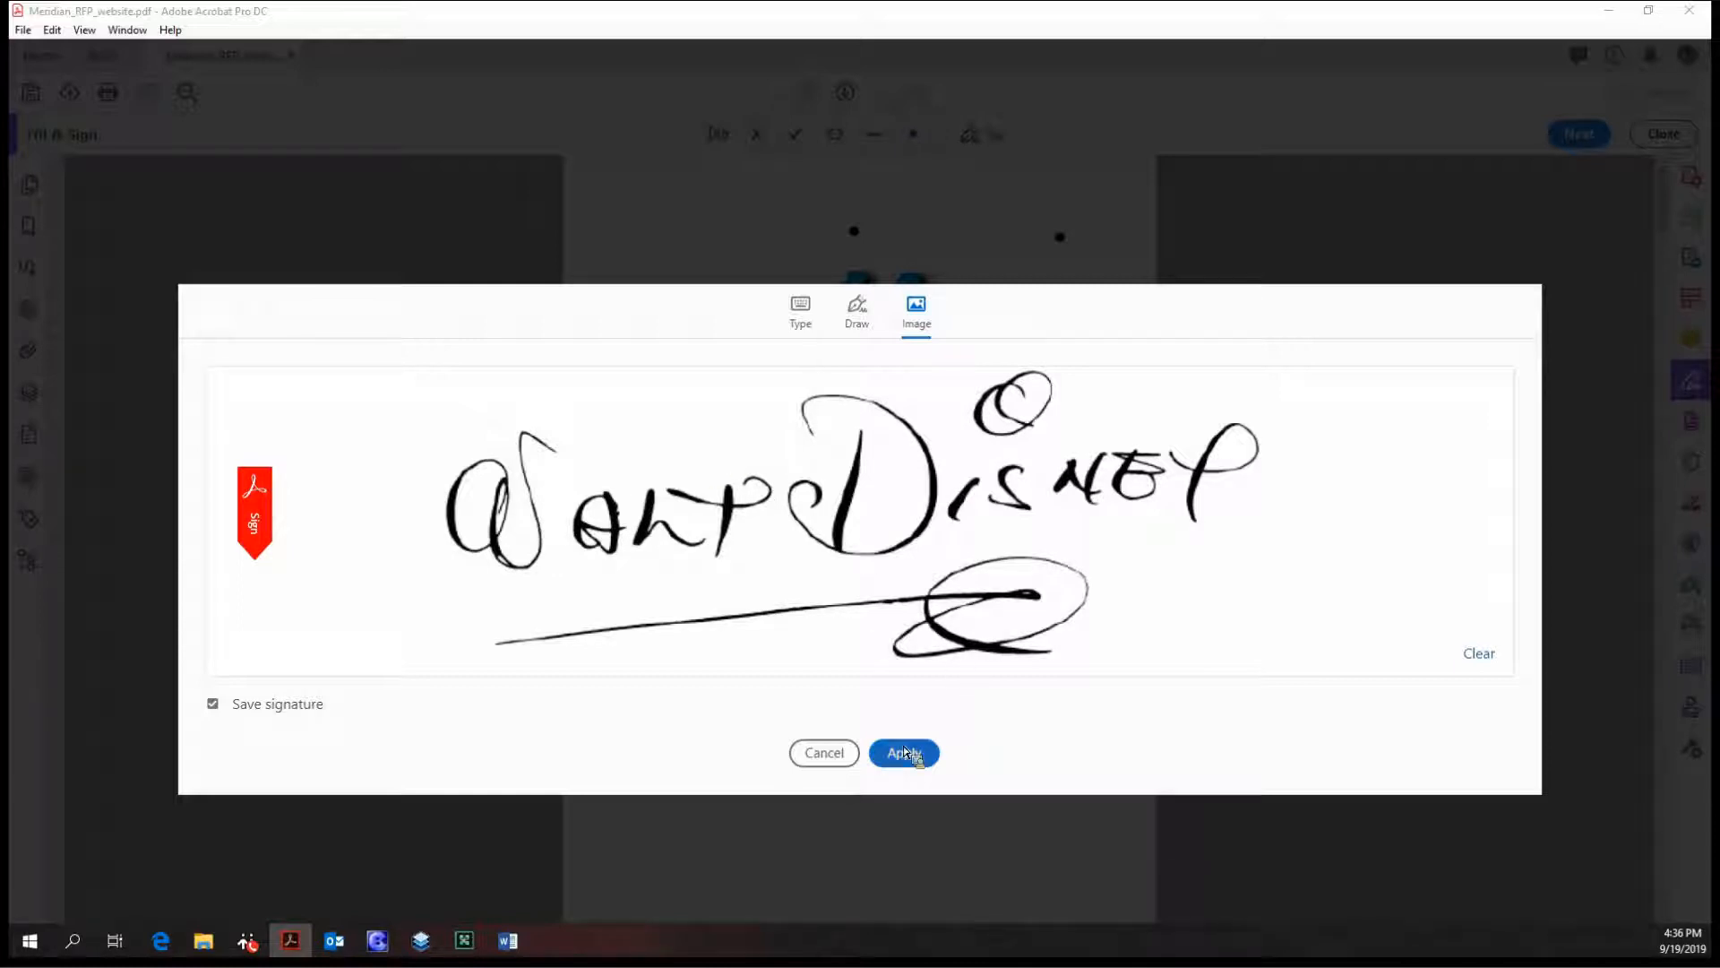
Step: Apply the image signature to page 1 and delete the misplaced copy
{"action": "left_click", "coordinate": [903, 753]}
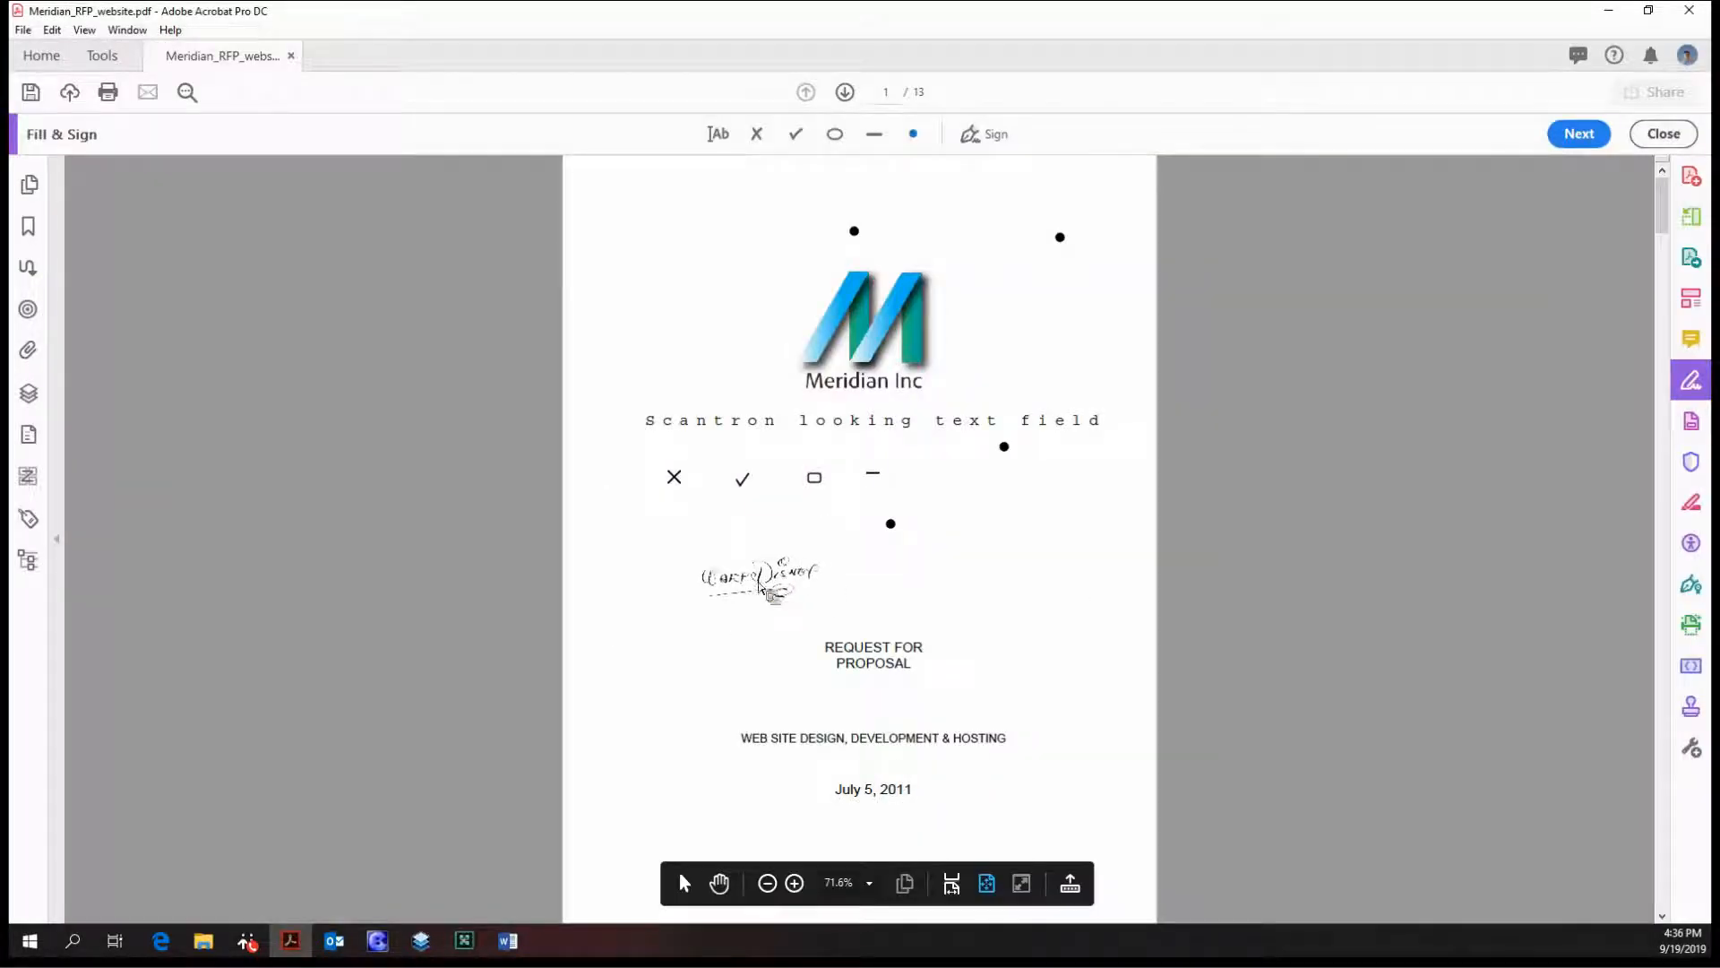
{"action": "left_click_drag", "start_coordinate": [761, 578], "coordinate": [893, 671]}
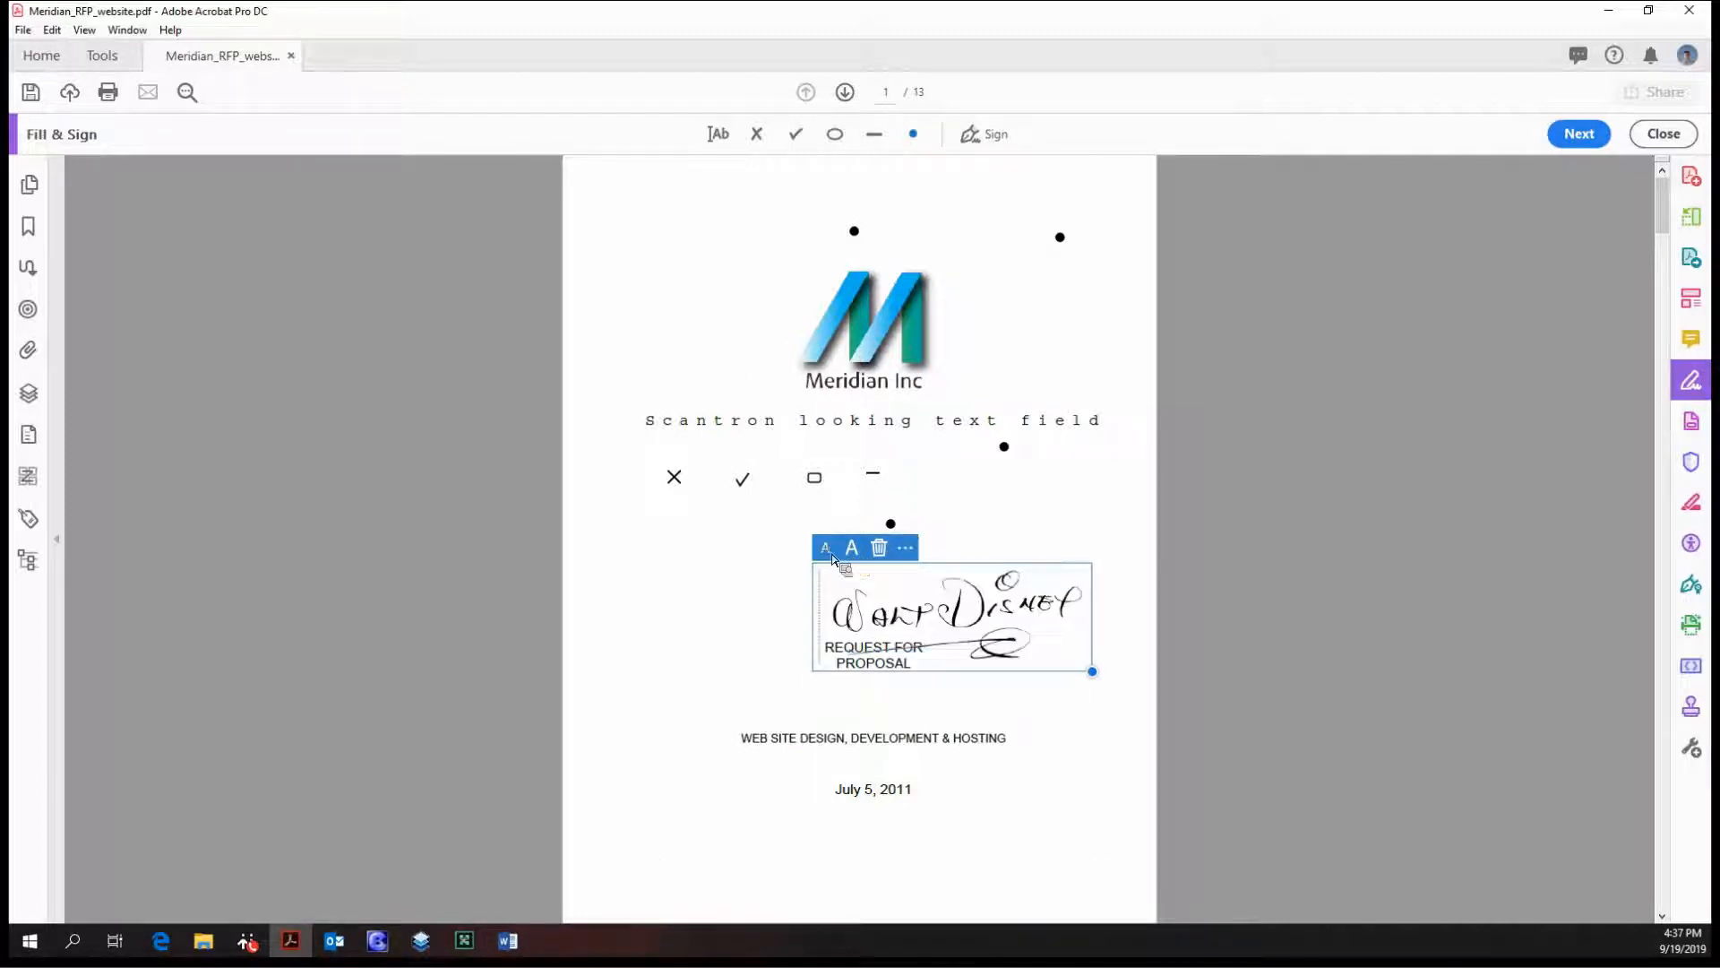
{"action": "left_click", "coordinate": [879, 548]}
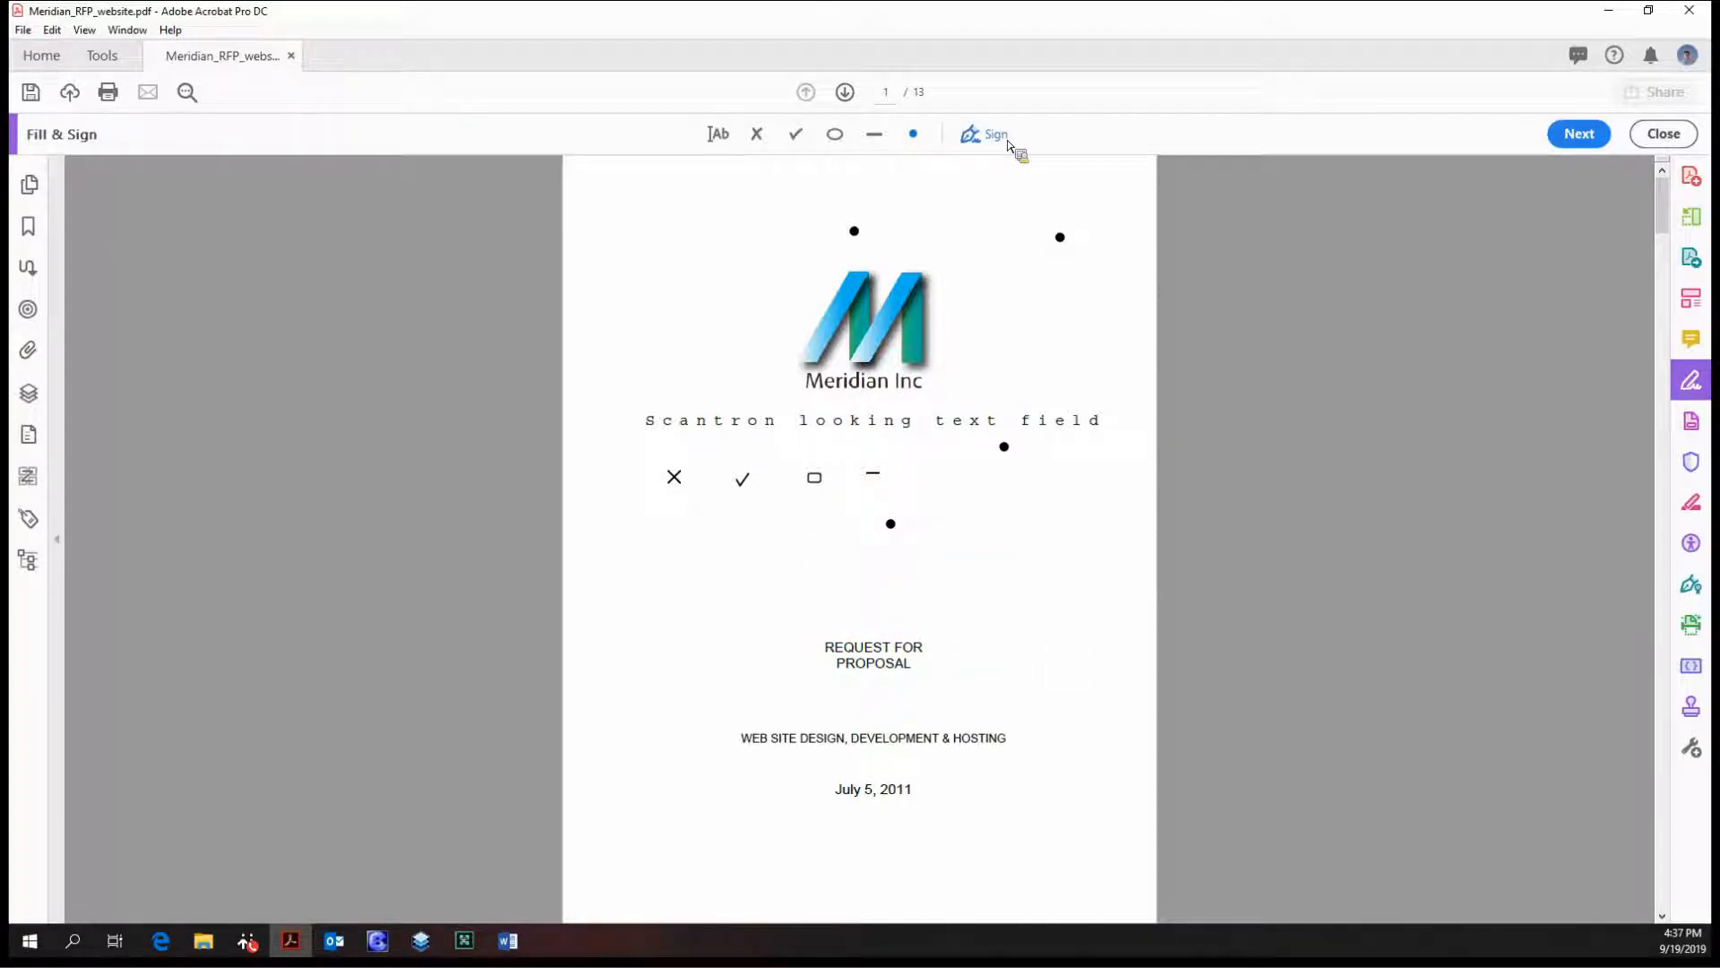
Step: Place the saved signature again, above REQUEST FOR PROPOSAL
{"action": "left_click", "coordinate": [985, 133]}
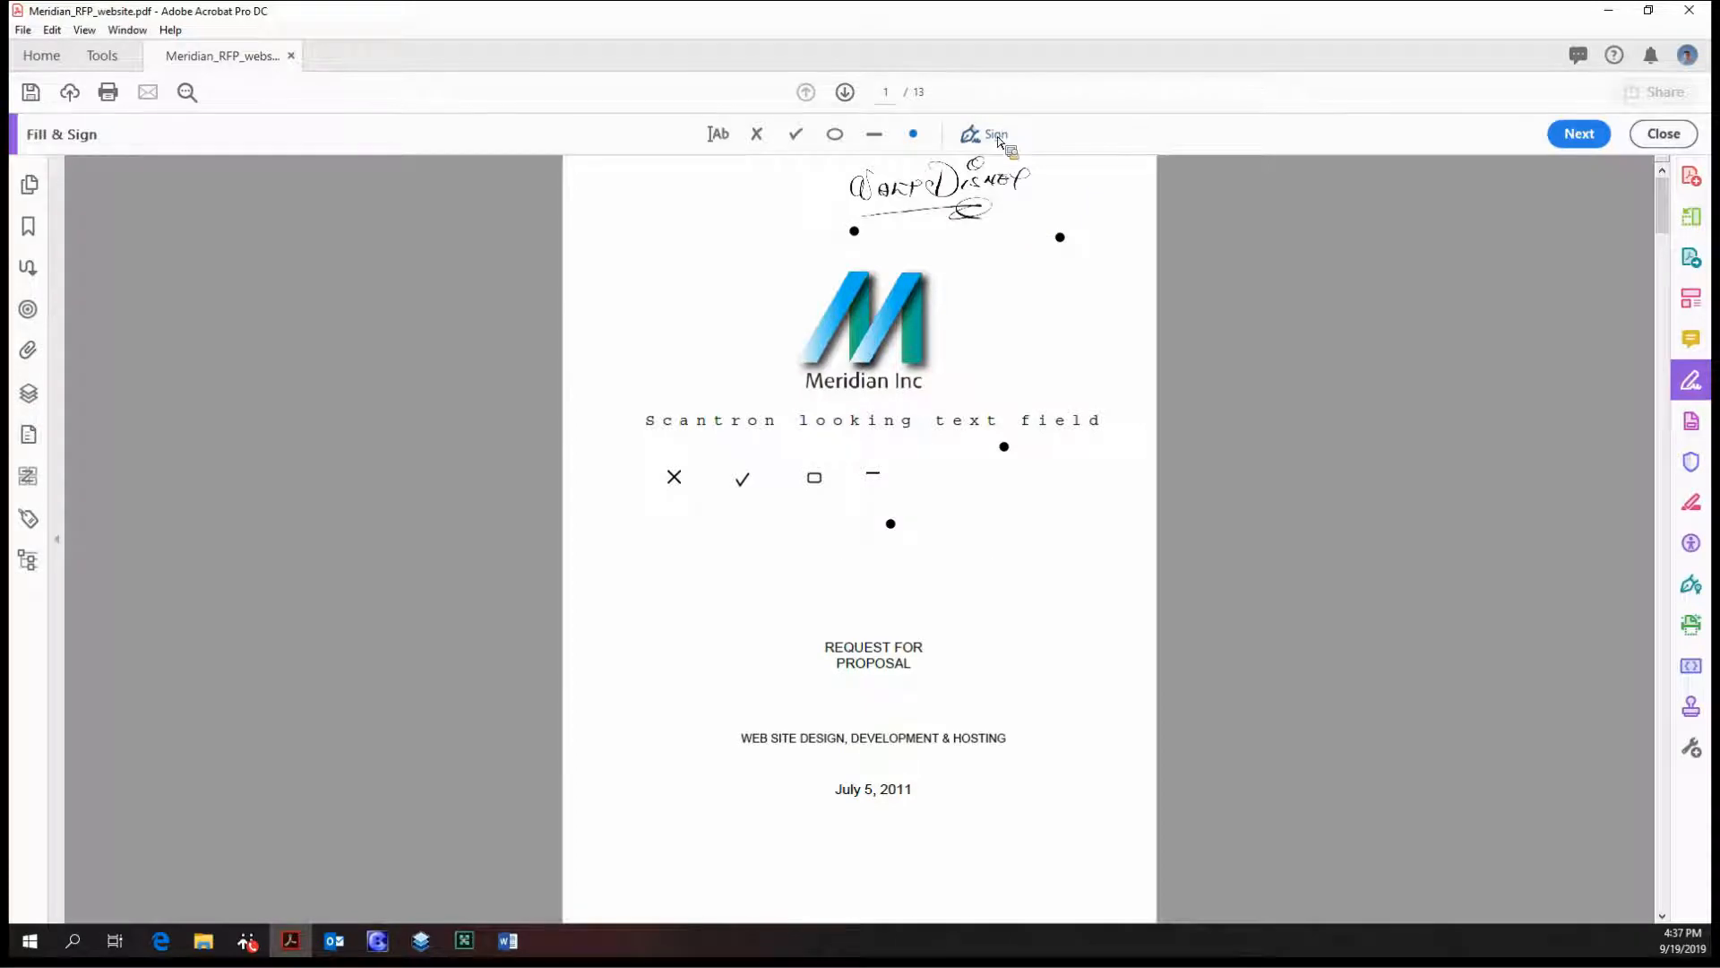
{"action": "left_click_drag", "start_coordinate": [938, 187], "coordinate": [1059, 362]}
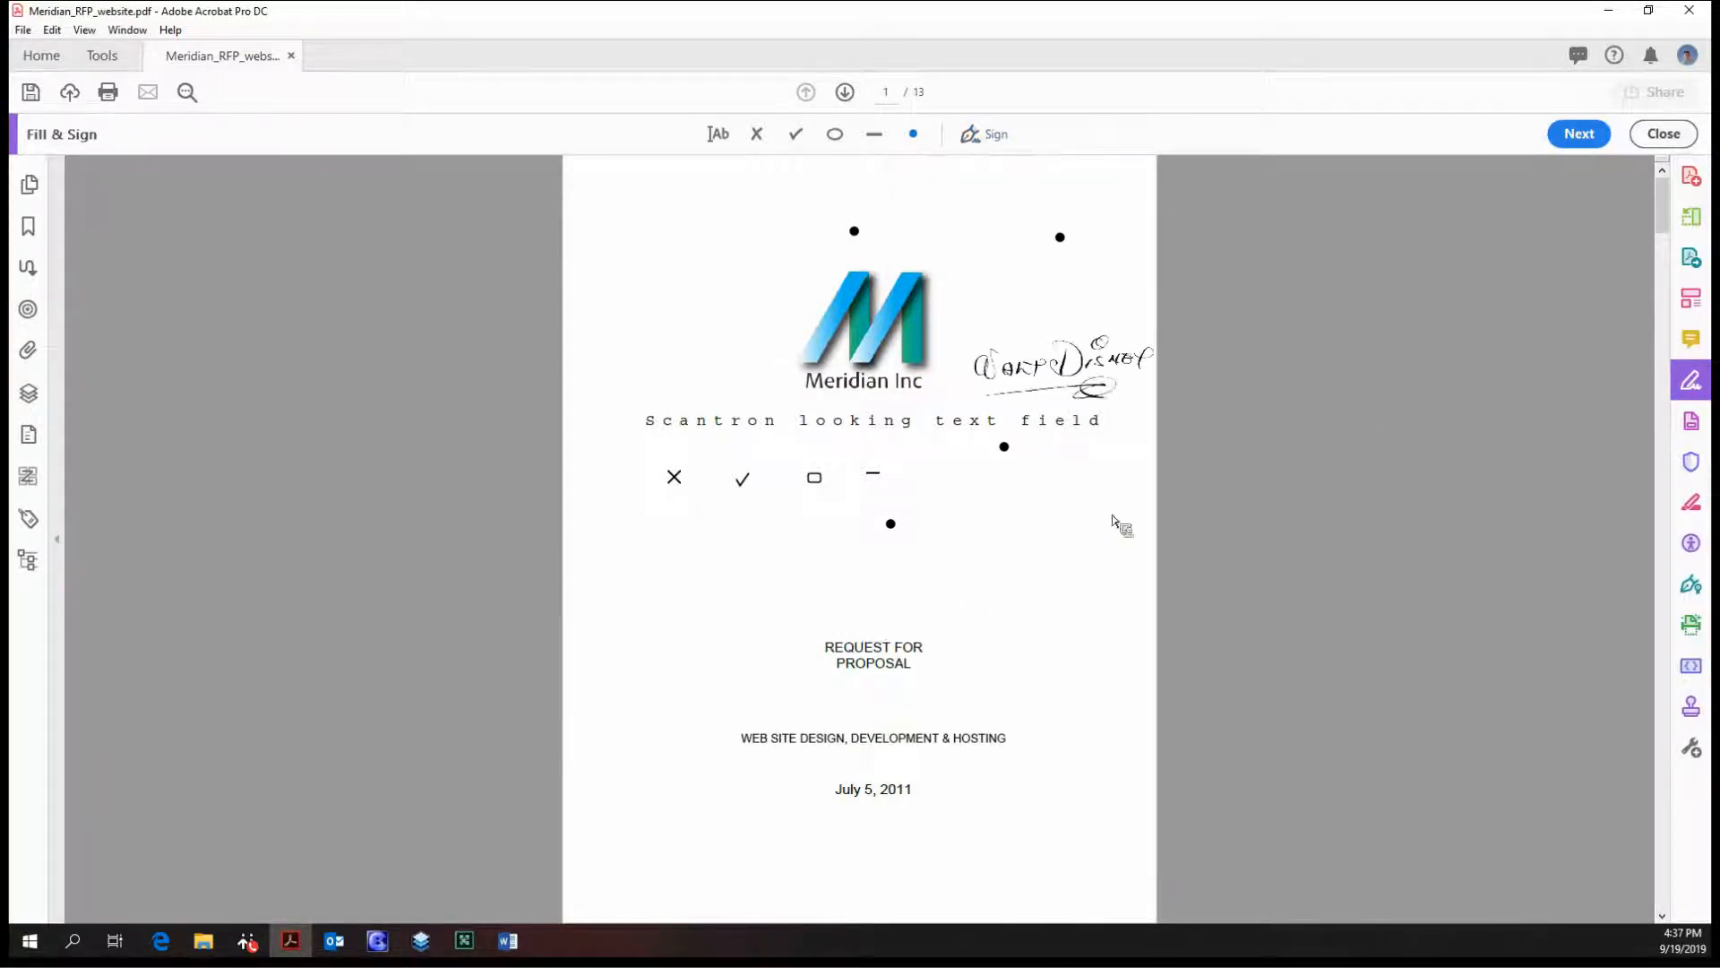
{"action": "left_click_drag", "start_coordinate": [1059, 362], "coordinate": [845, 571]}
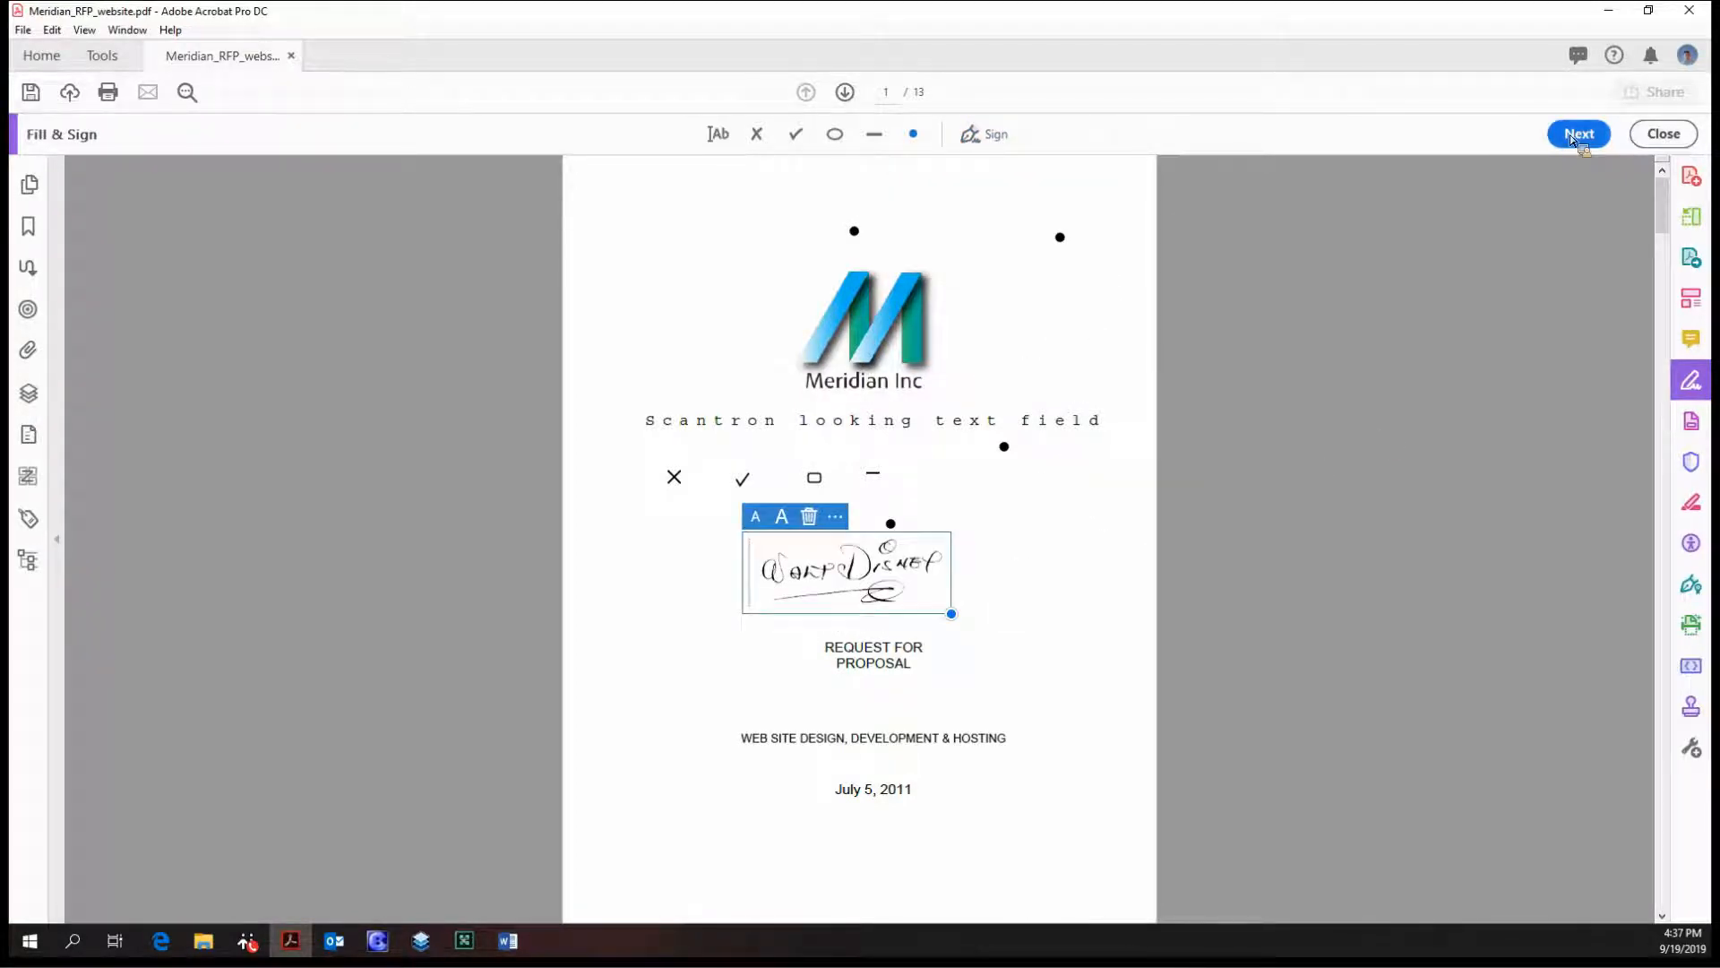
{"action": "mouse_move", "coordinate": [1369, 128]}
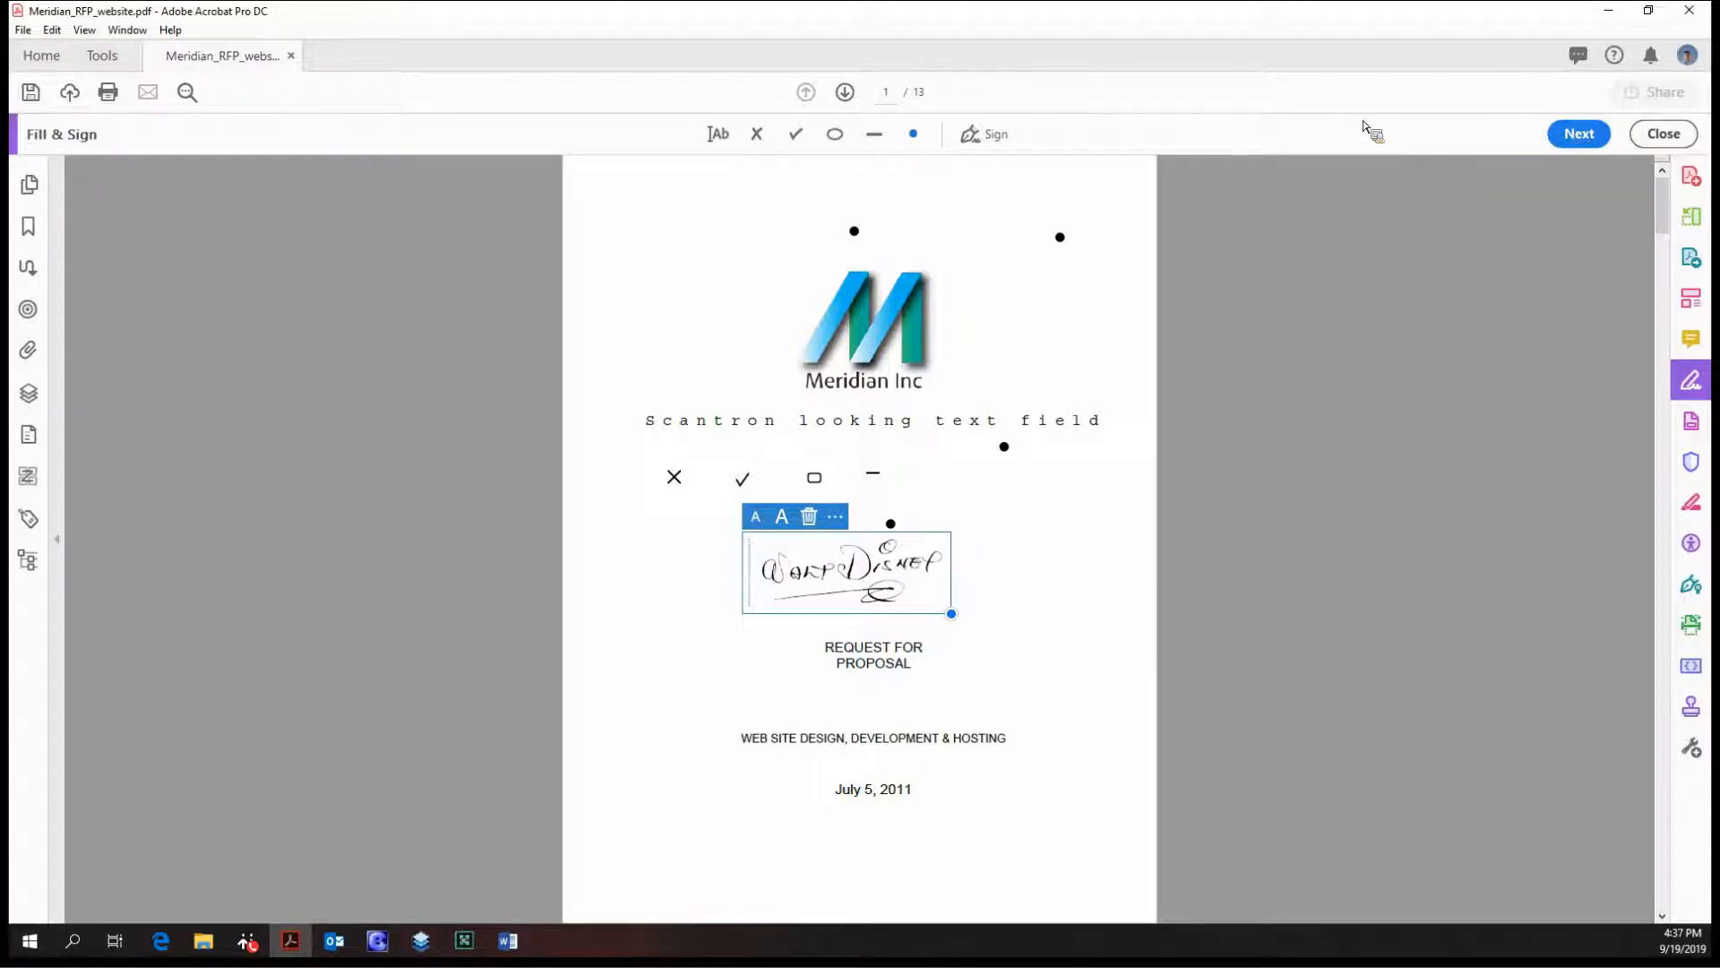
Step: Save the filled RFP, view Send a Copy and Request Signatures, then close the dialog
{"action": "left_click", "coordinate": [1578, 133]}
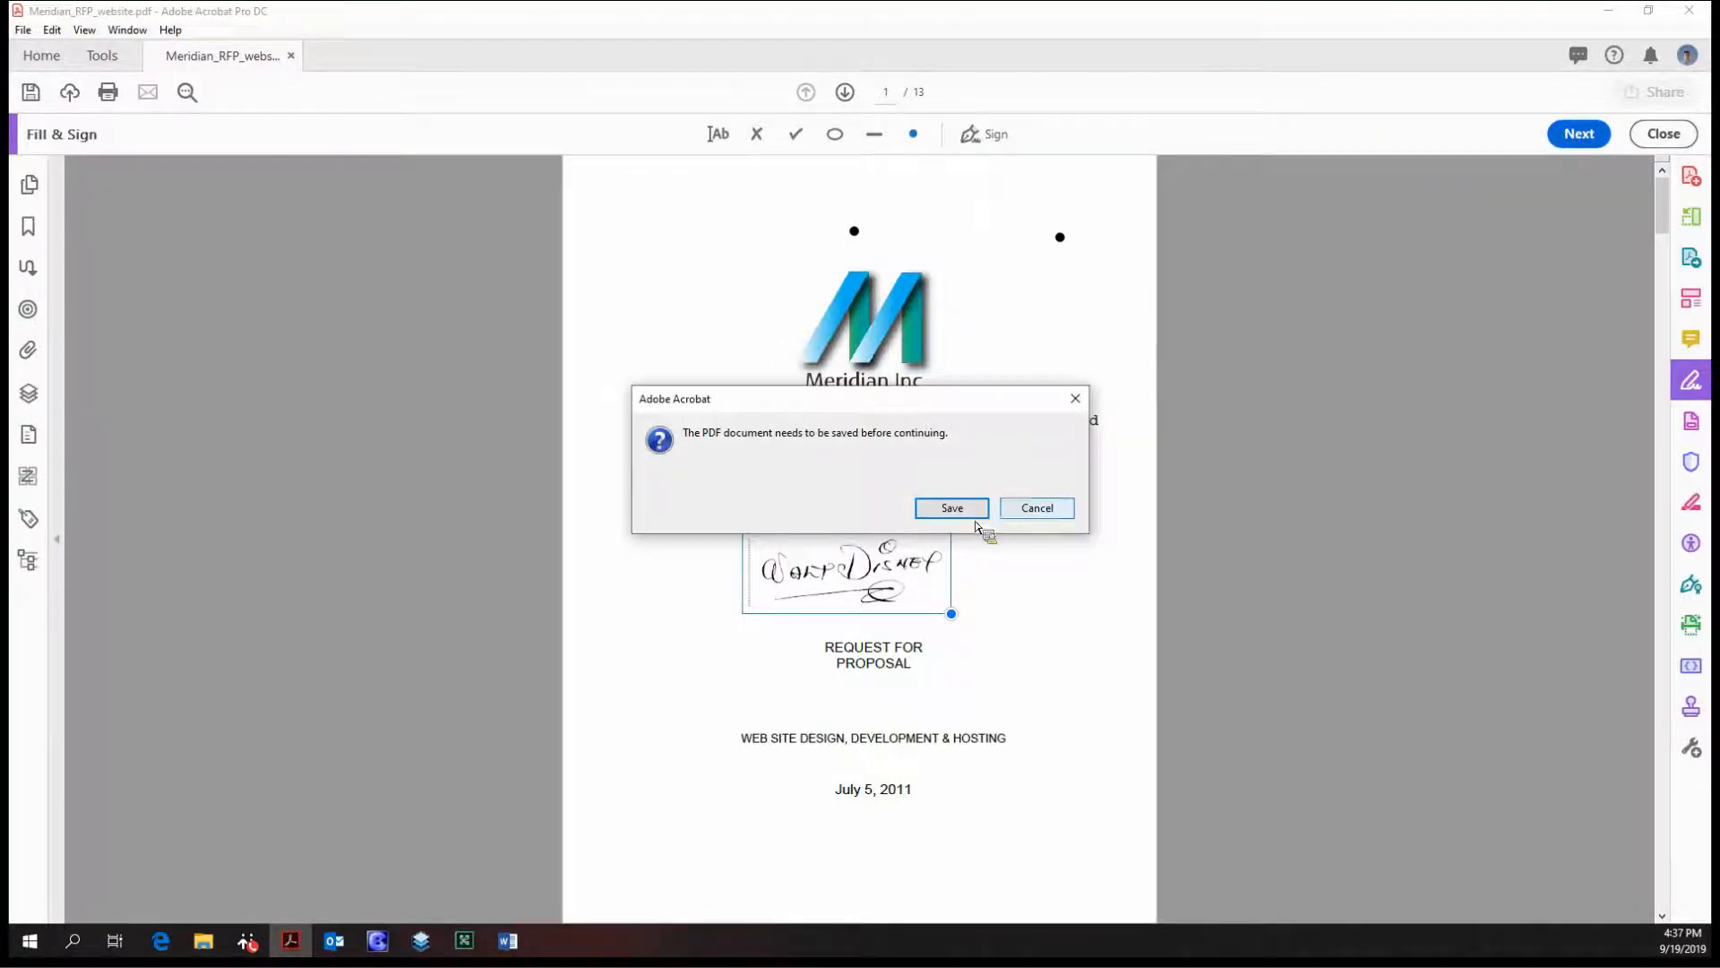
{"action": "left_click", "coordinate": [950, 507]}
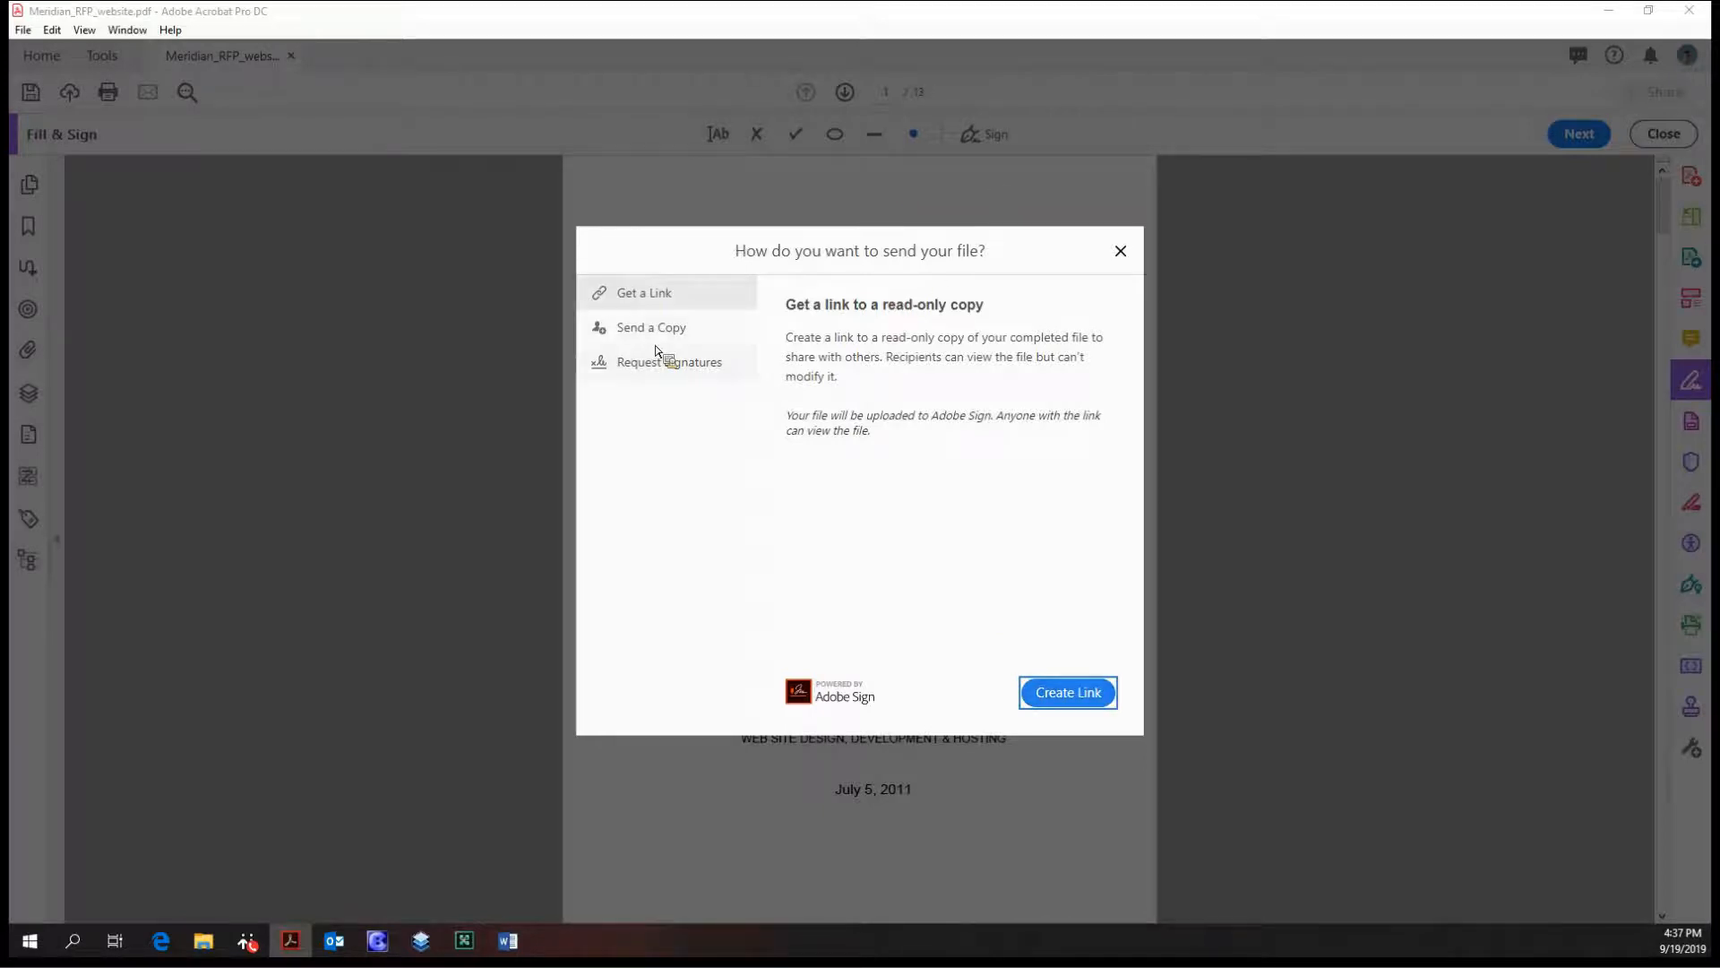
{"action": "mouse_move", "coordinate": [764, 288]}
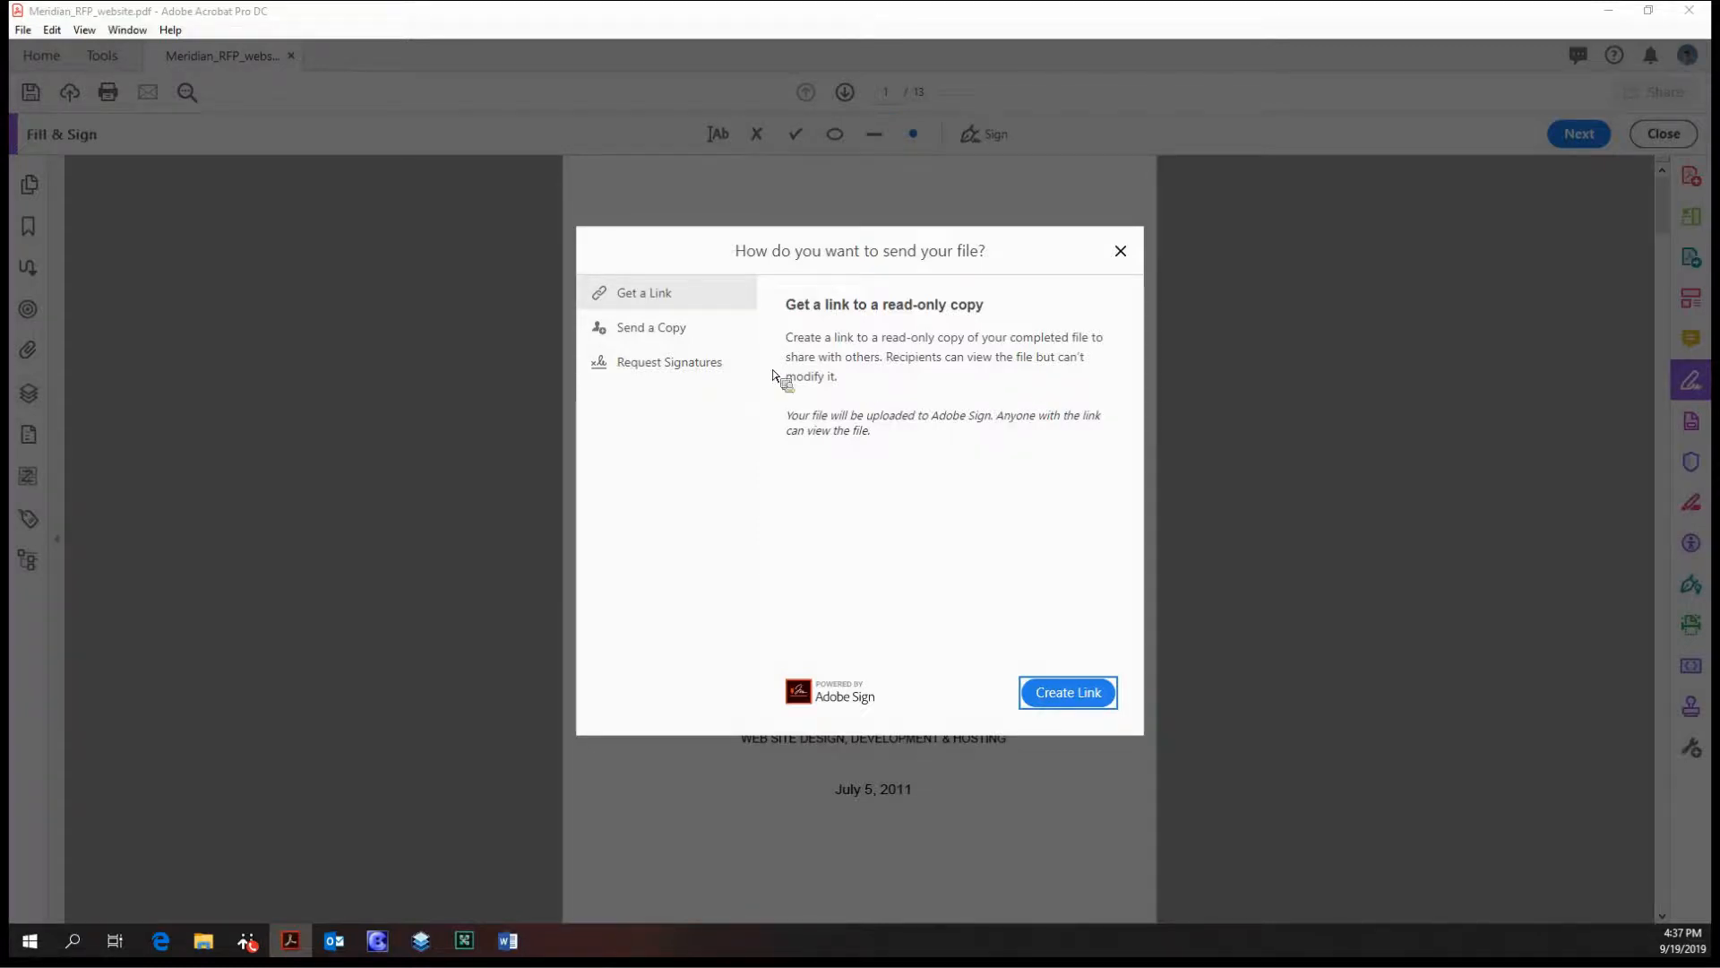
{"action": "left_click", "coordinate": [649, 327]}
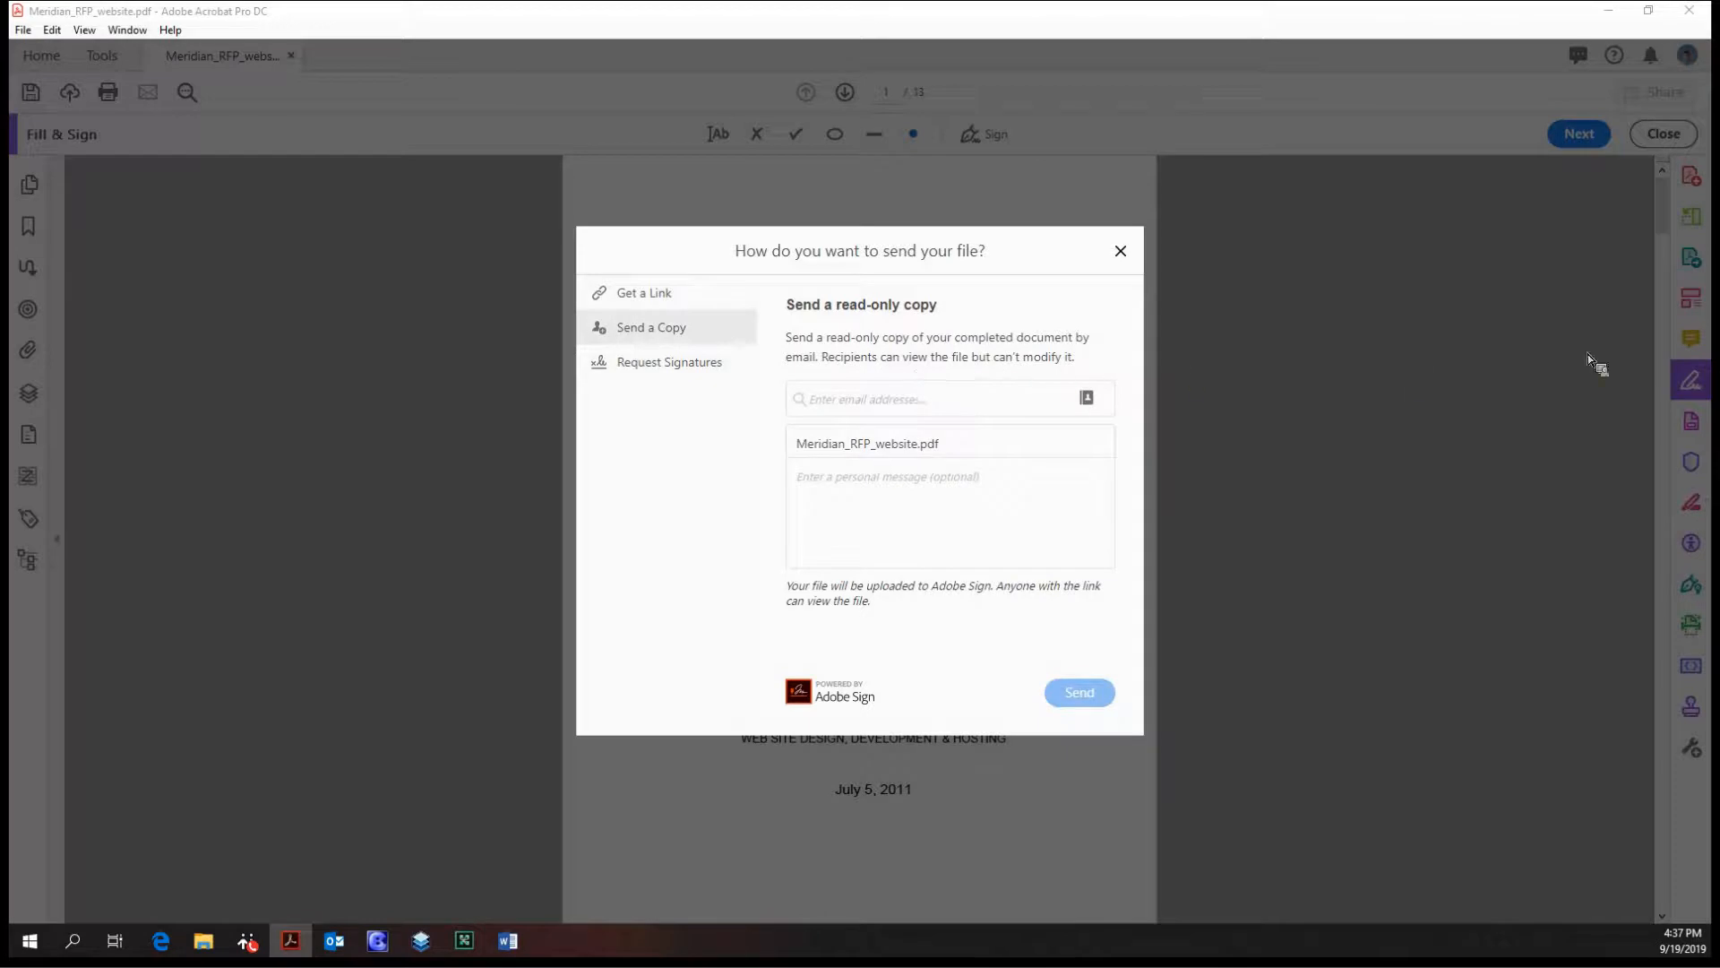
{"action": "left_click", "coordinate": [669, 361]}
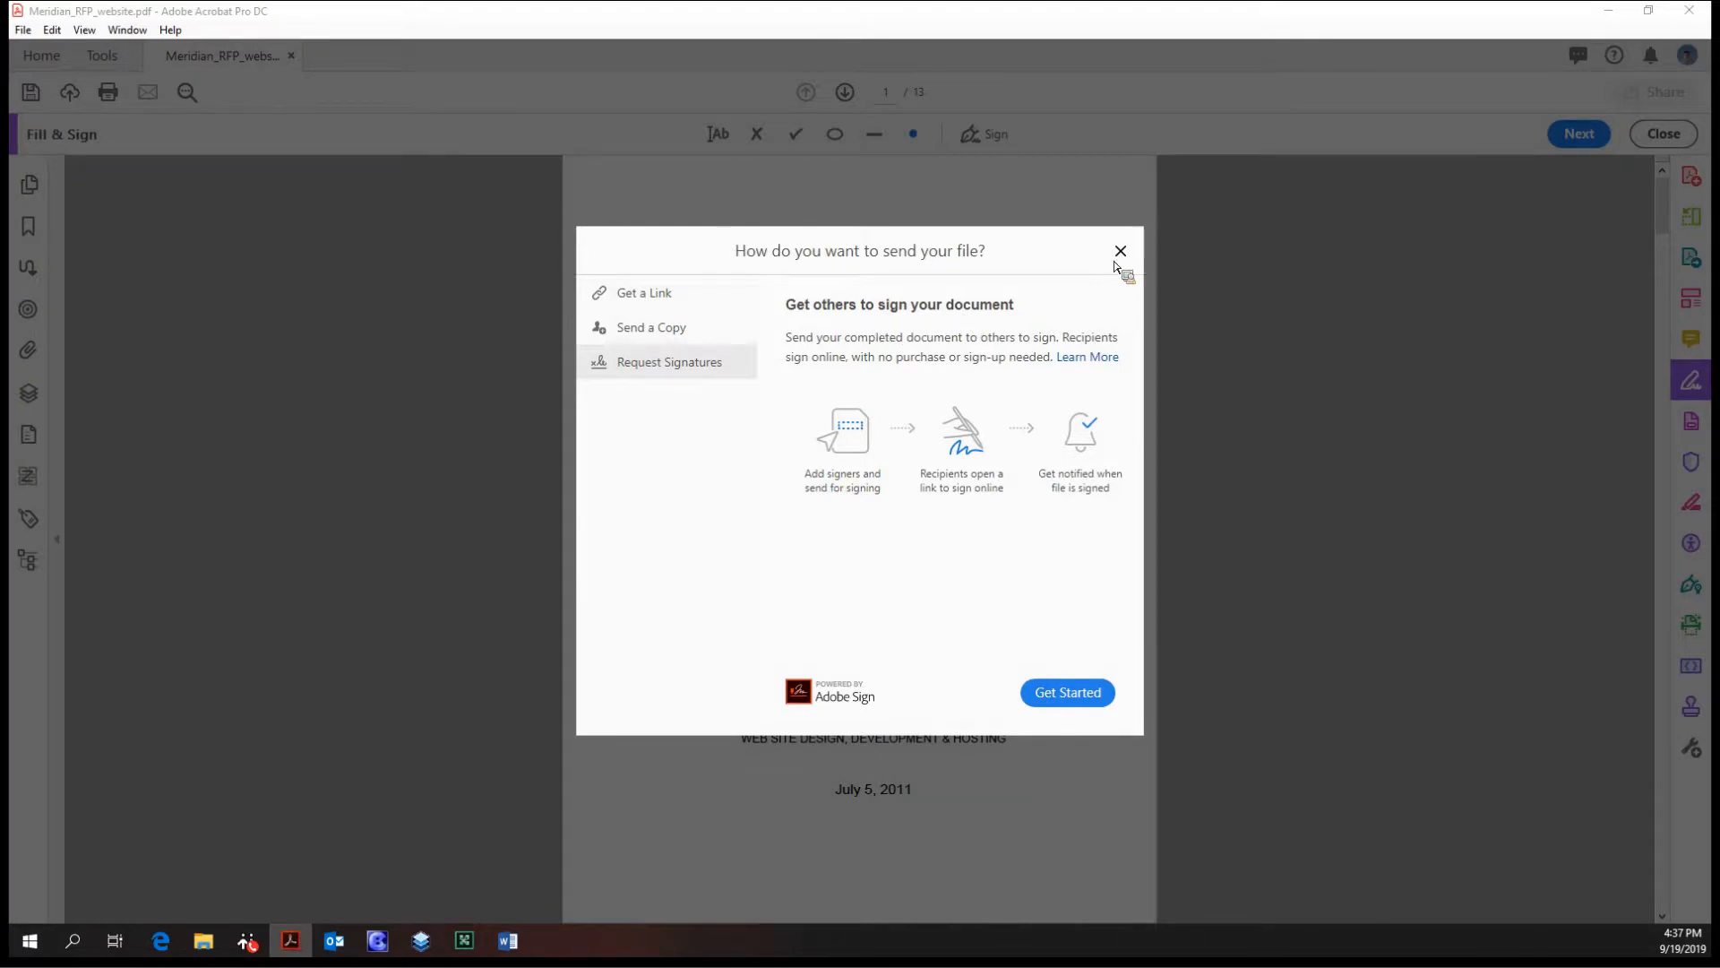
{"action": "left_click", "coordinate": [1120, 251]}
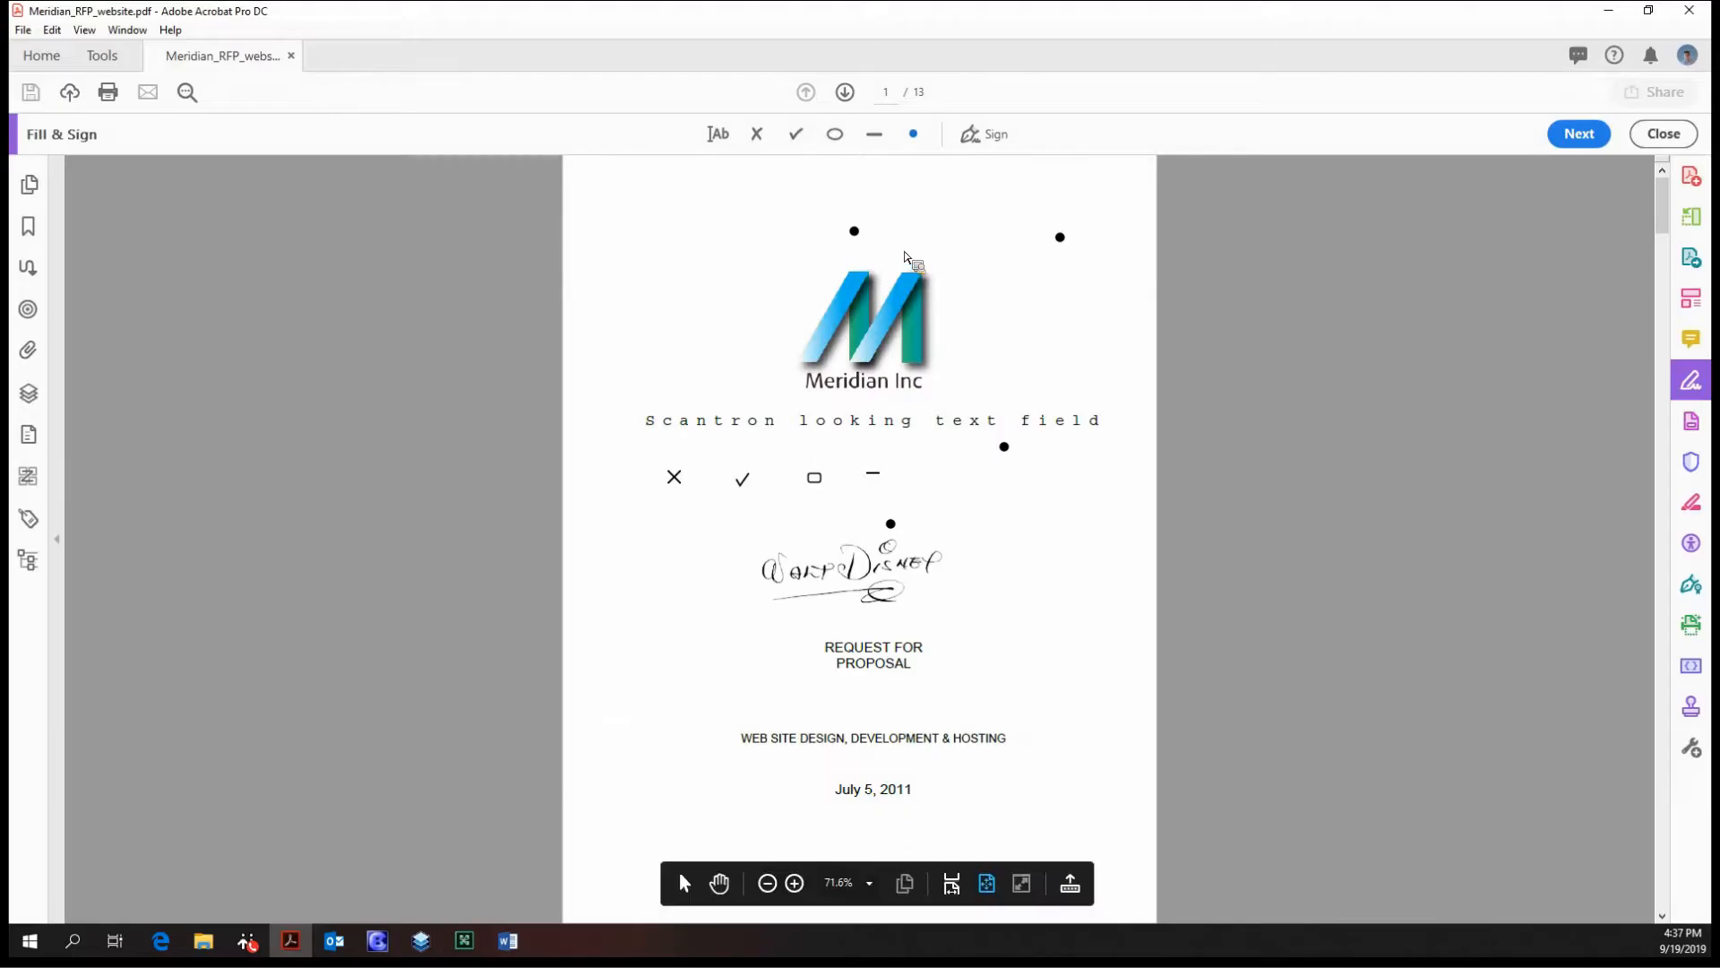
Step: Return to the Tools center showing all tool categories, including Forms & Signatures
{"action": "left_click", "coordinate": [101, 54]}
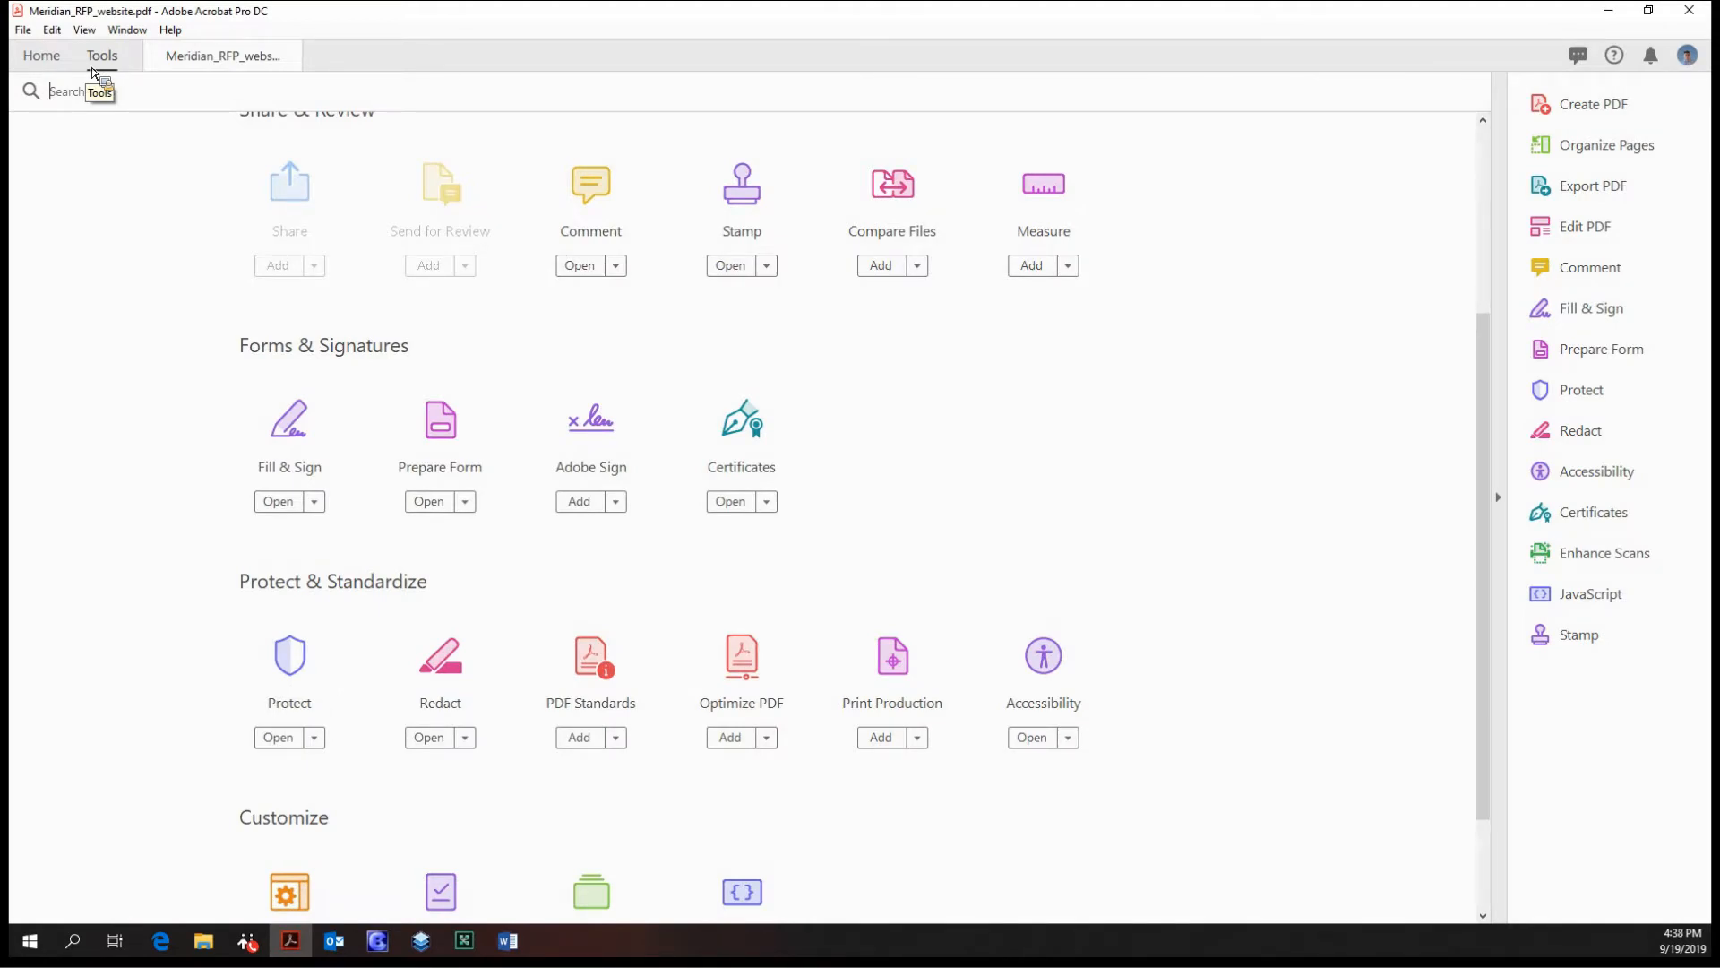
{"action": "mouse_move", "coordinate": [406, 63]}
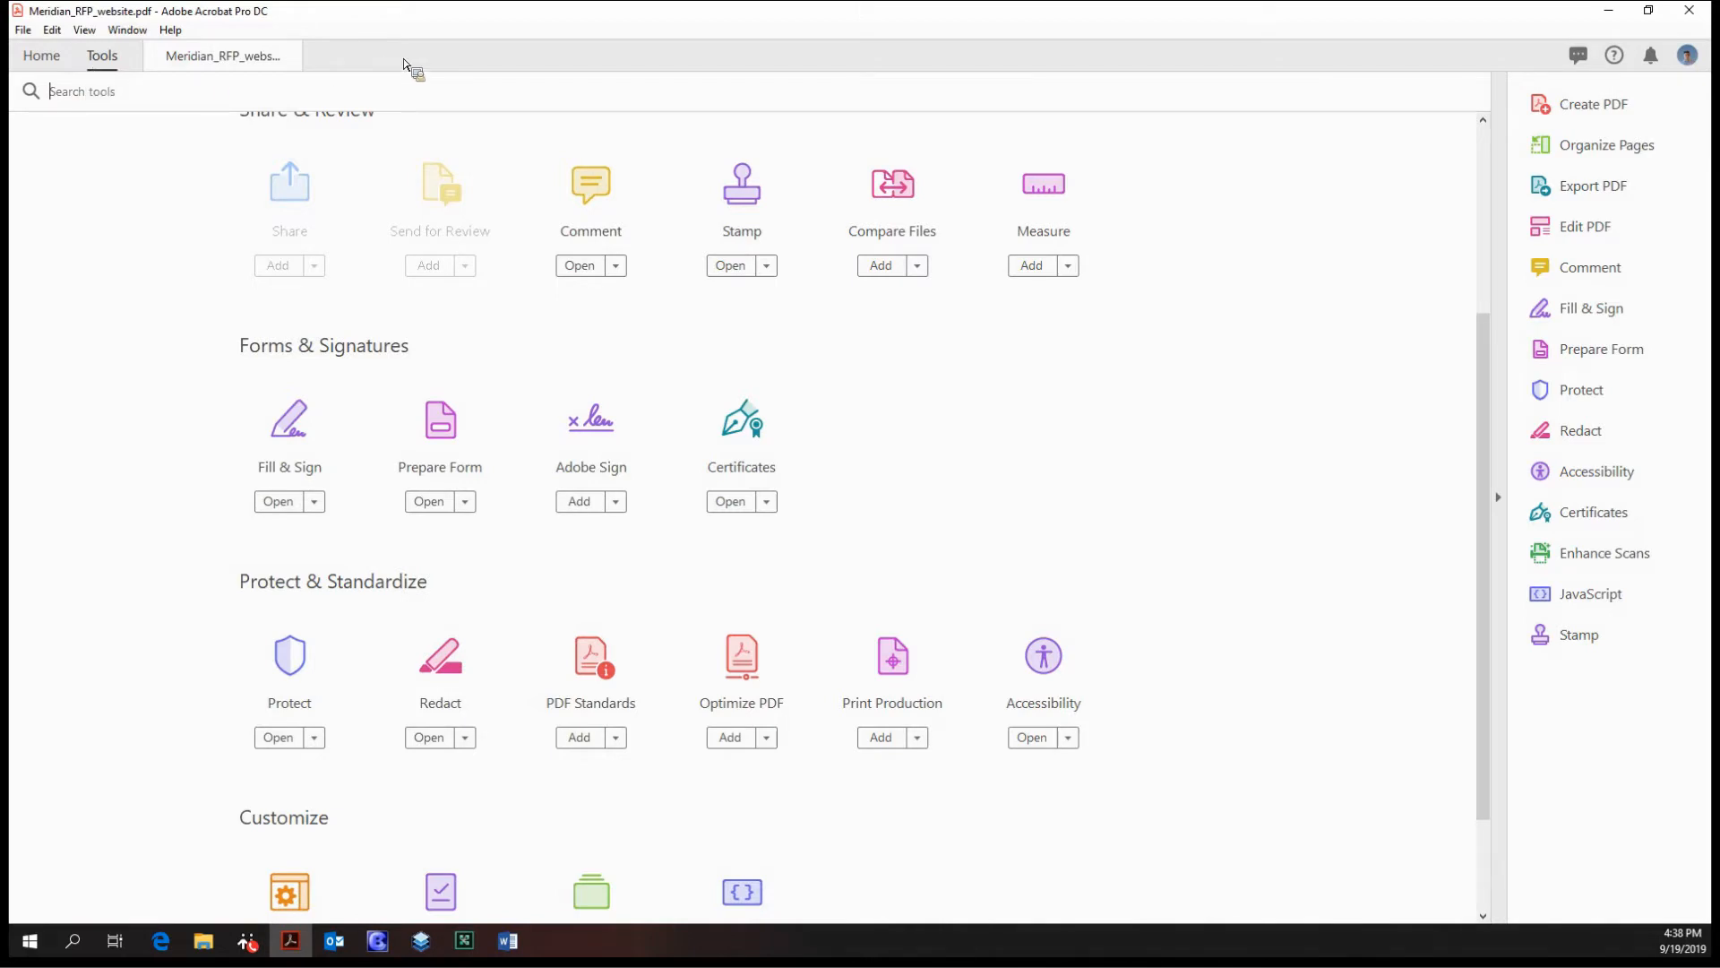